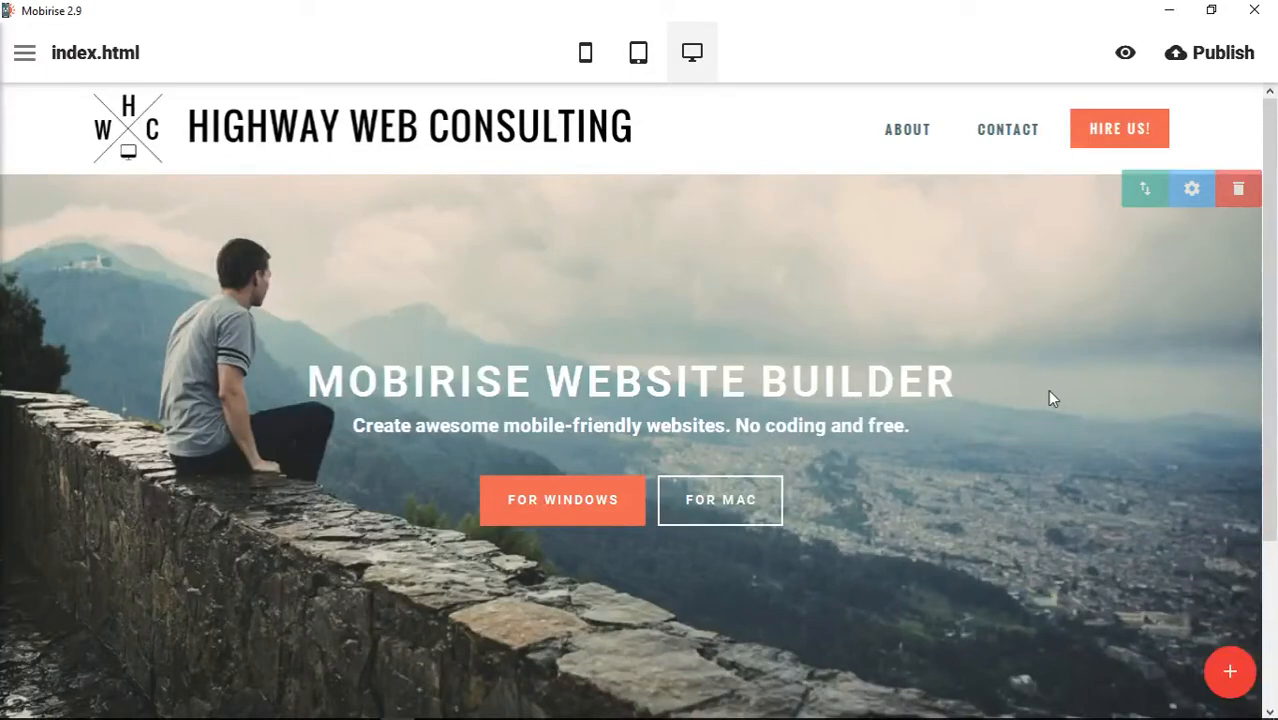
mouse_move(1048, 392)
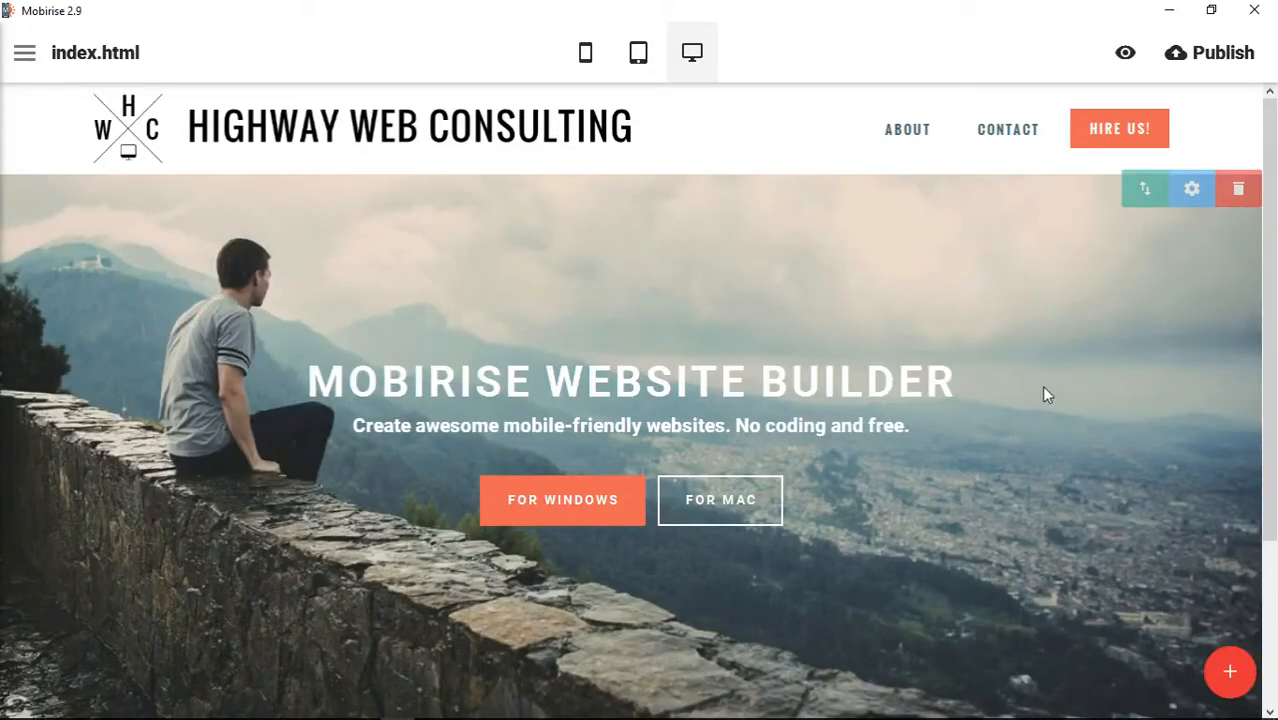
mouse_move(1068, 398)
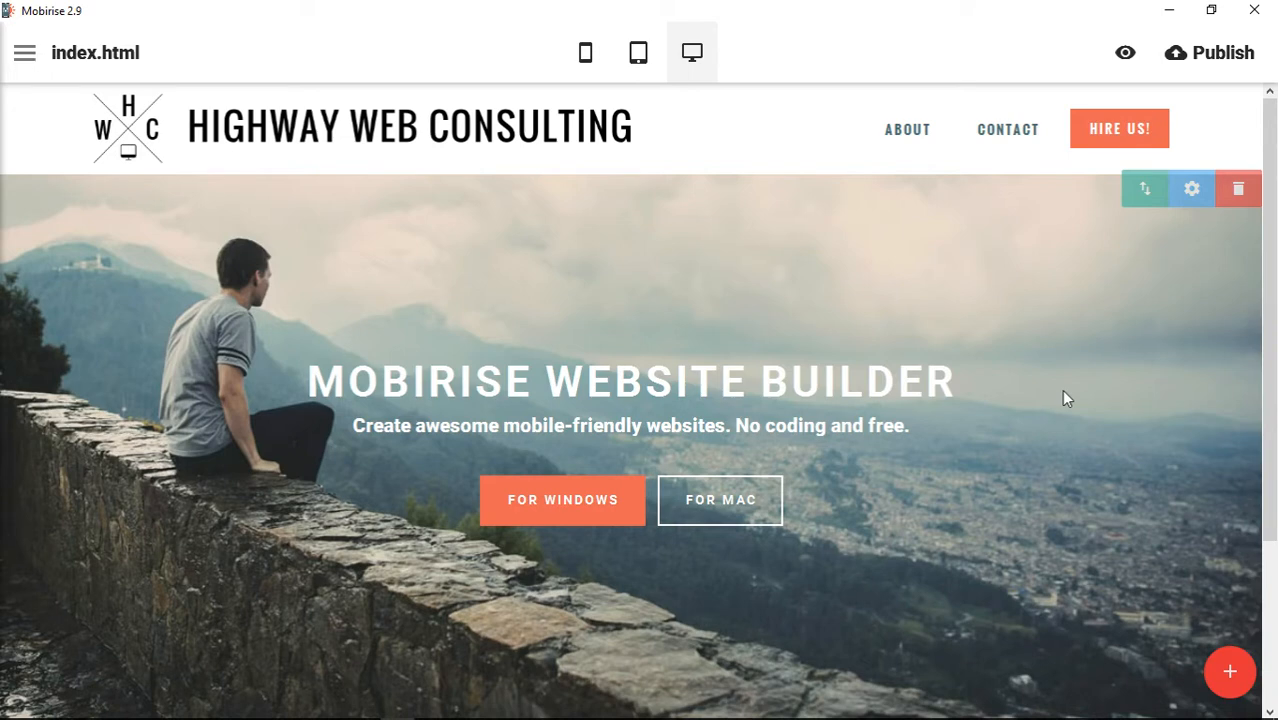
mouse_move(1076, 482)
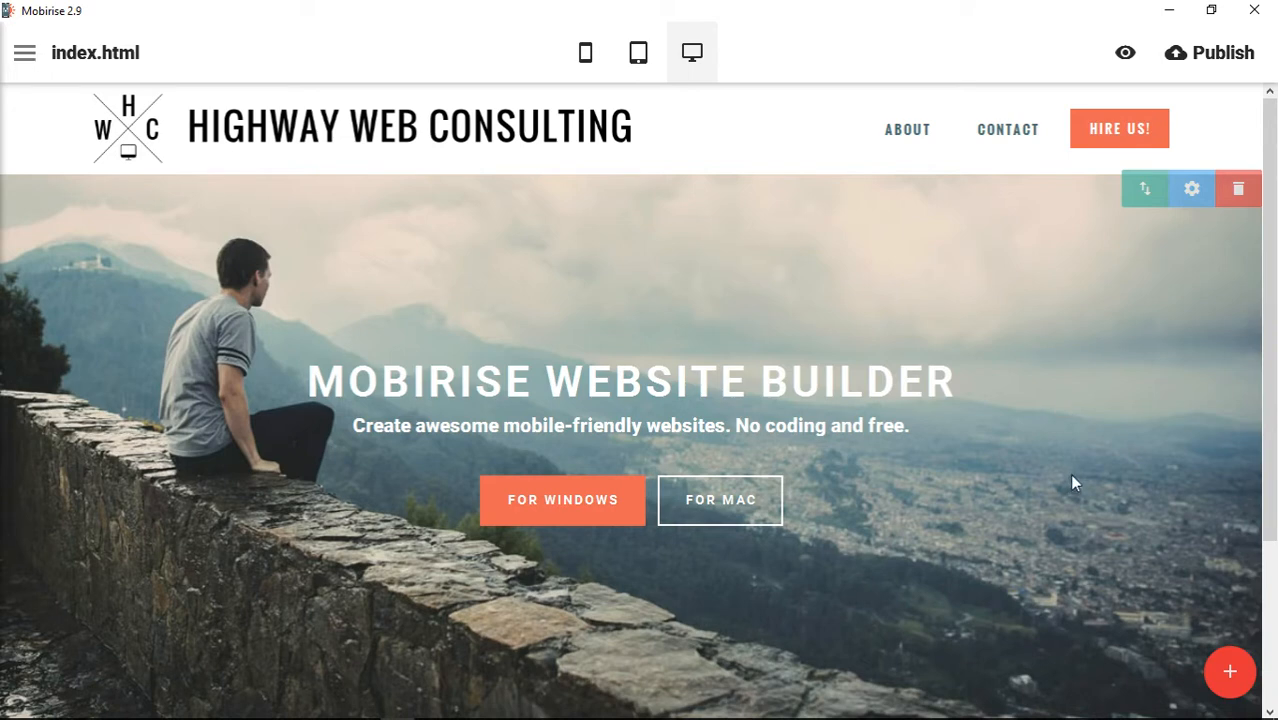
mouse_move(1068, 498)
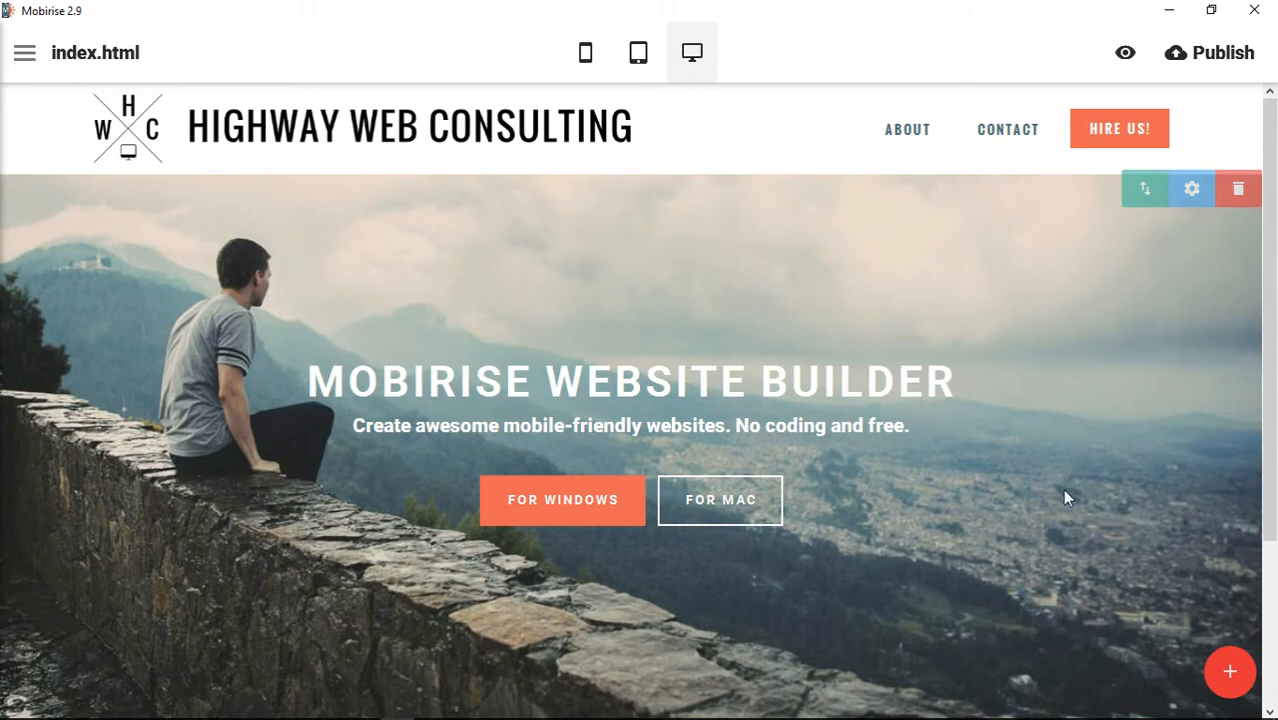
mouse_move(1230, 672)
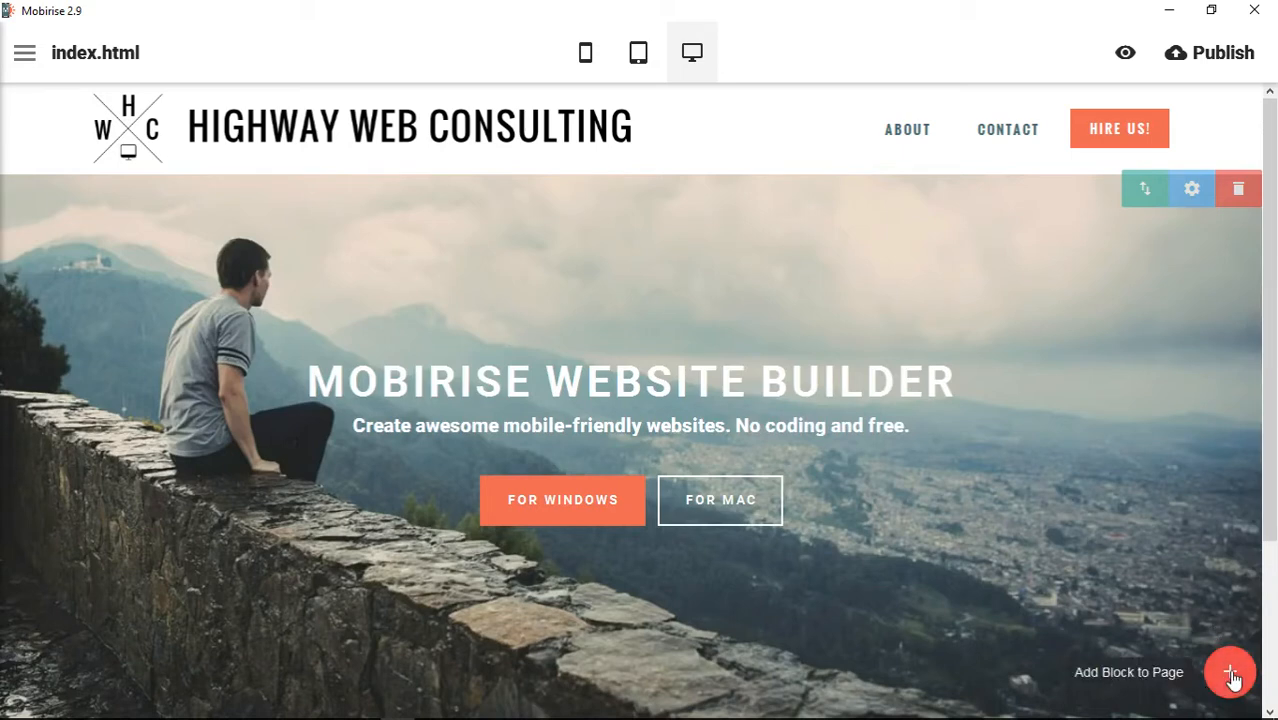
Browse the blocks library from the Media image/video blocks down to the content blocks
left_click(1232, 672)
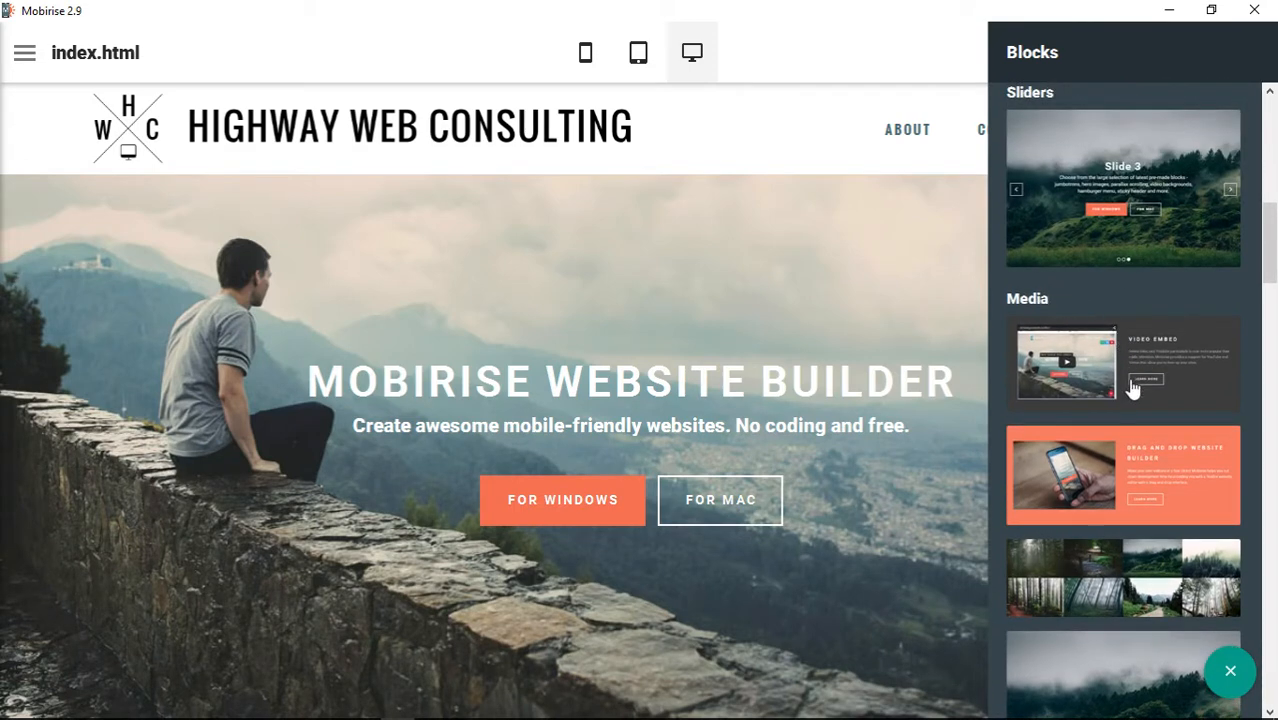
mouse_move(1082, 376)
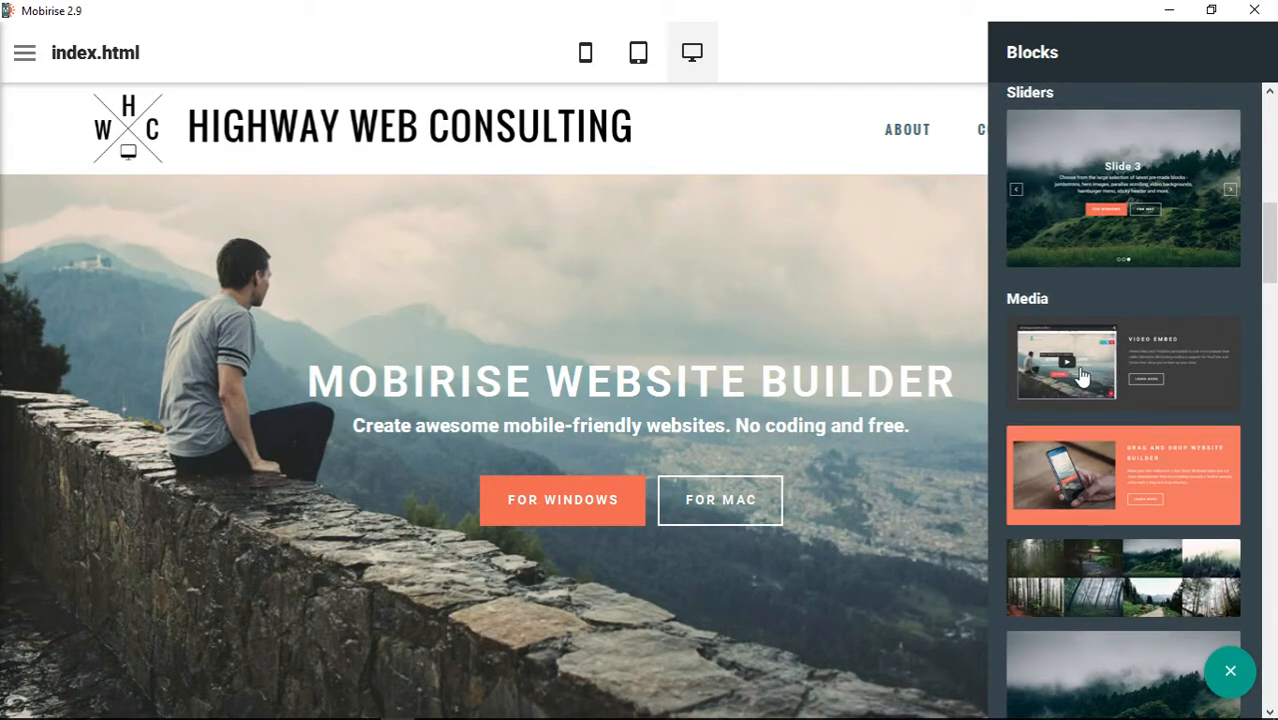
mouse_move(1130, 496)
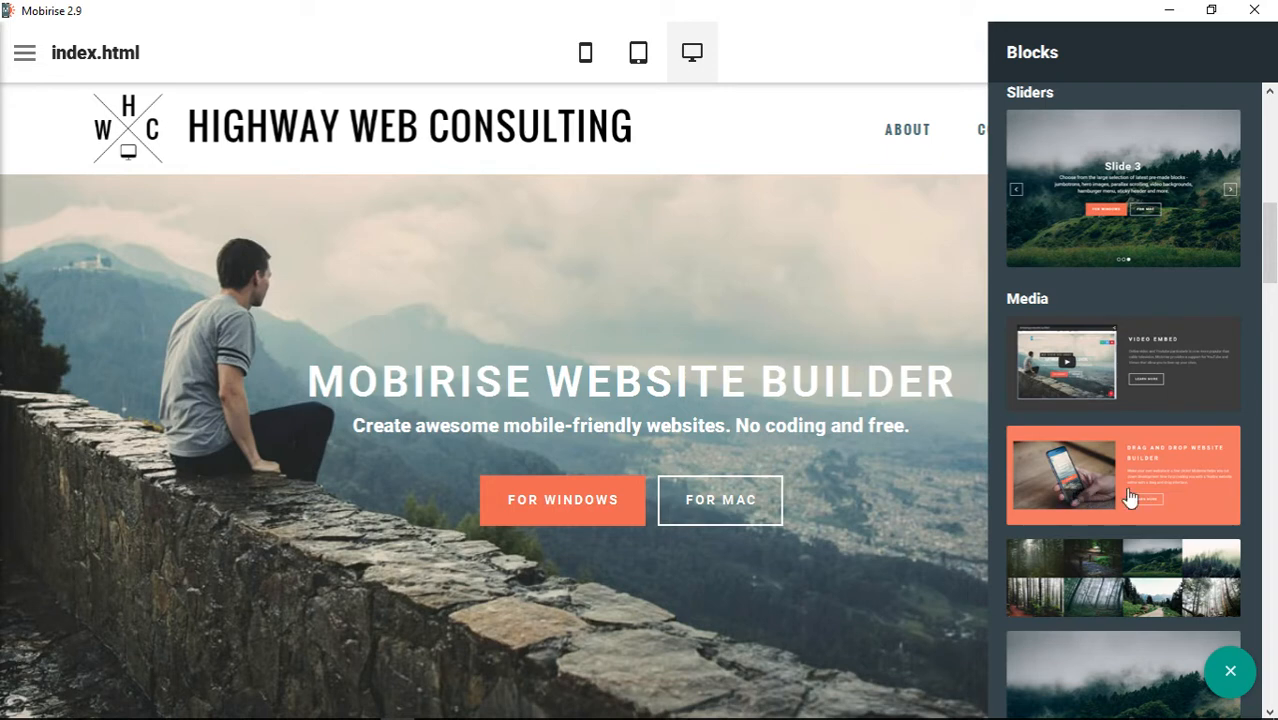
scroll("down", 3)
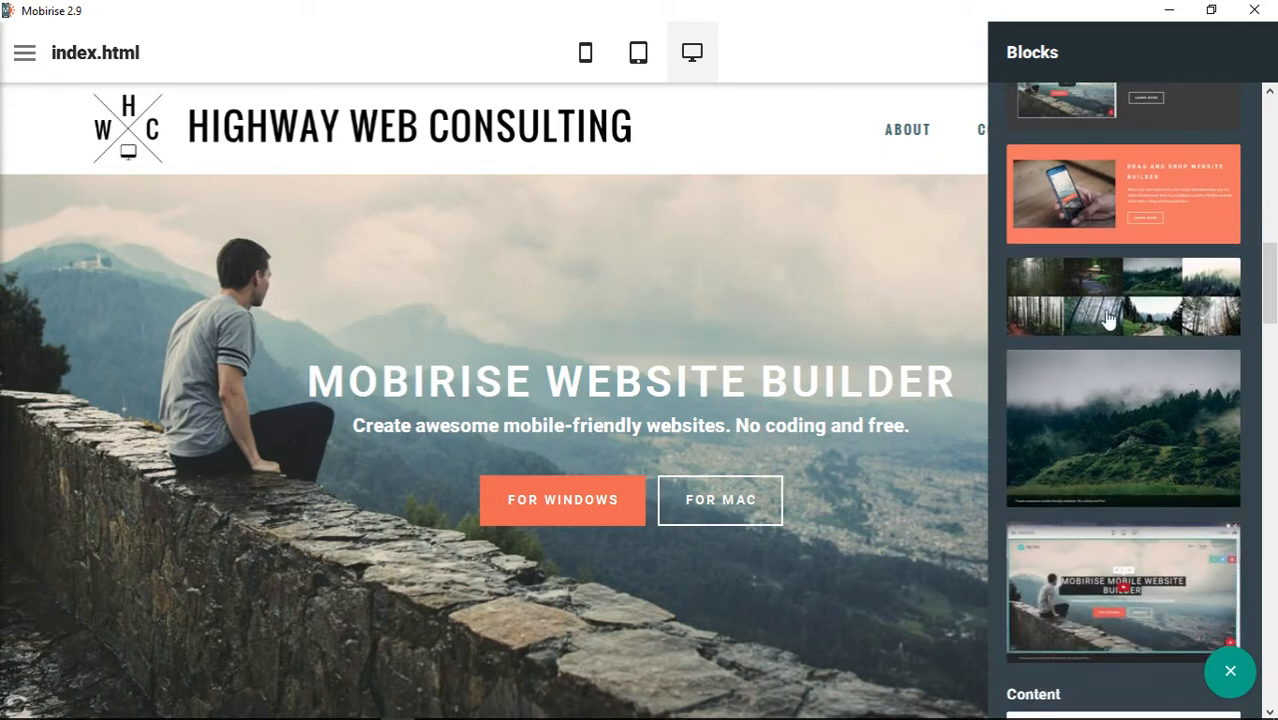
mouse_move(1208, 300)
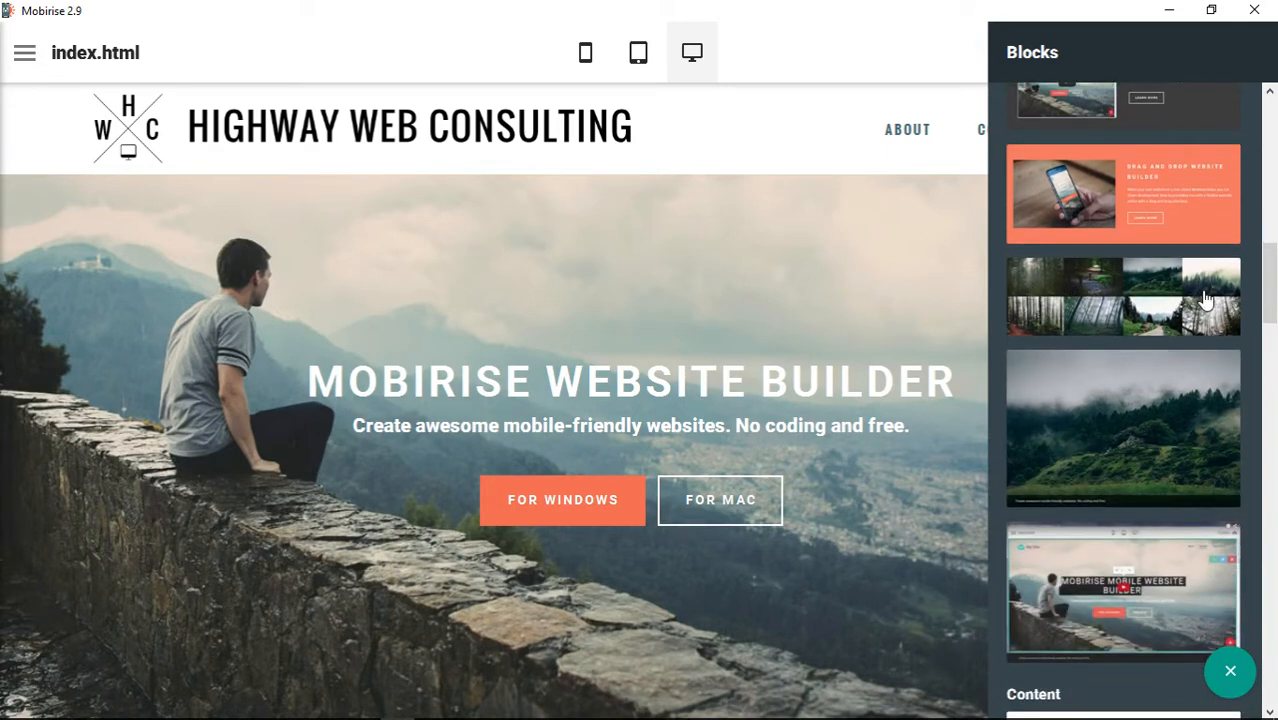
scroll("down", 3)
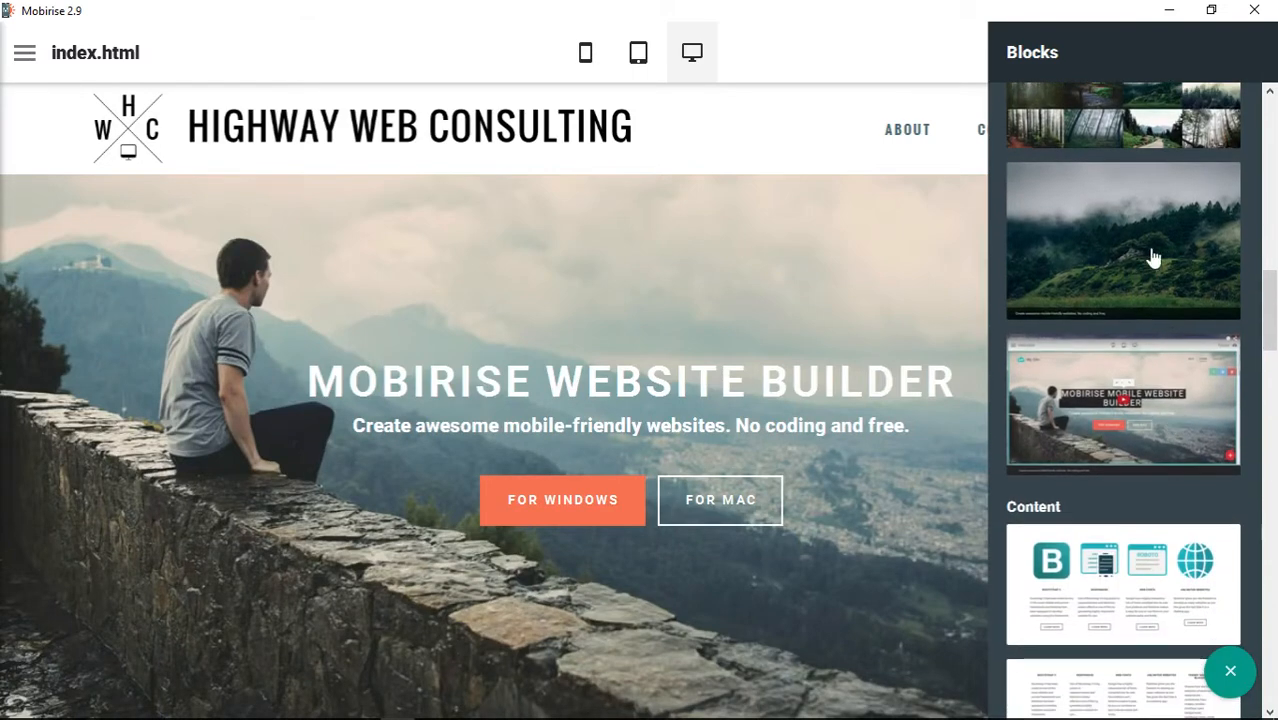
mouse_move(1040, 224)
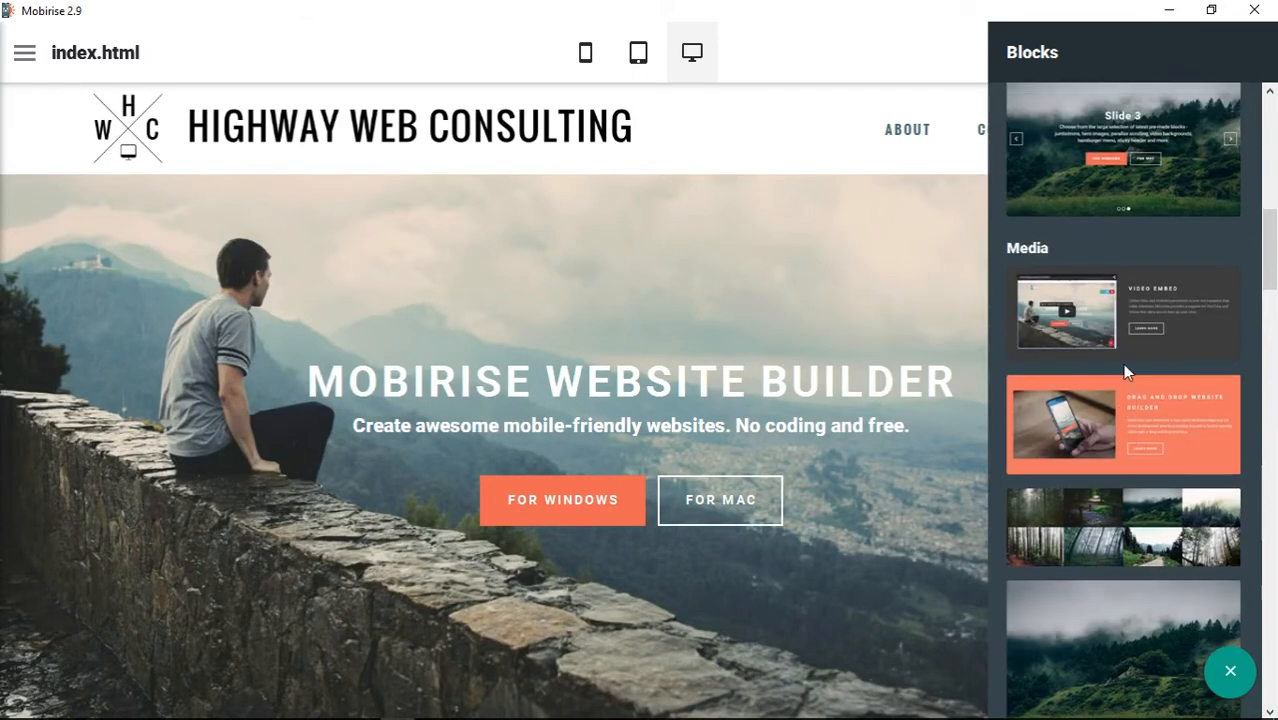
mouse_move(1208, 418)
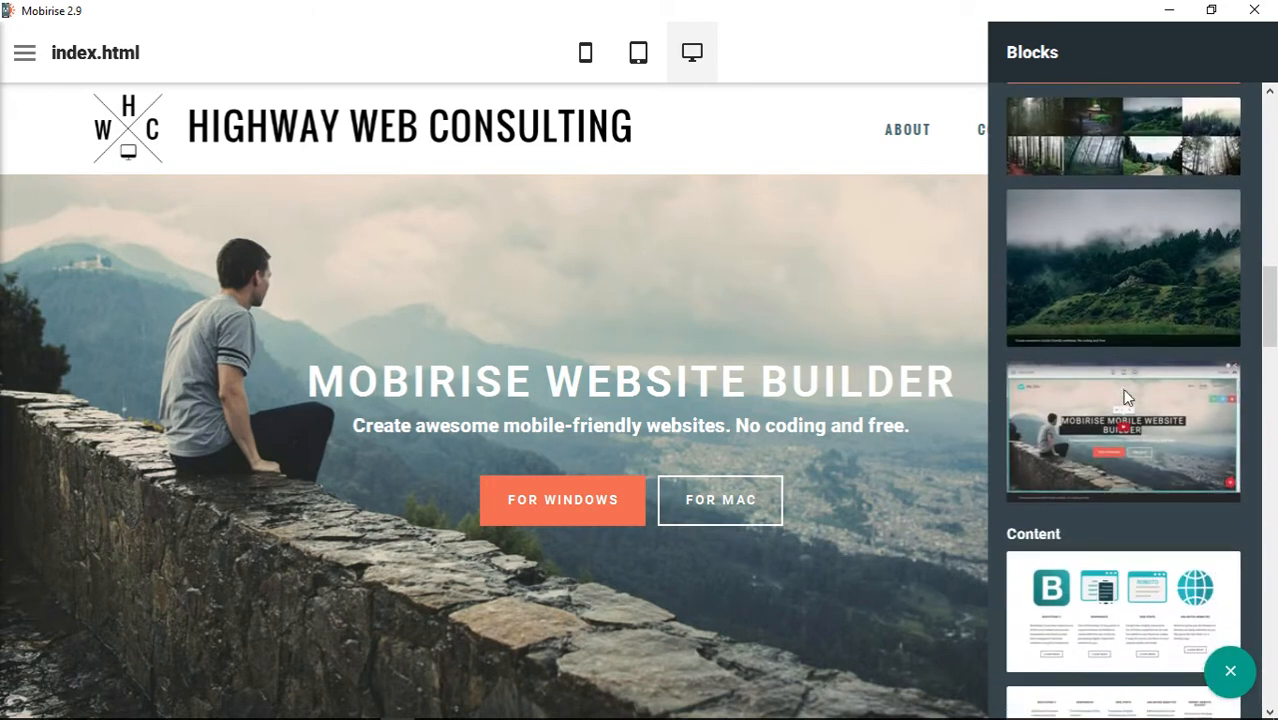
scroll("down", 3)
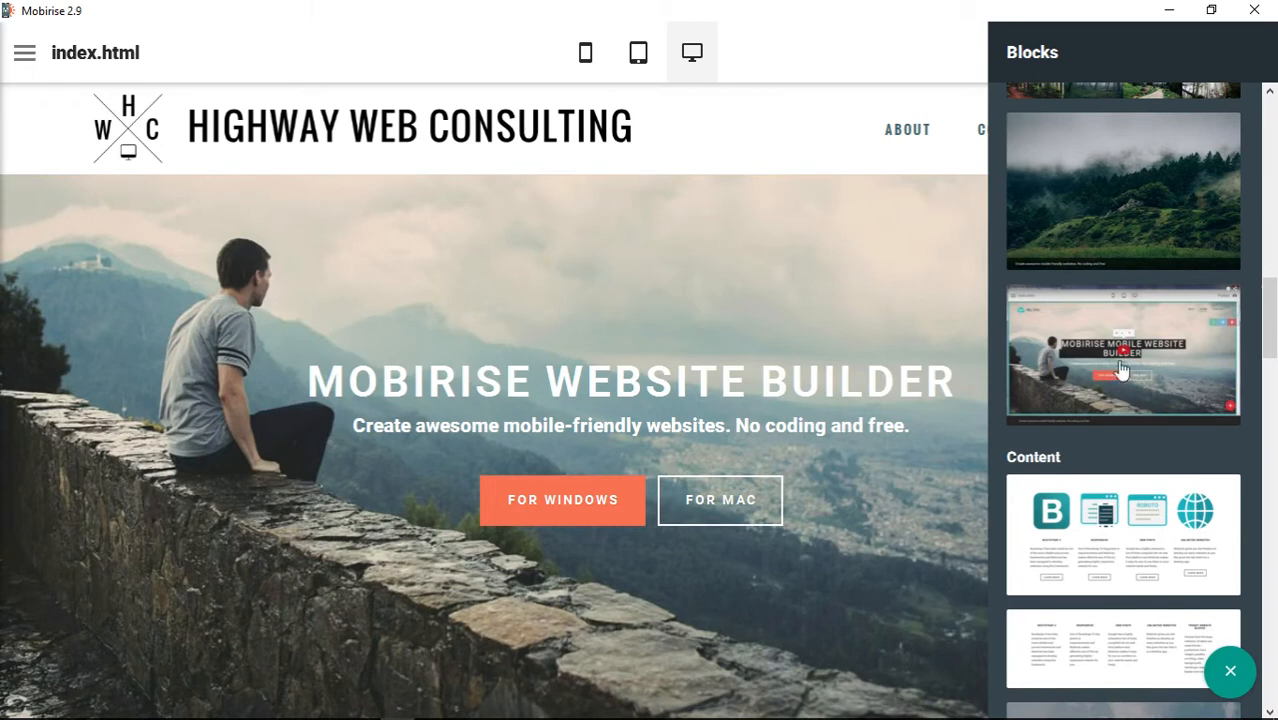
mouse_move(1150, 356)
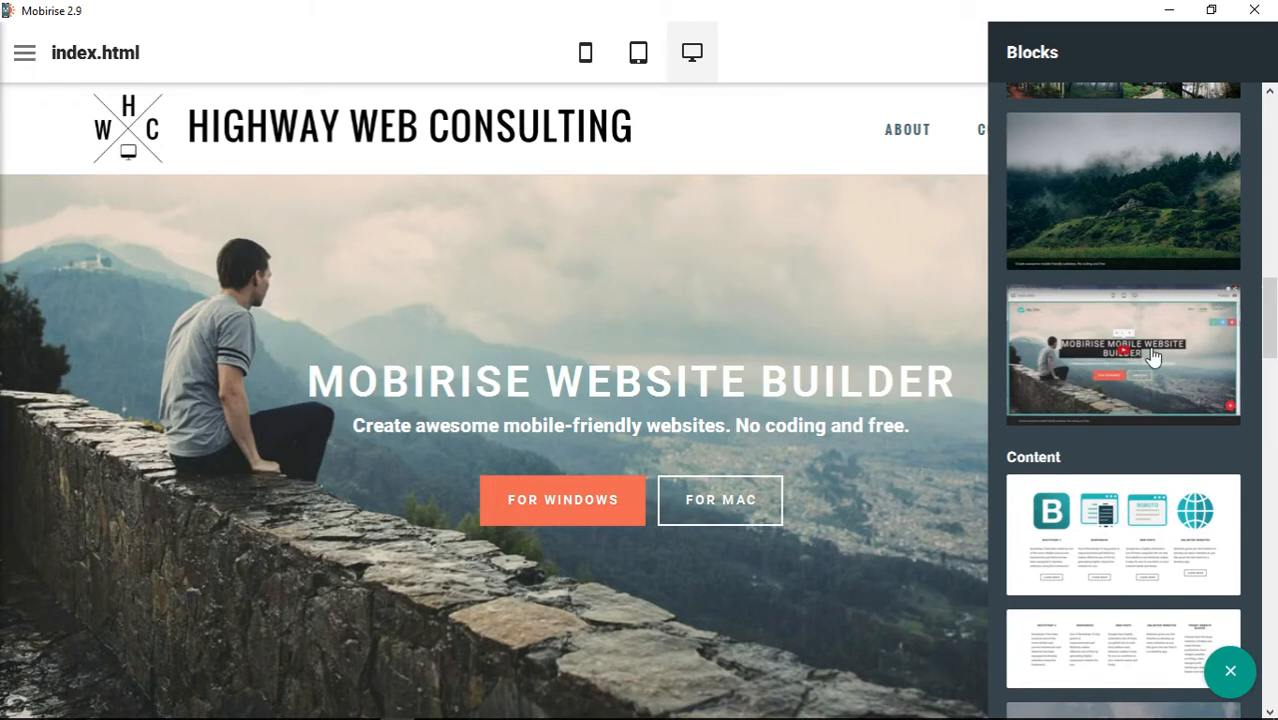
mouse_move(1158, 358)
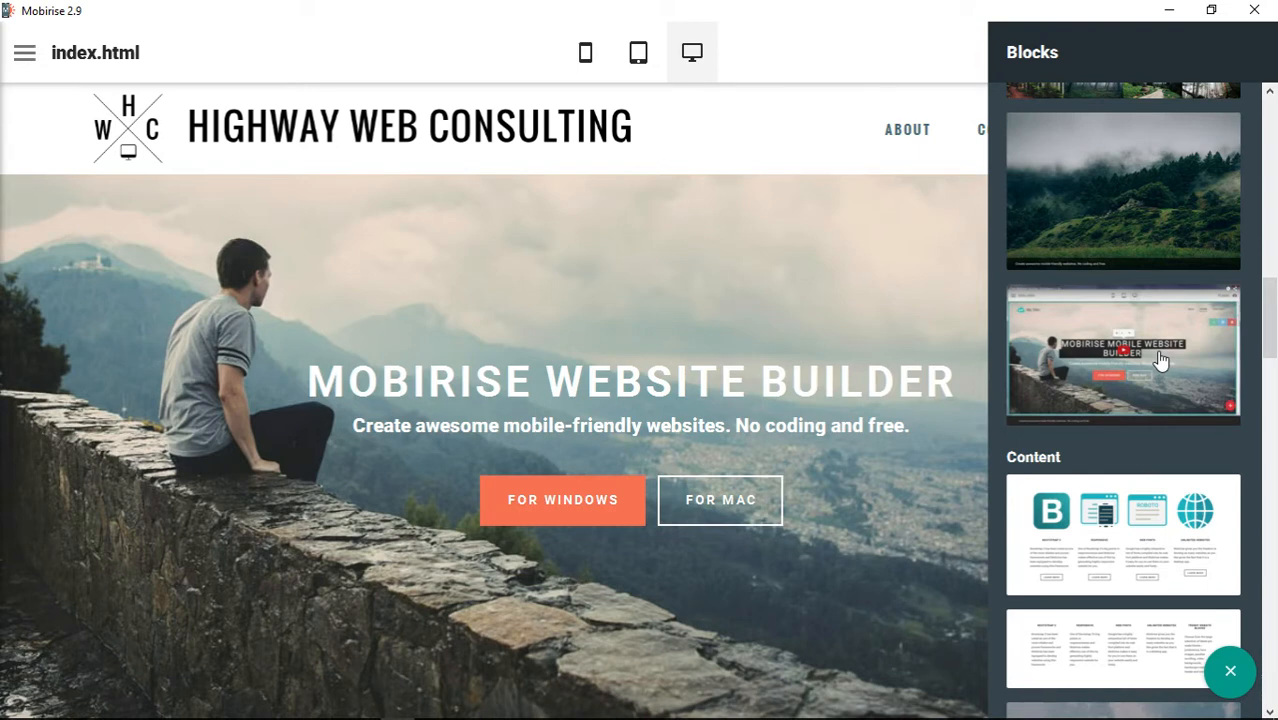
mouse_move(1100, 310)
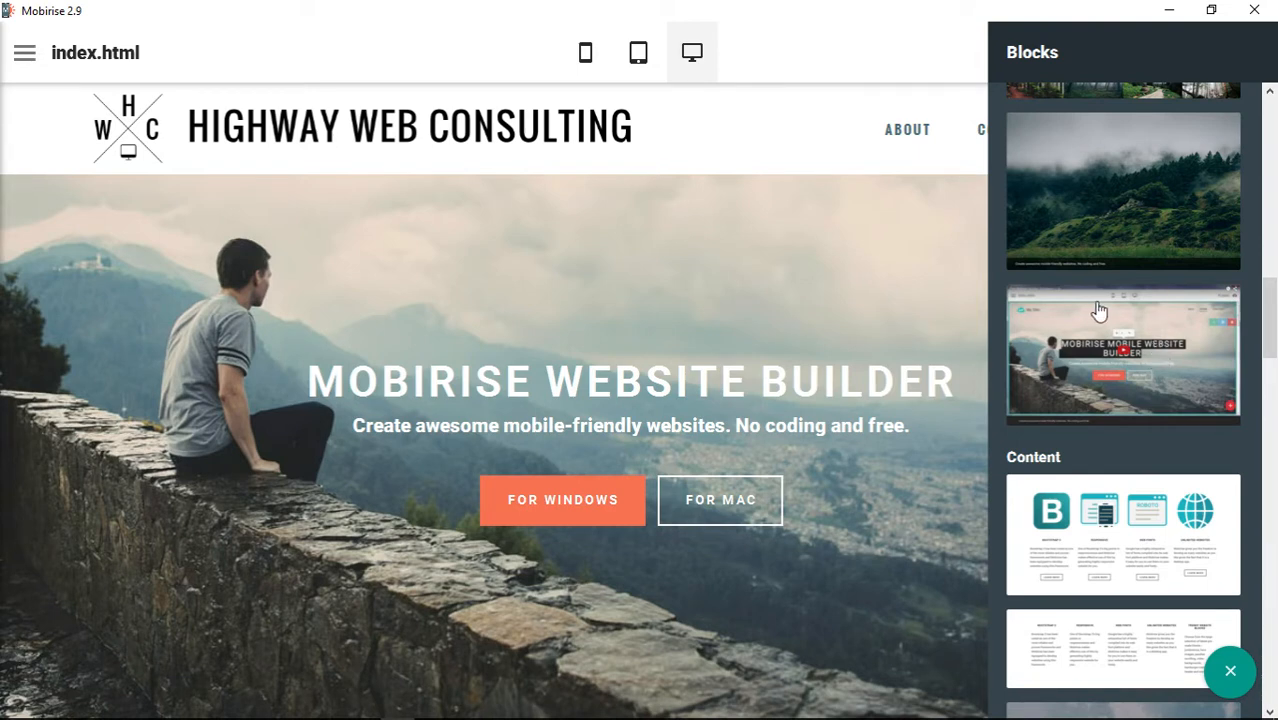
mouse_move(1156, 254)
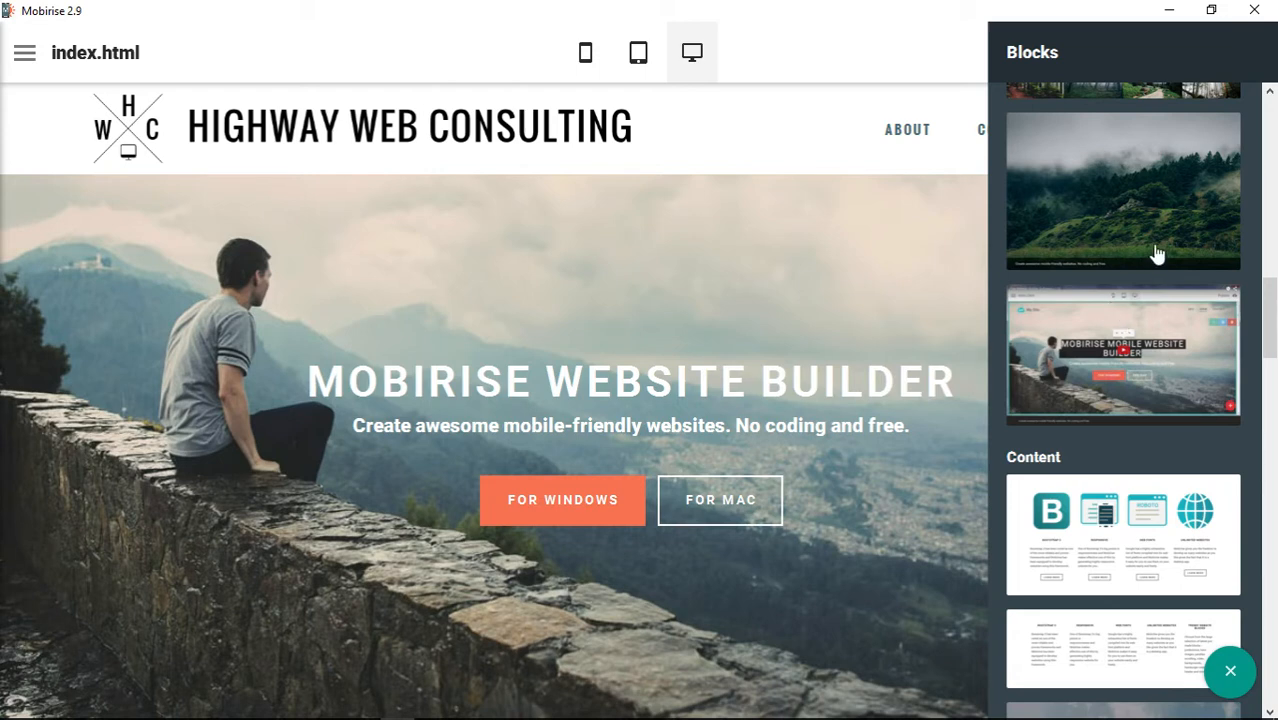
mouse_move(1158, 236)
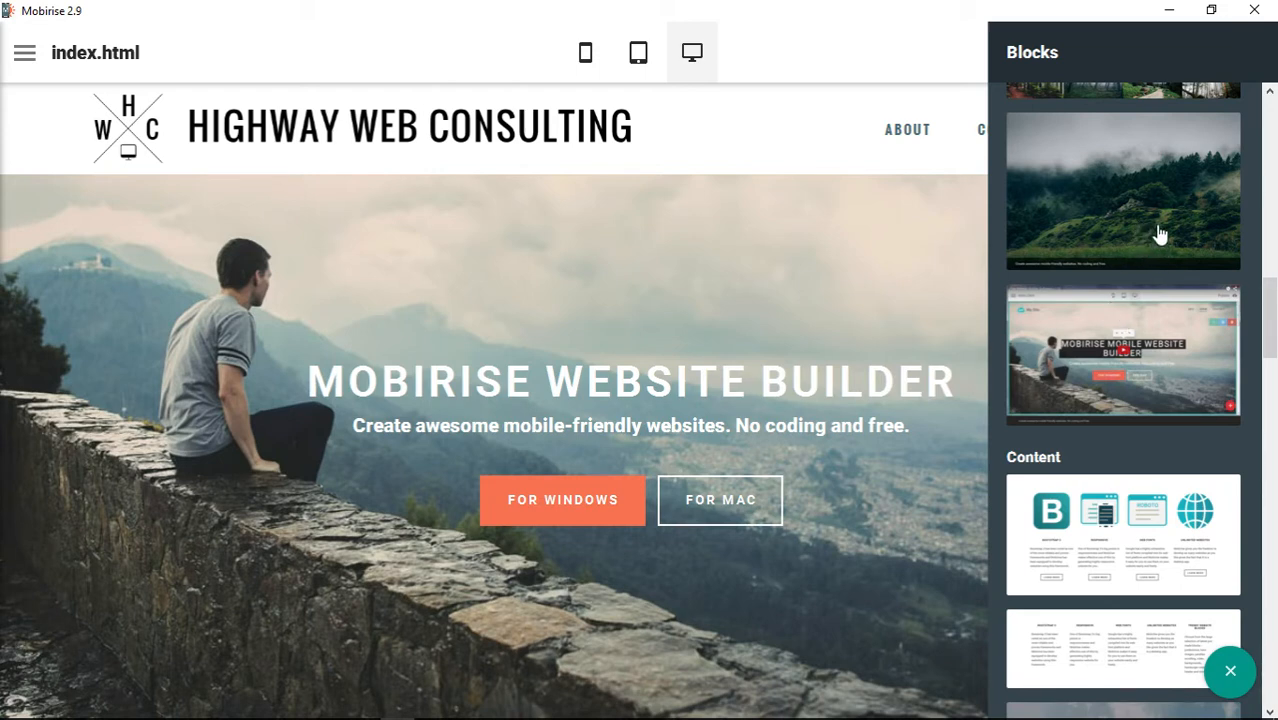
mouse_move(1212, 238)
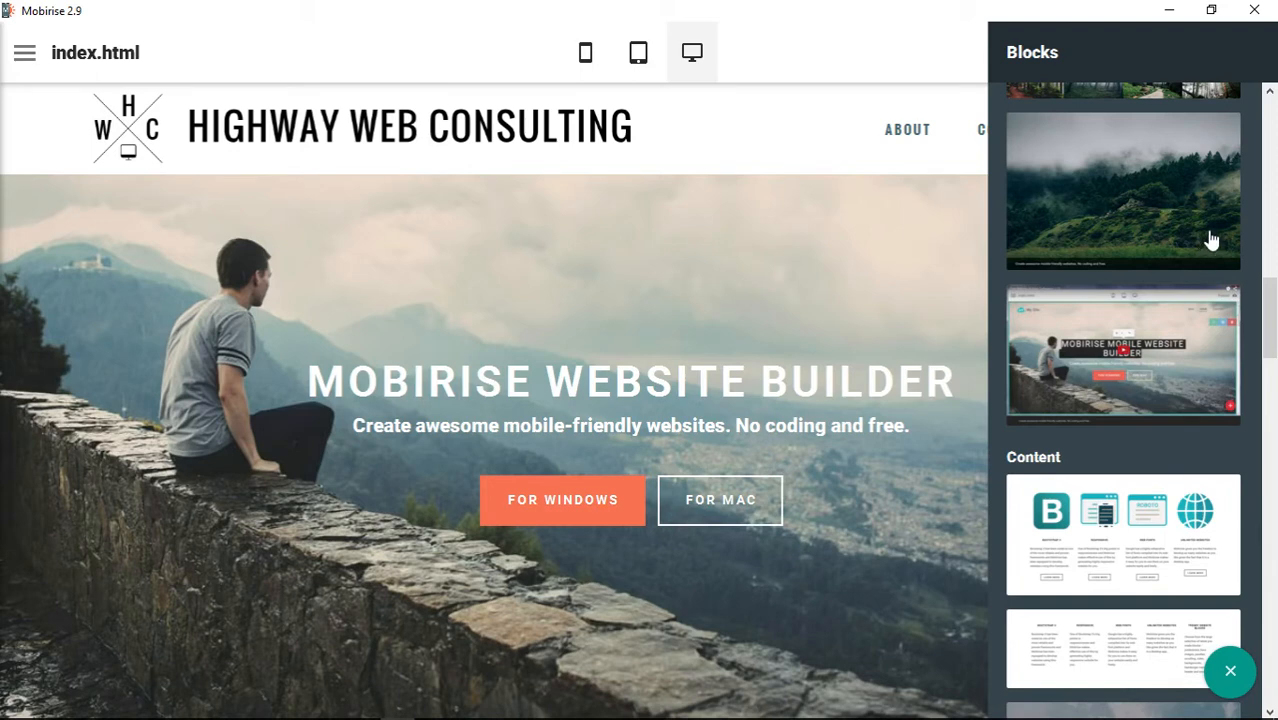
mouse_move(1044, 276)
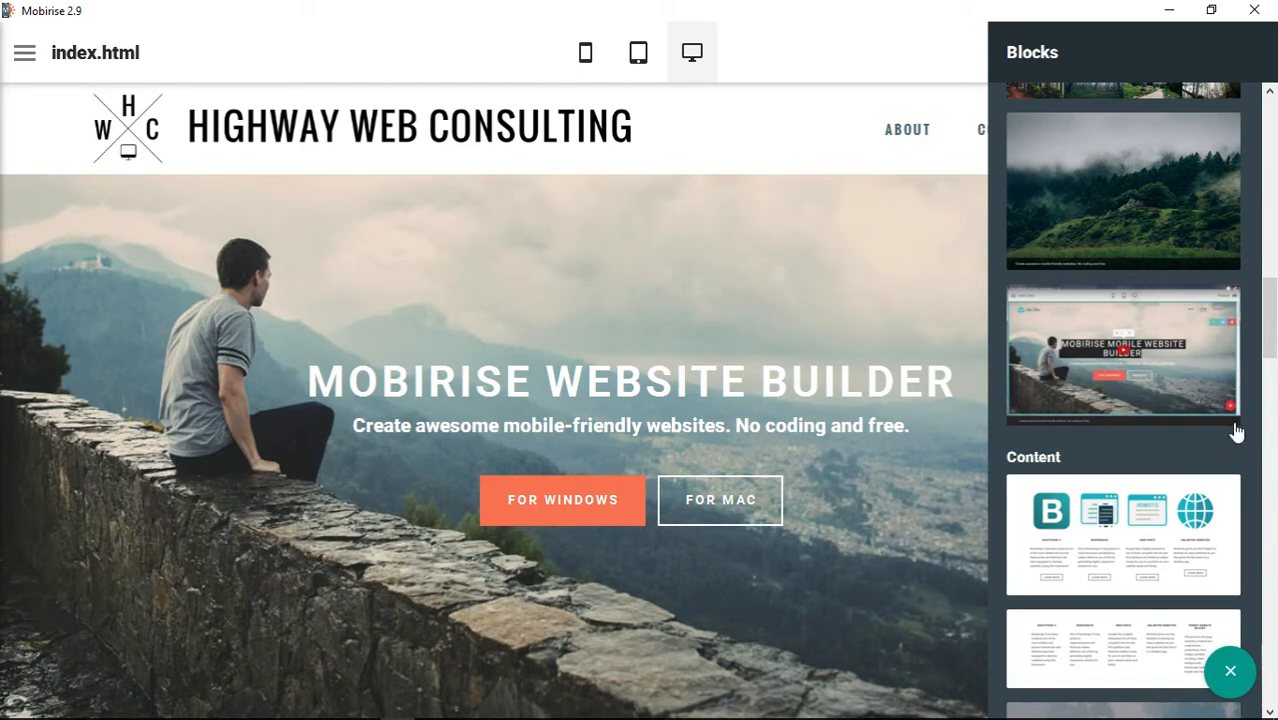
mouse_move(1176, 398)
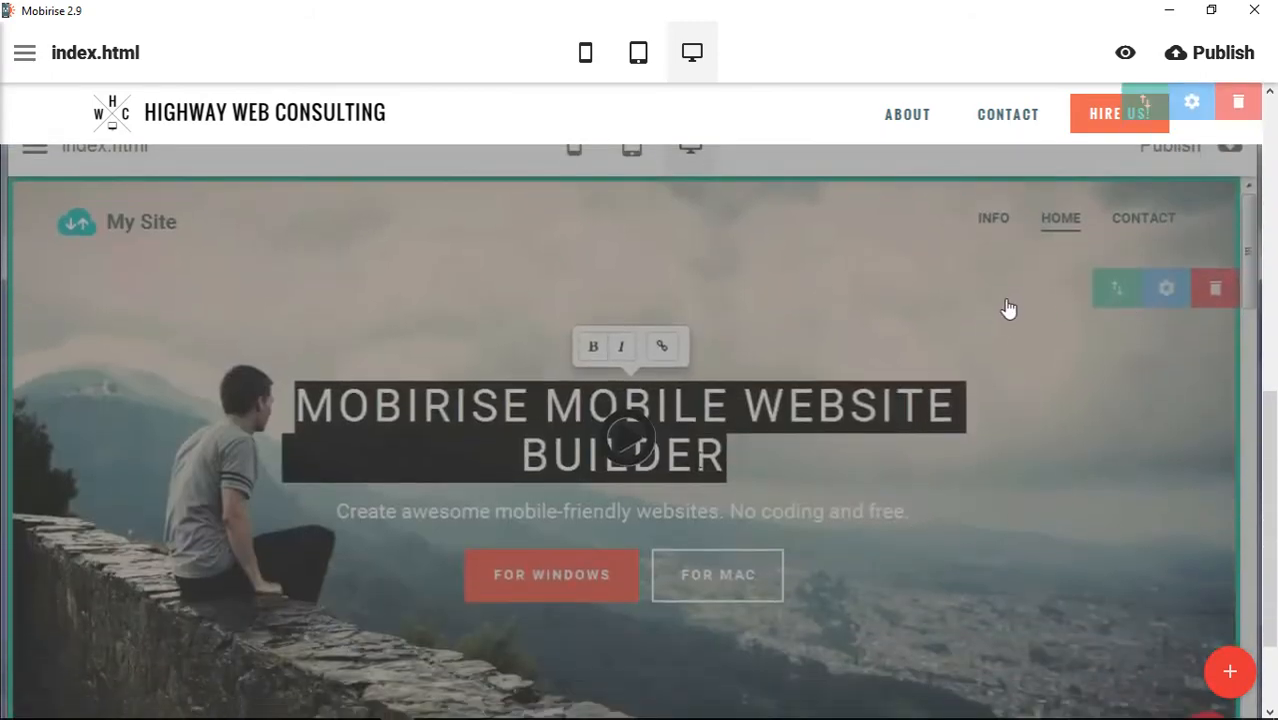
mouse_move(656, 442)
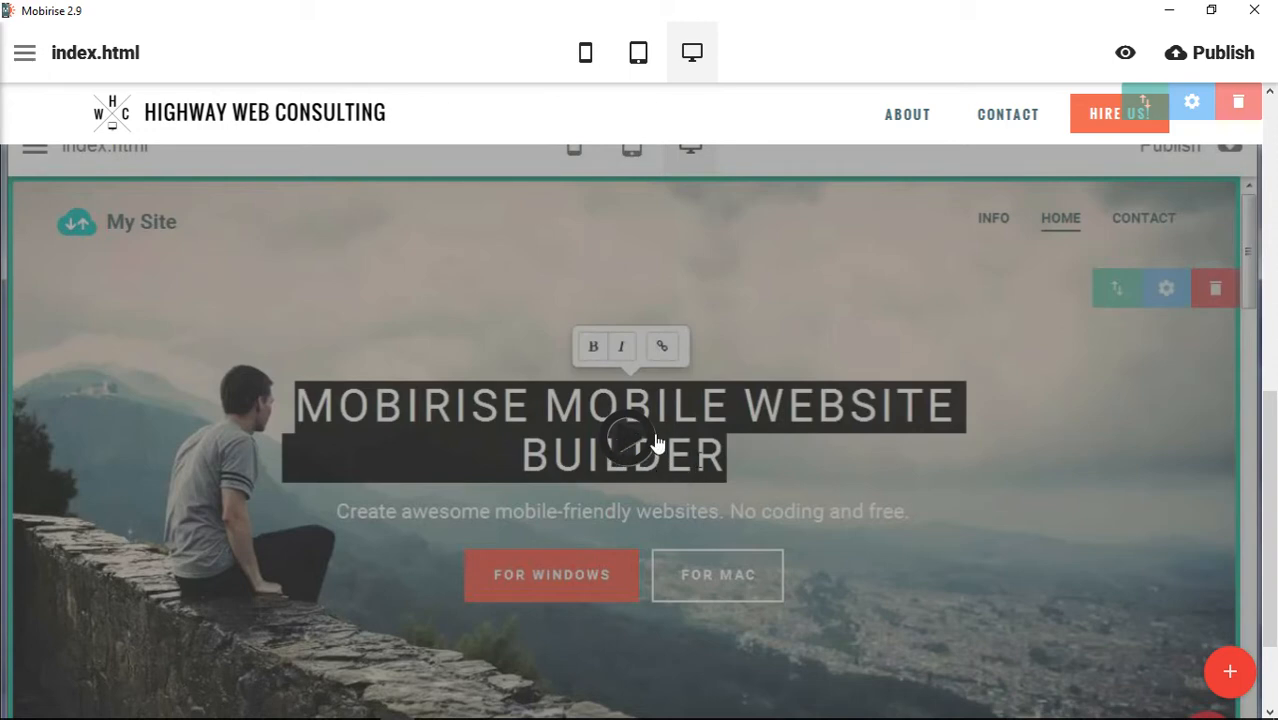
Scroll the page to the newly added full-width block below the header
scroll("down", 3)
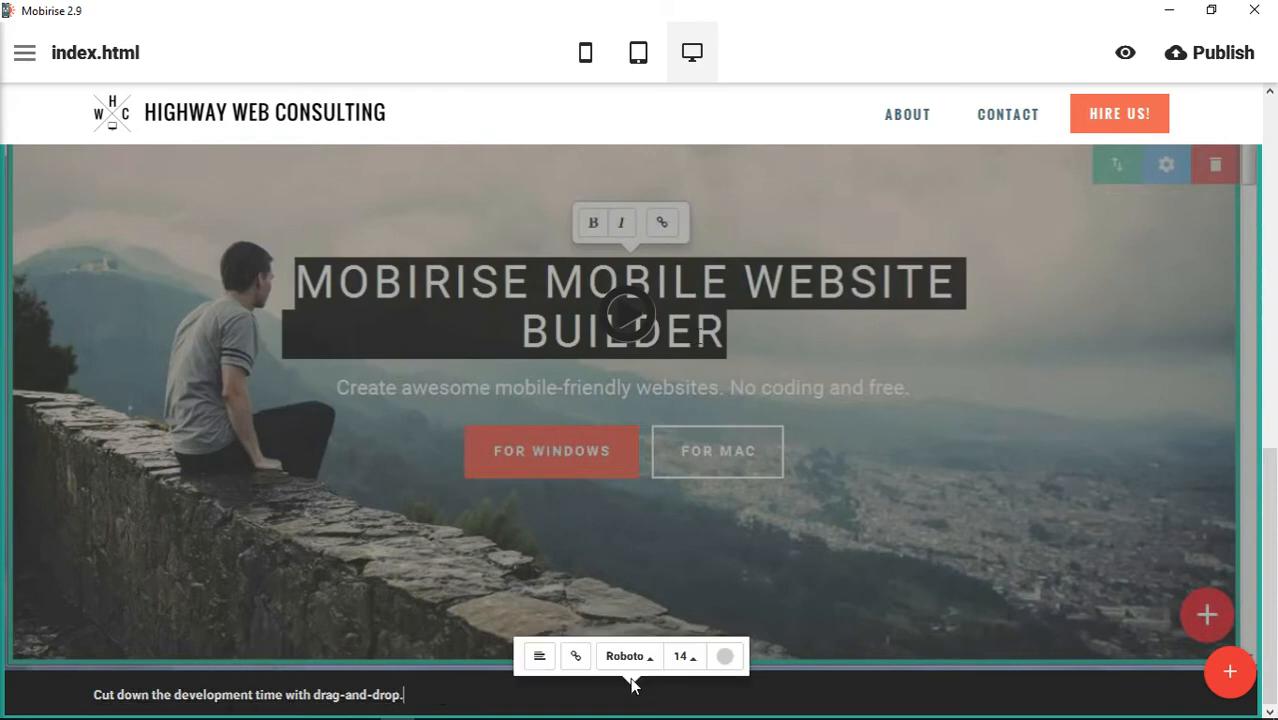
Right-align the caption 'Cut down the development time with drag-and-drop.'
left_click(540, 656)
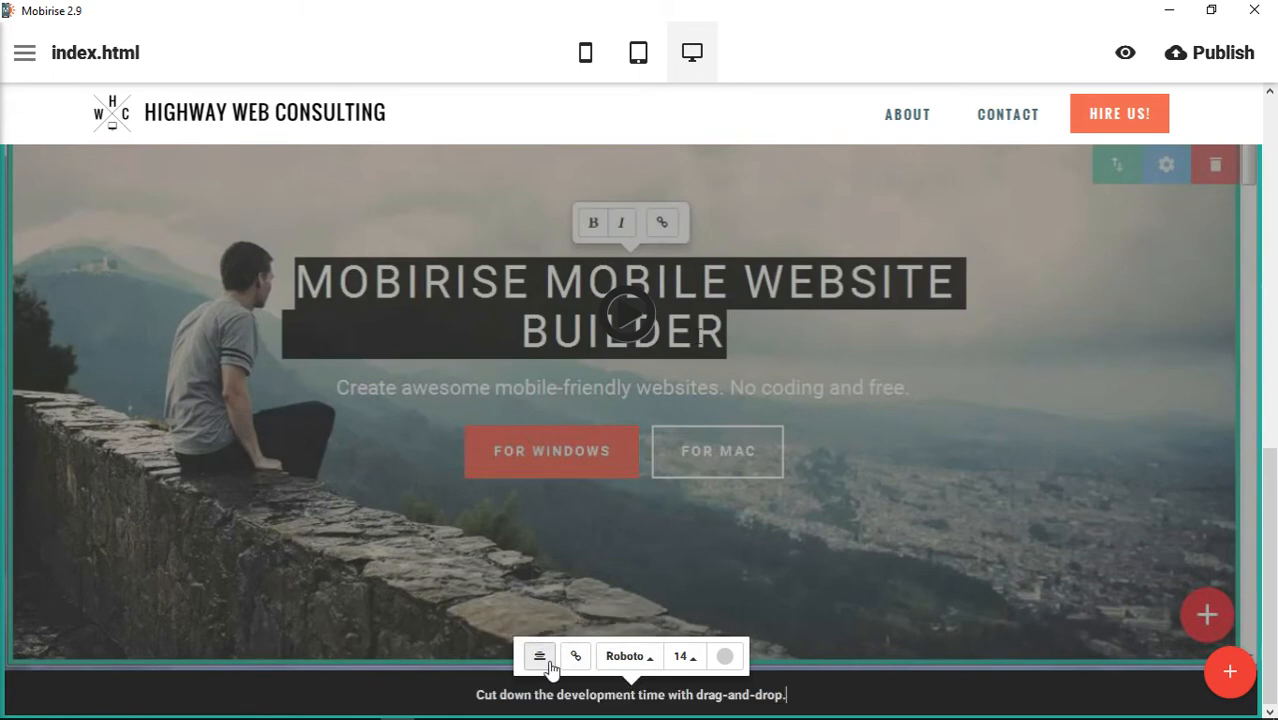
left_click(540, 656)
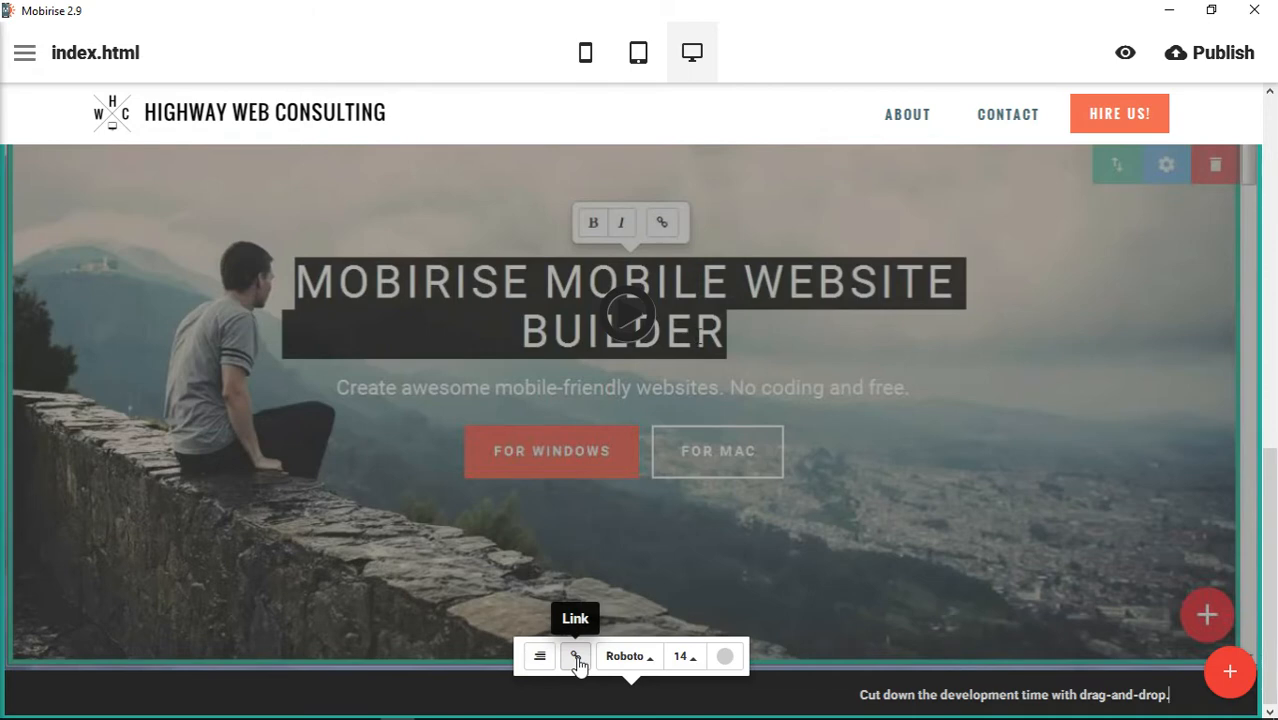
Explore linking the caption to about.html, then dismiss the link dialog without inserting
left_click(576, 656)
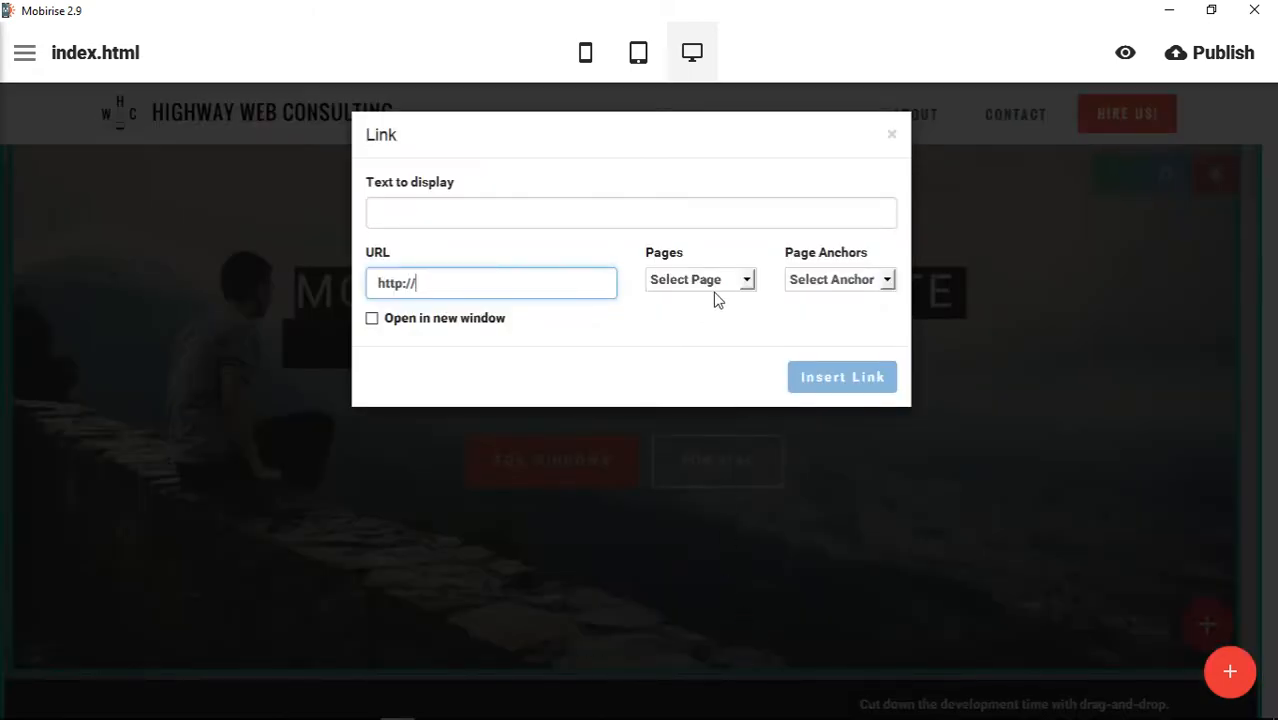
left_click(700, 280)
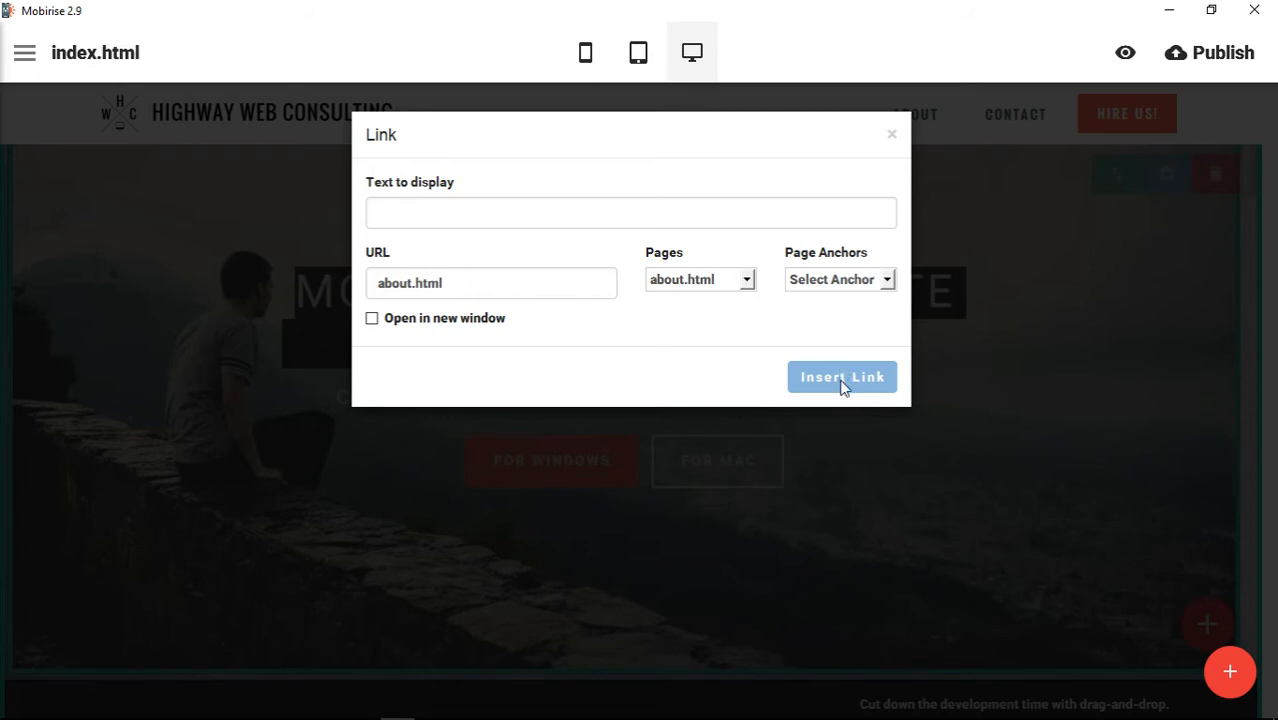
mouse_move(818, 198)
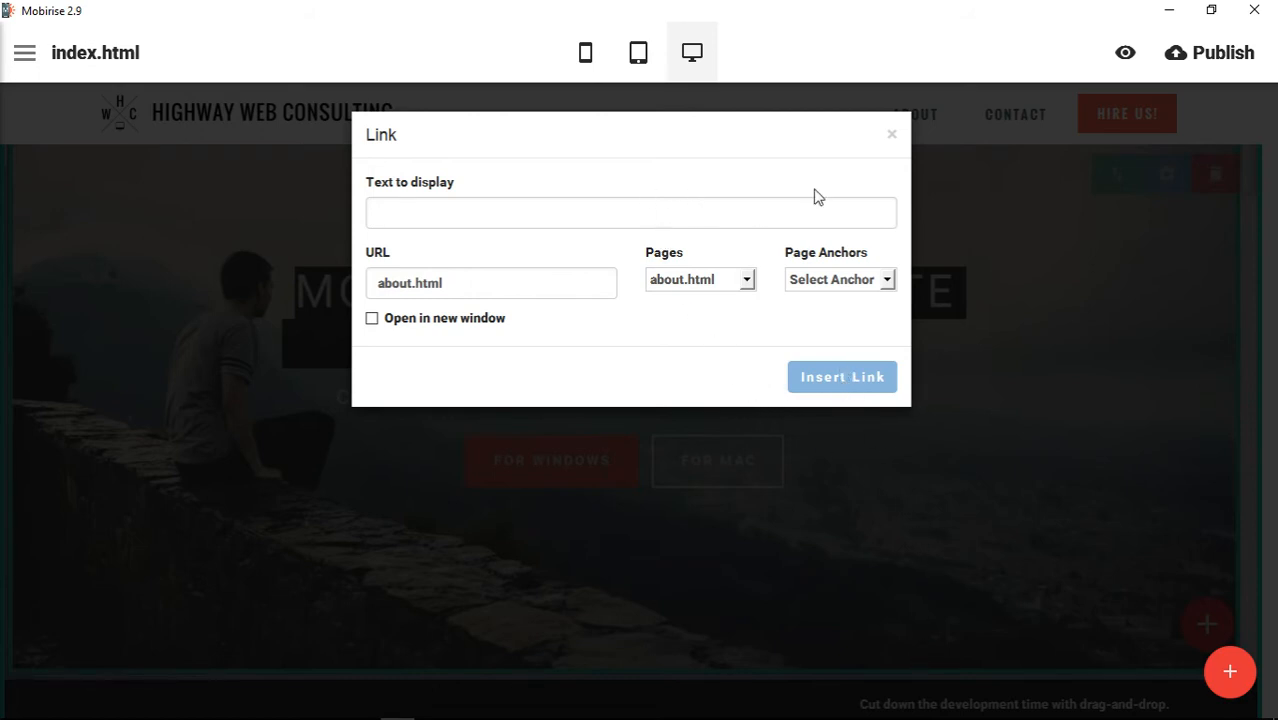
left_click(892, 132)
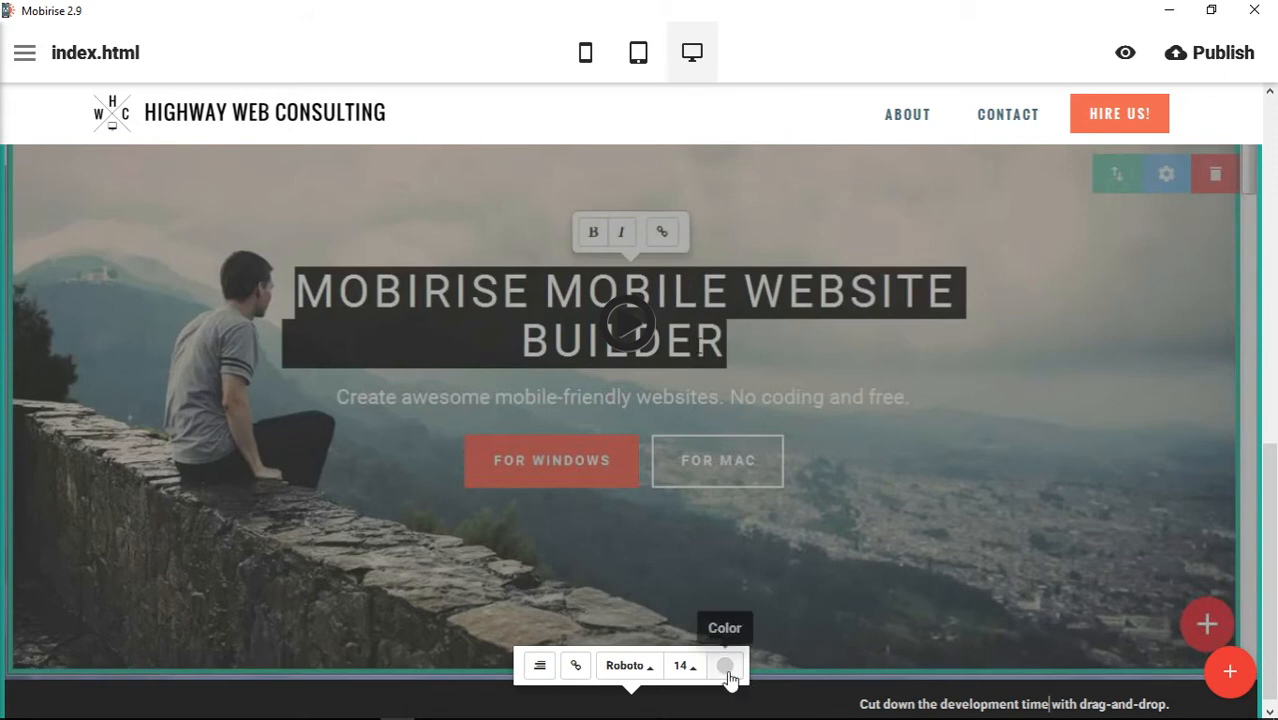
left_click(724, 666)
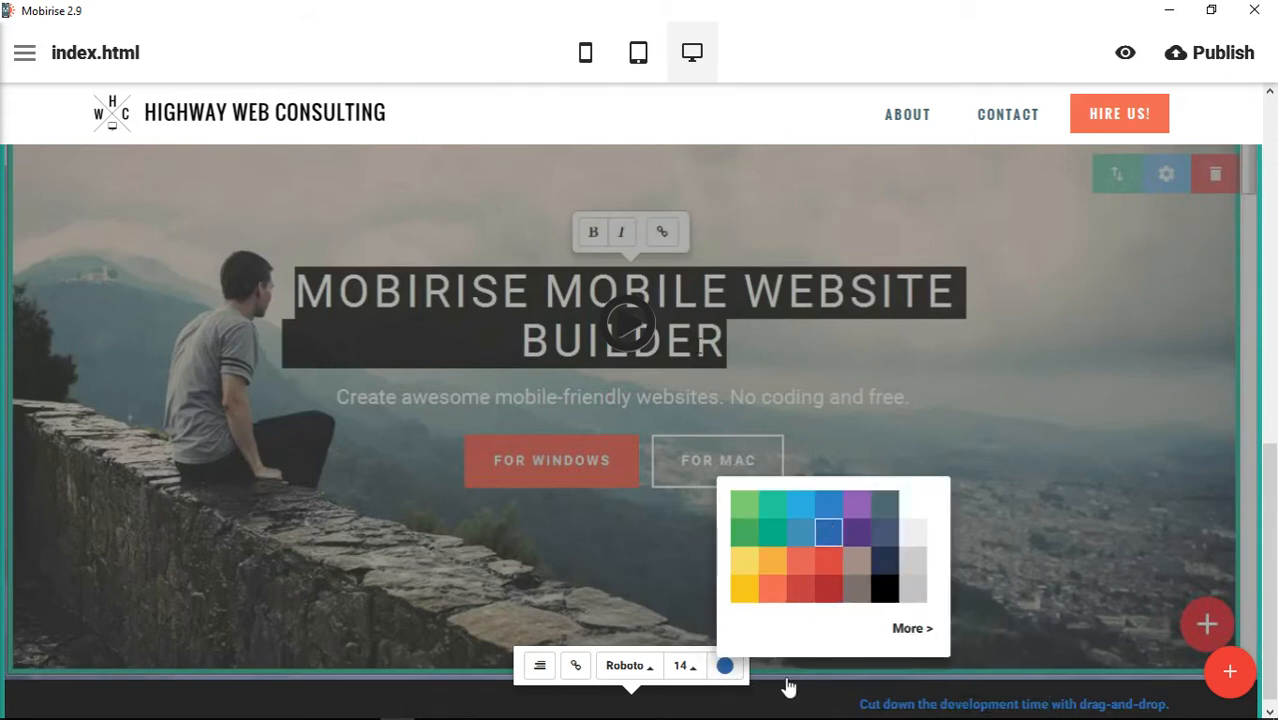
left_click(724, 664)
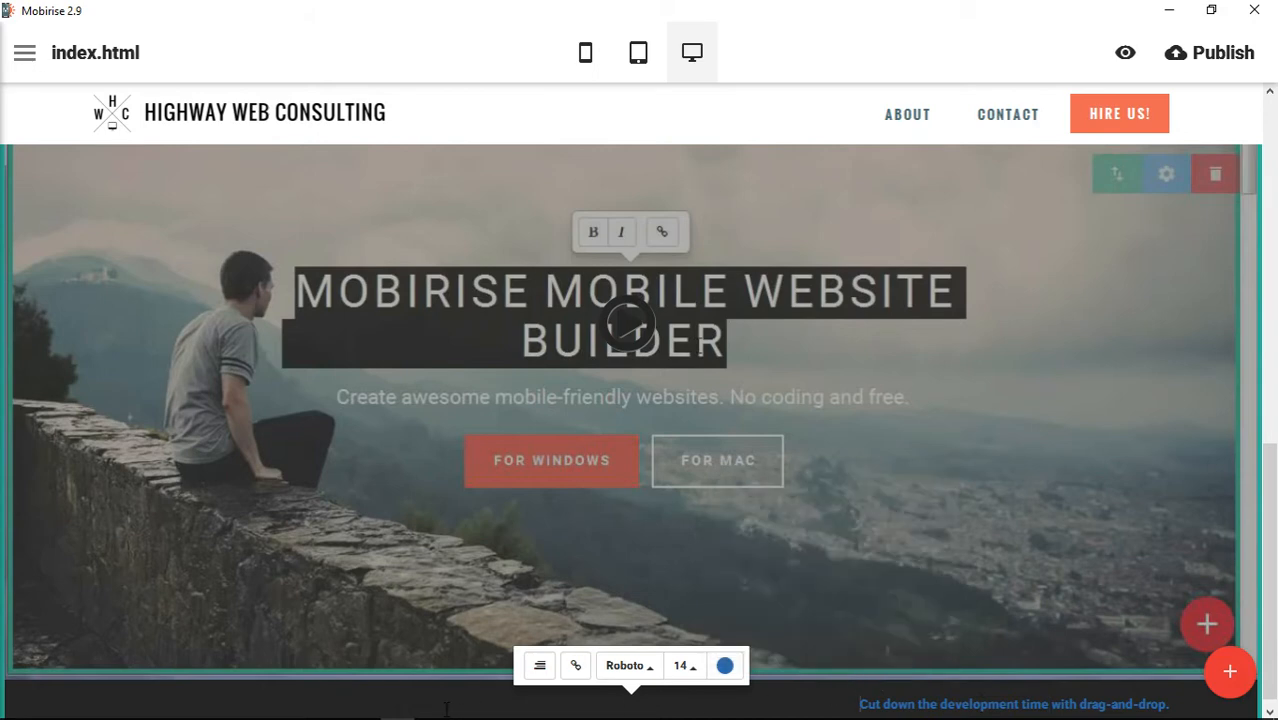
left_click(724, 664)
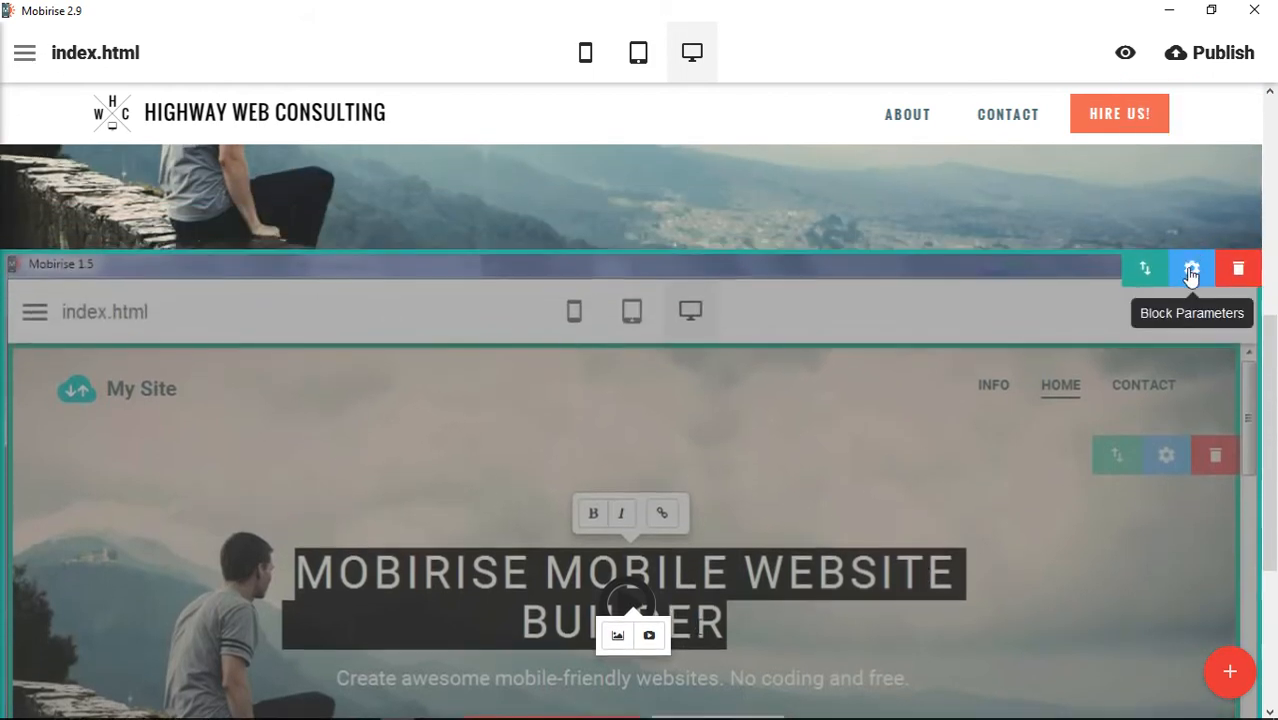
Switch Show Text off in the image block's parameters and return to editing the caption
left_click(1192, 268)
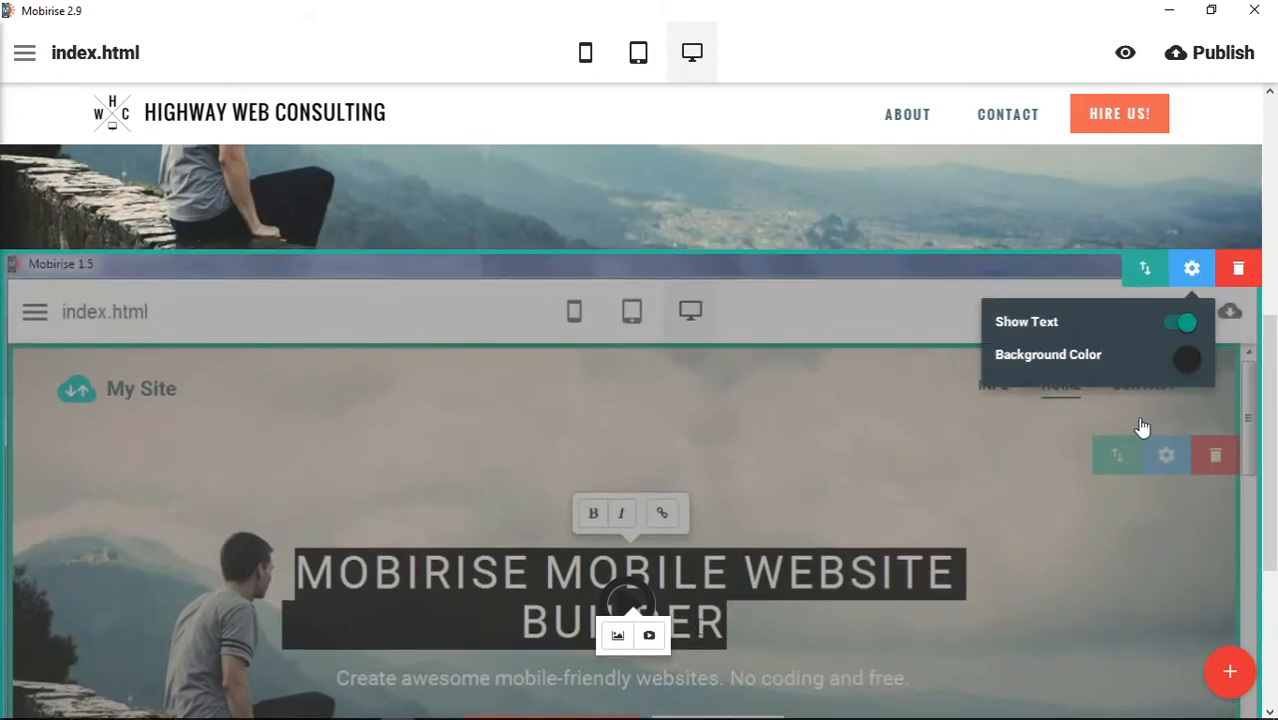
left_click(1180, 320)
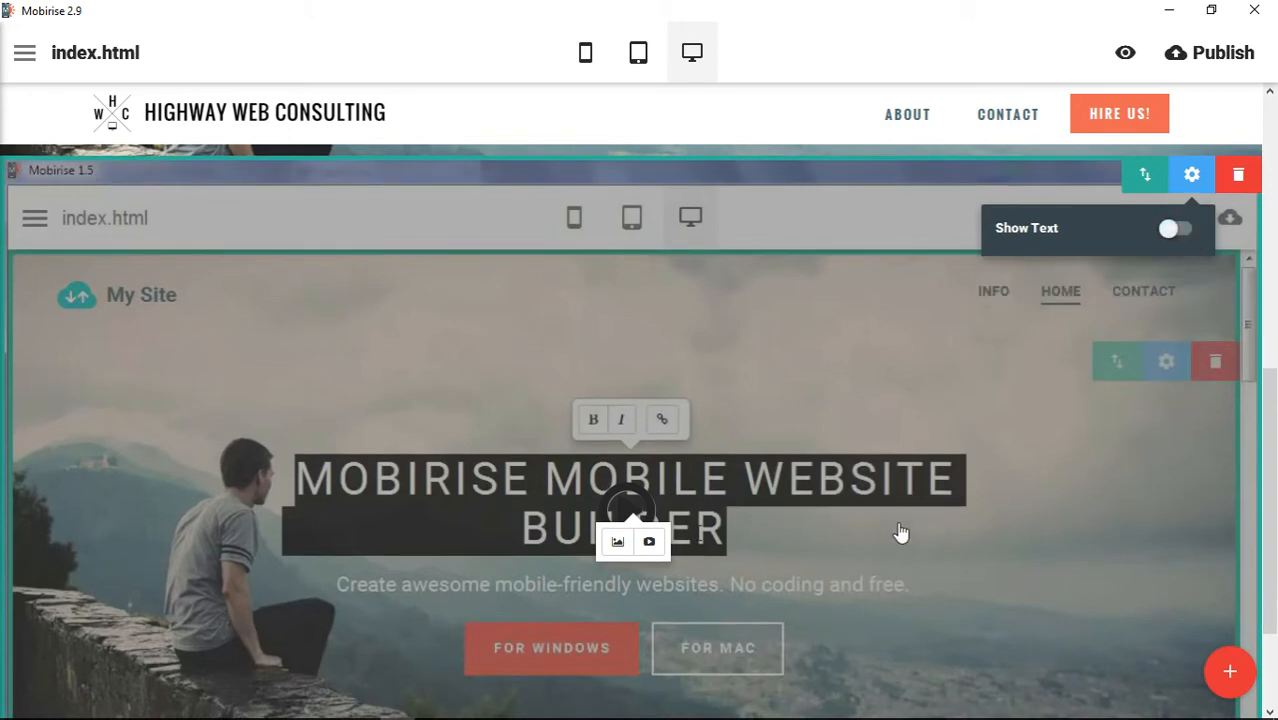
scroll("down", 3)
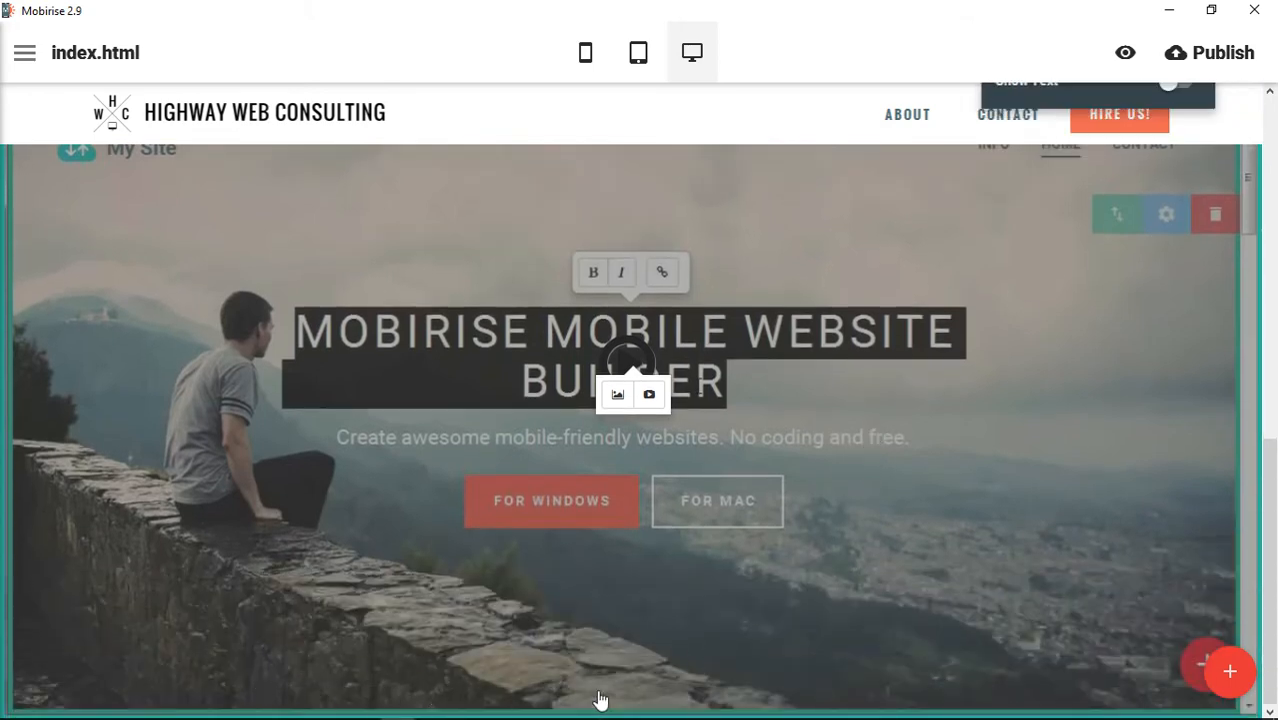
left_click(1166, 214)
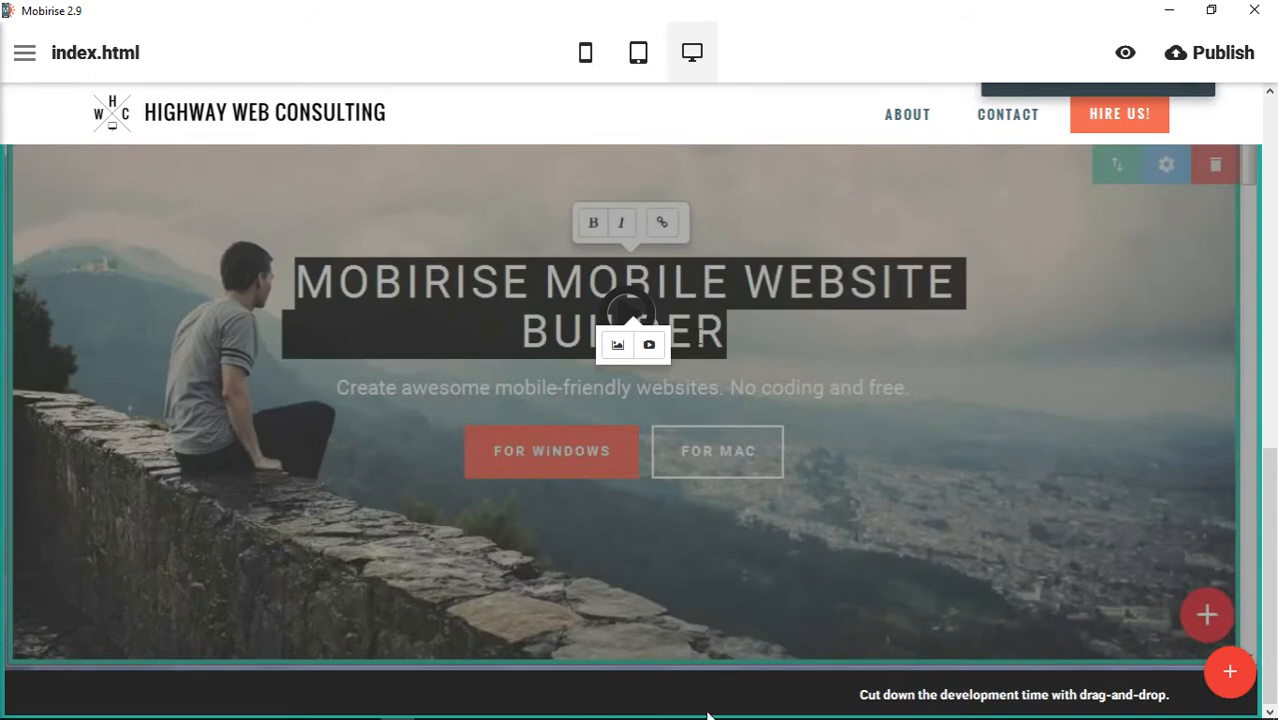
left_click(1192, 164)
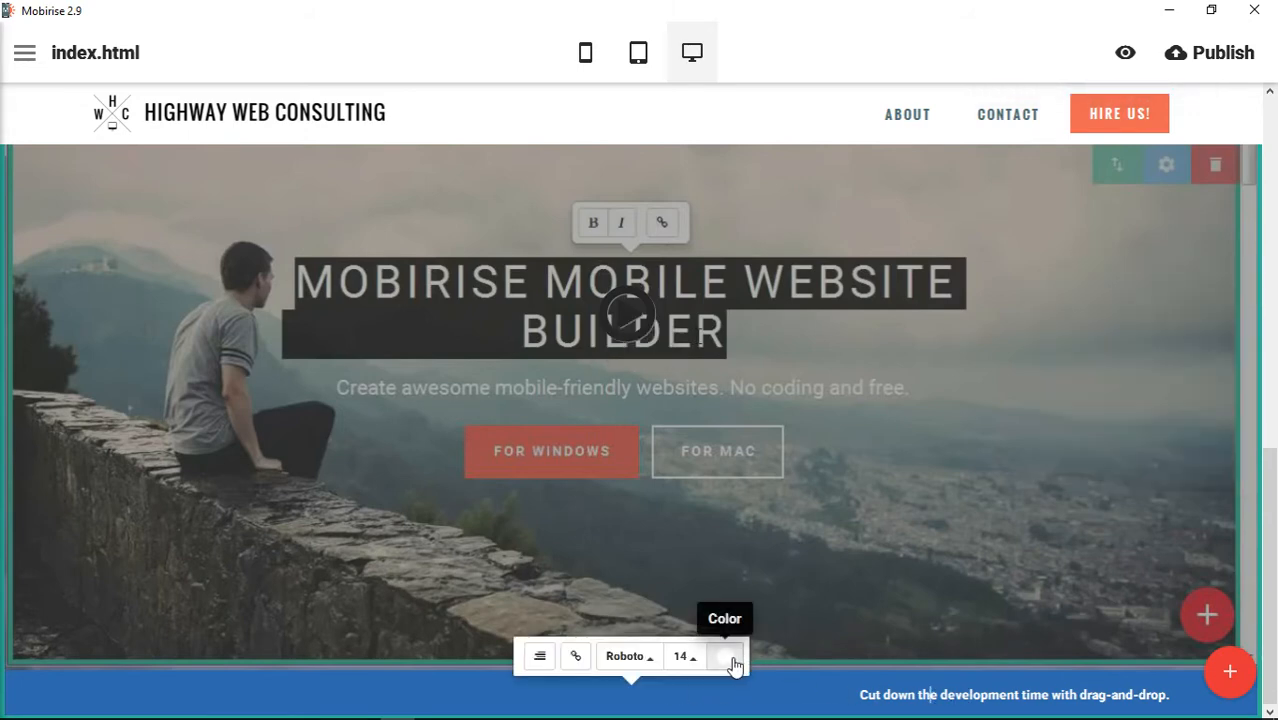
Colour the drag-and-drop caption red from the text colour swatches
left_click(726, 656)
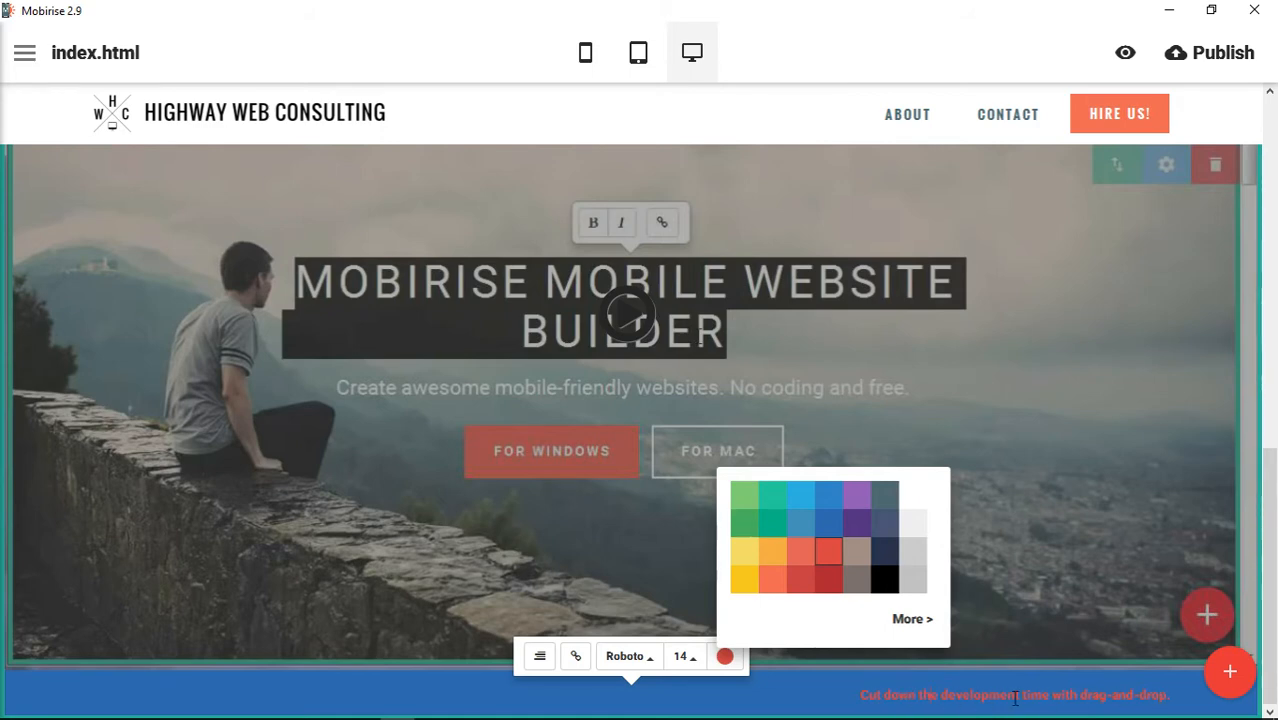
mouse_move(892, 600)
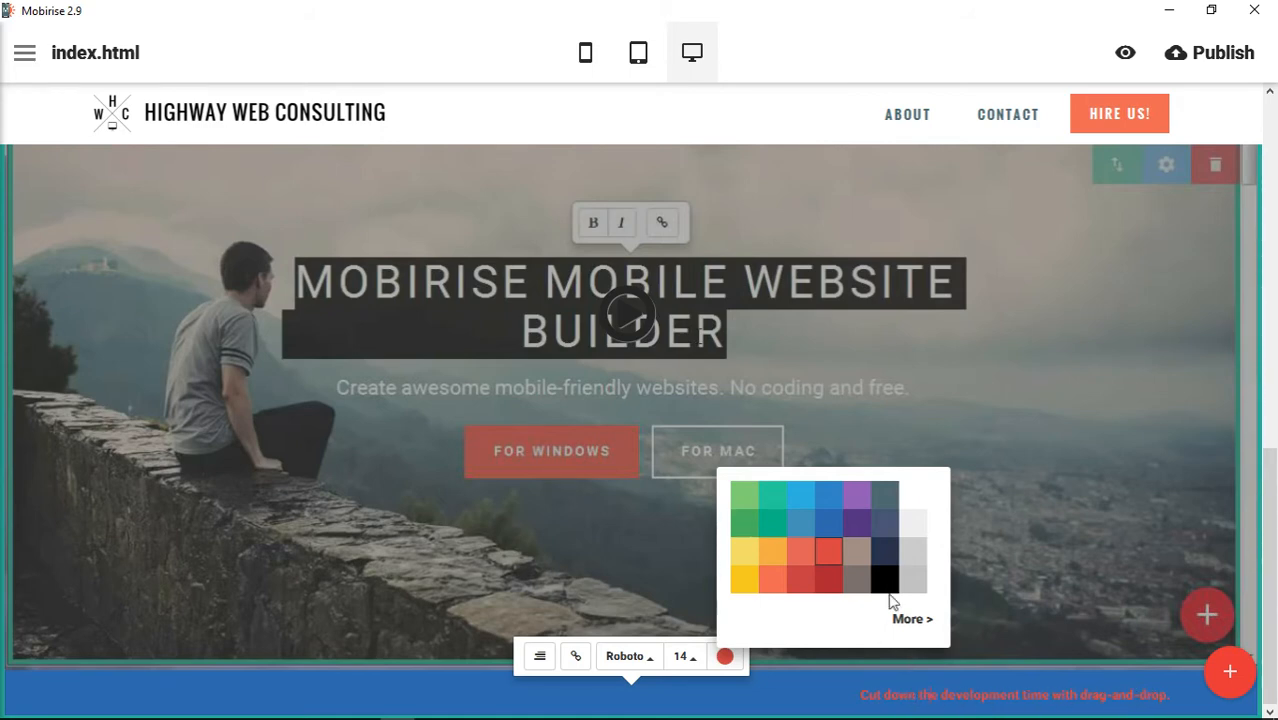
left_click(884, 578)
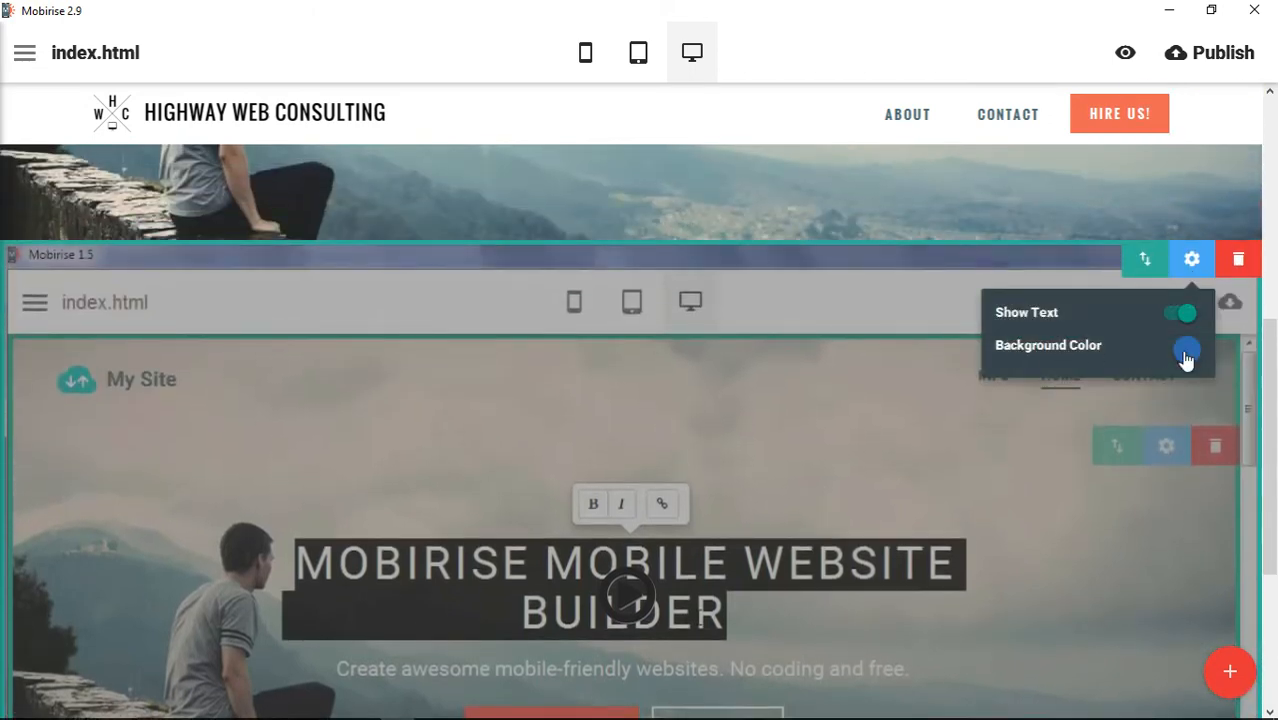
Turn Show Text back on and enable the block's Background Color option
left_click(1188, 352)
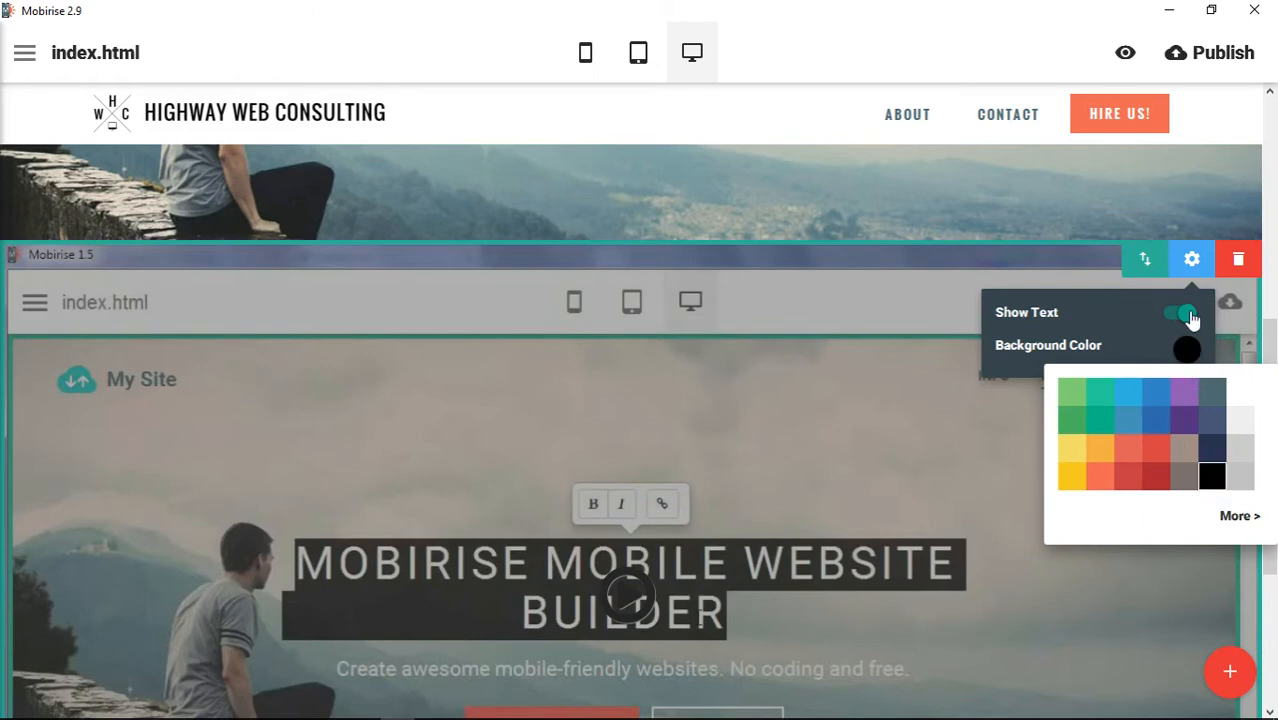
left_click(1178, 312)
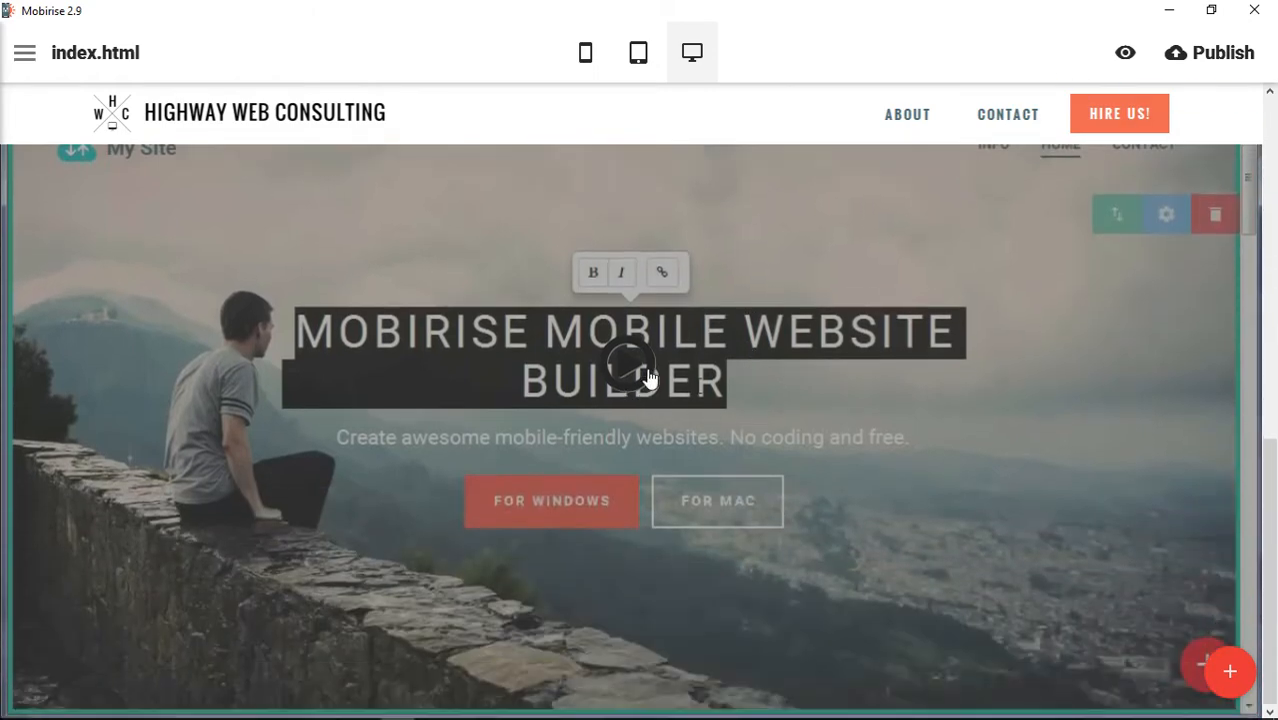
left_click(630, 364)
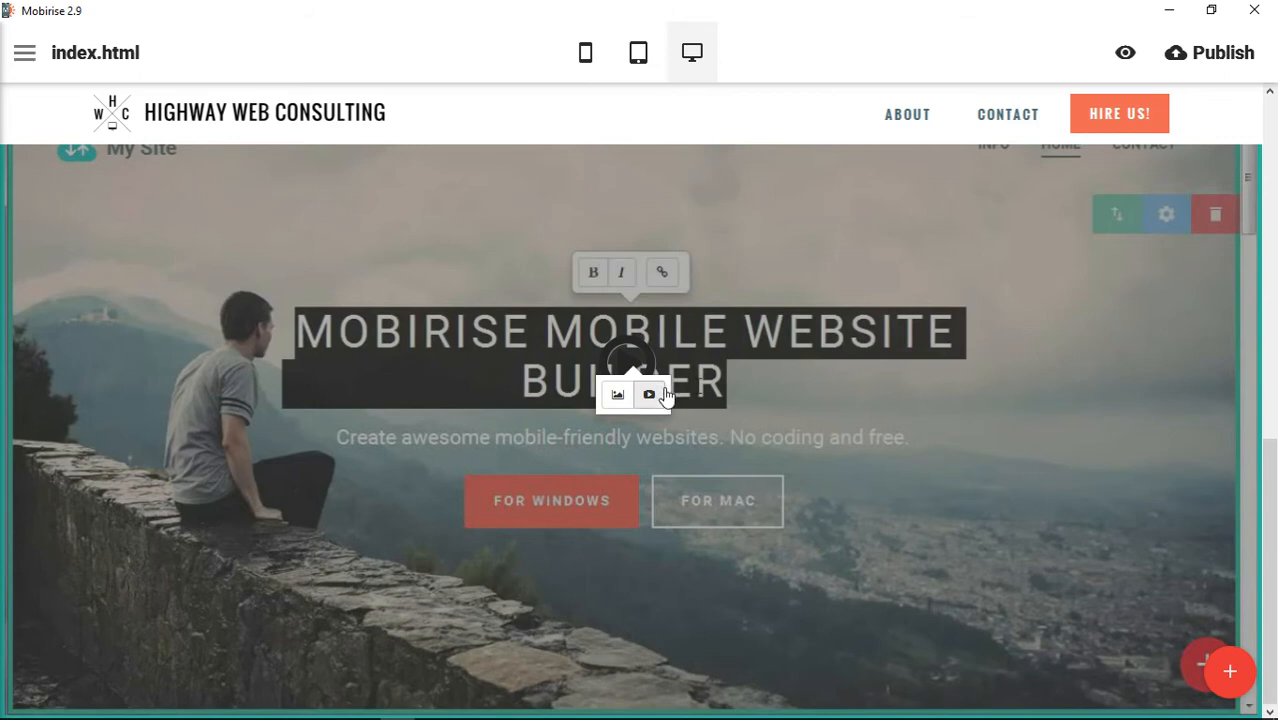
mouse_move(652, 408)
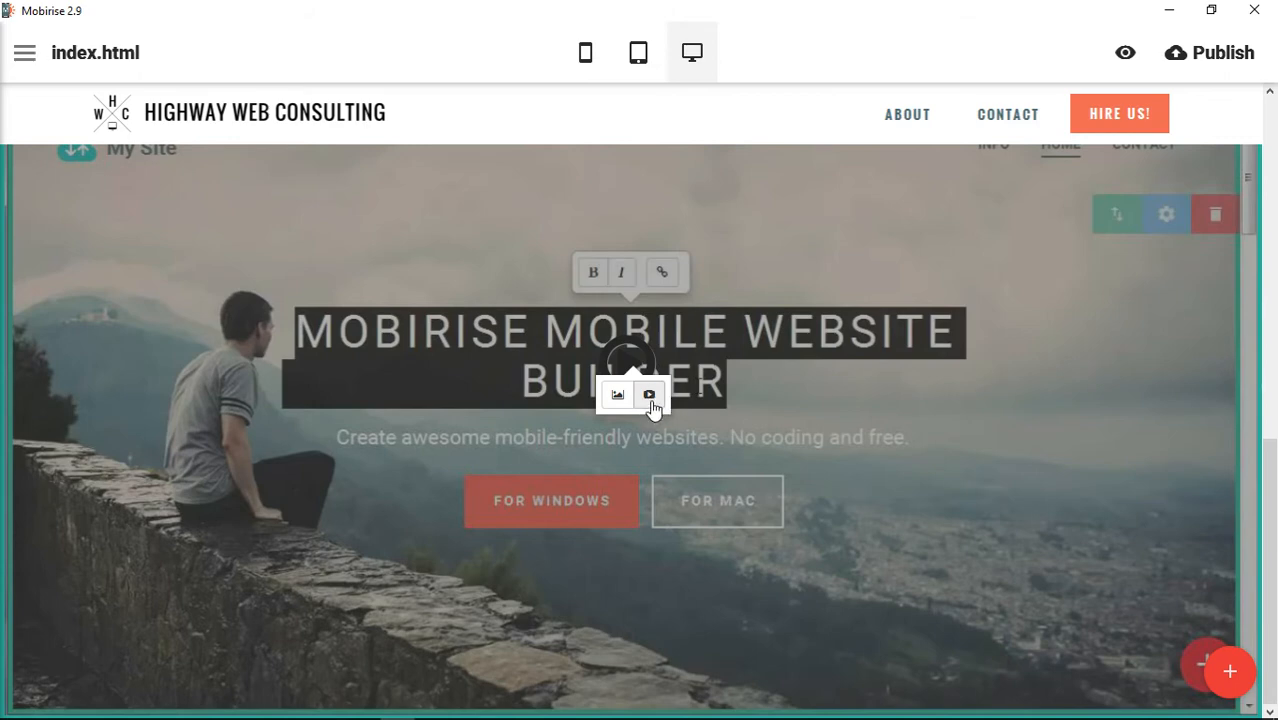
mouse_move(620, 400)
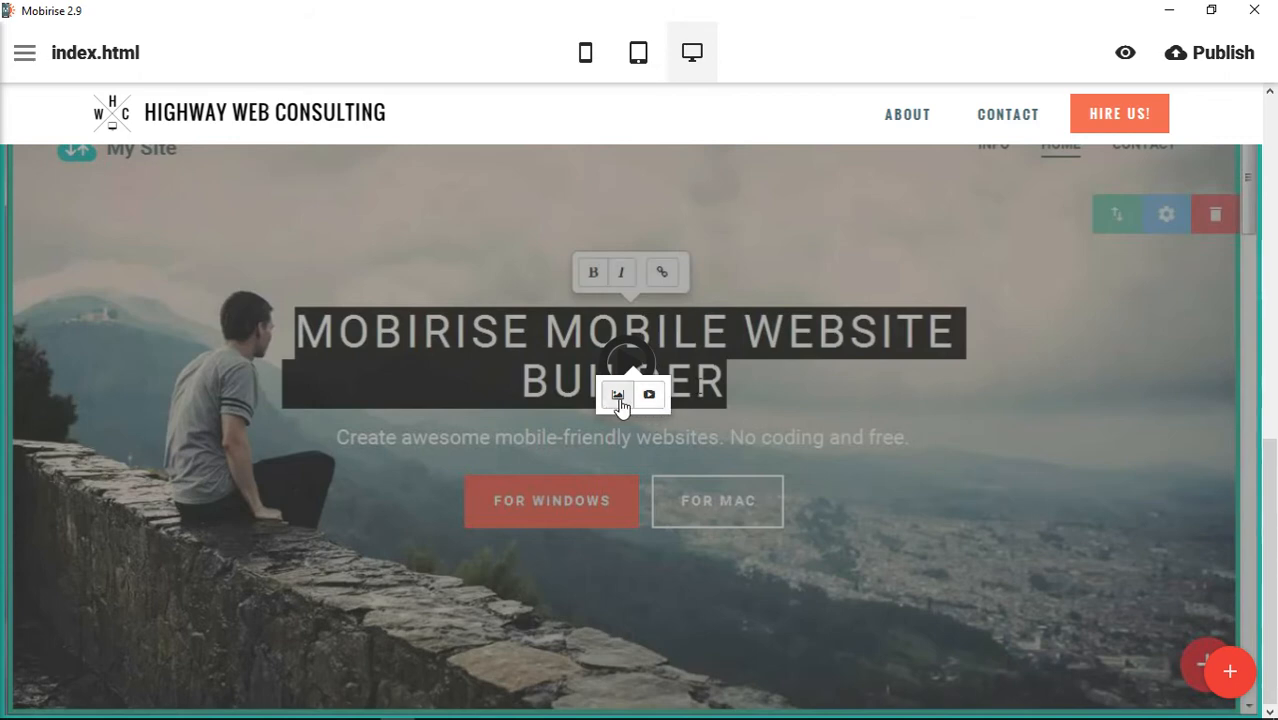
left_click(648, 394)
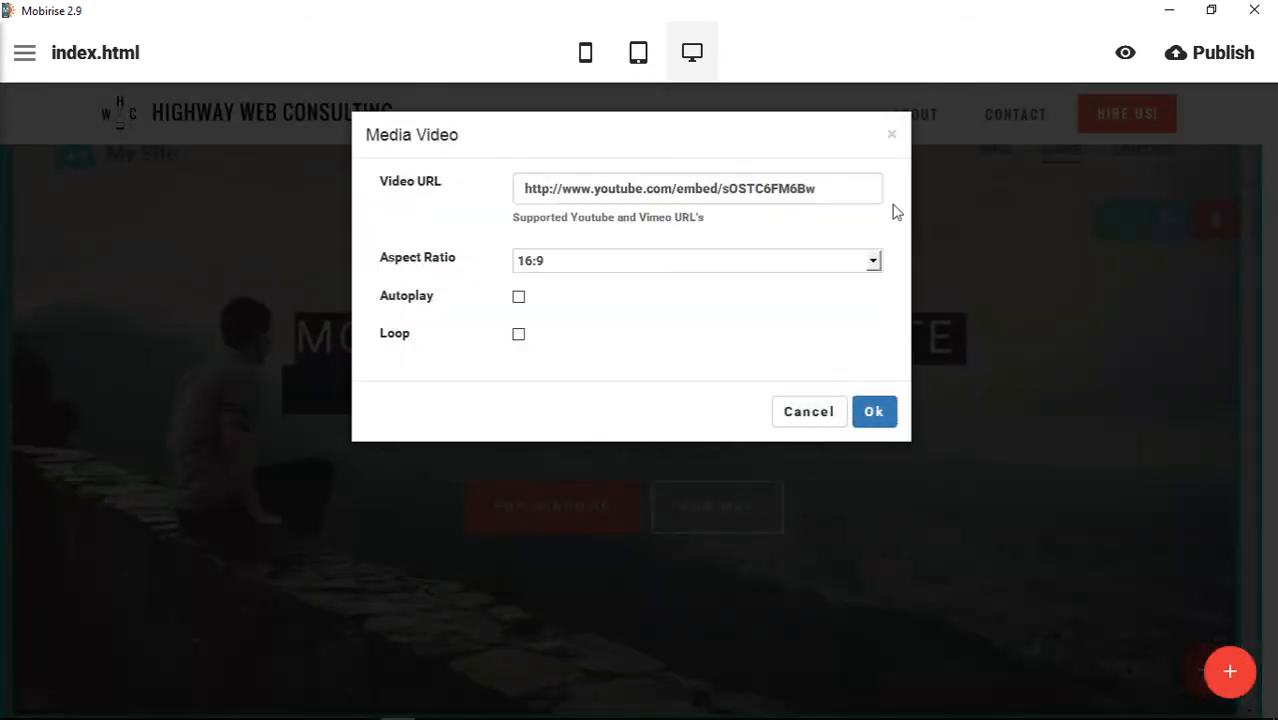
mouse_move(410, 130)
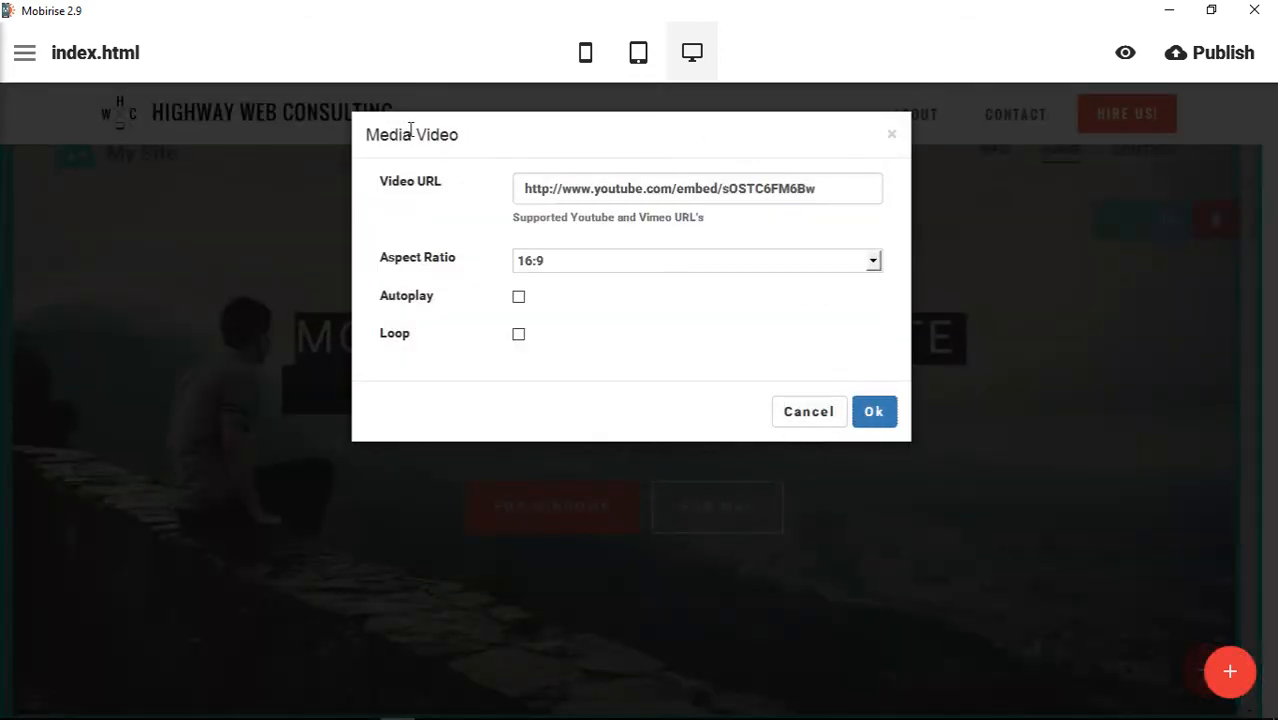
triple_click(696, 188)
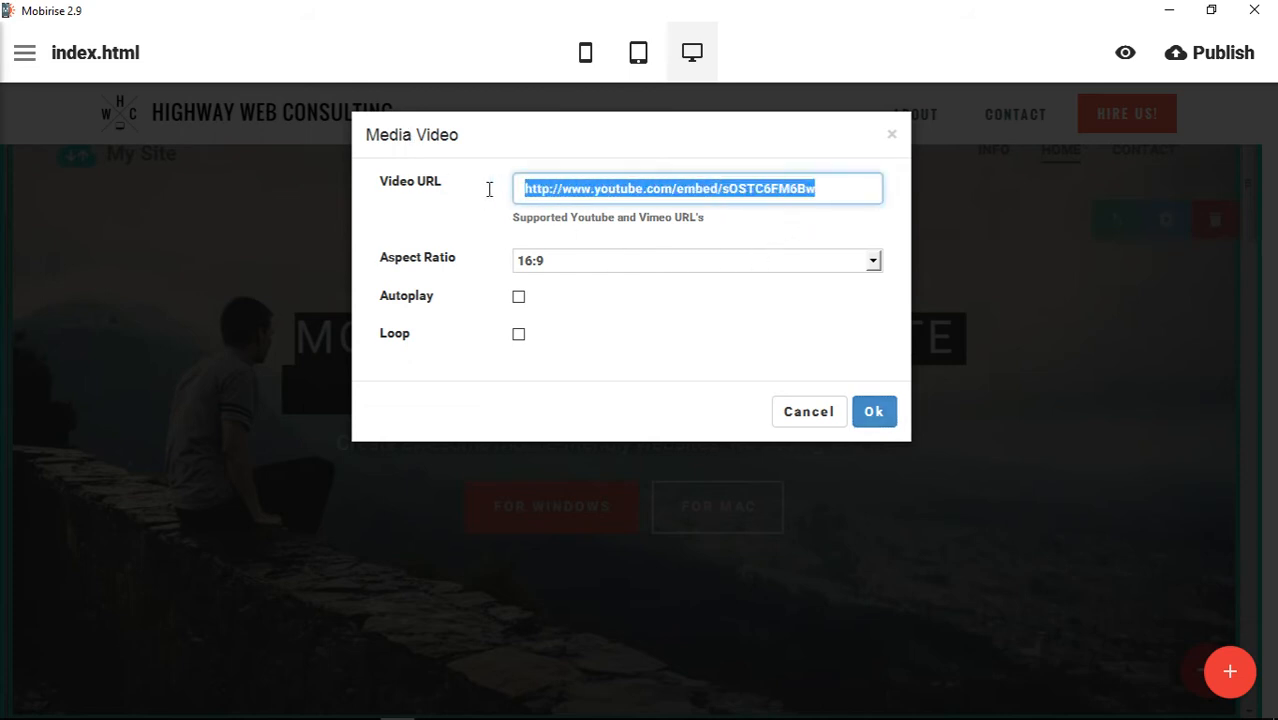
type("https://youtu.be/E_aLU0LBZ6E")
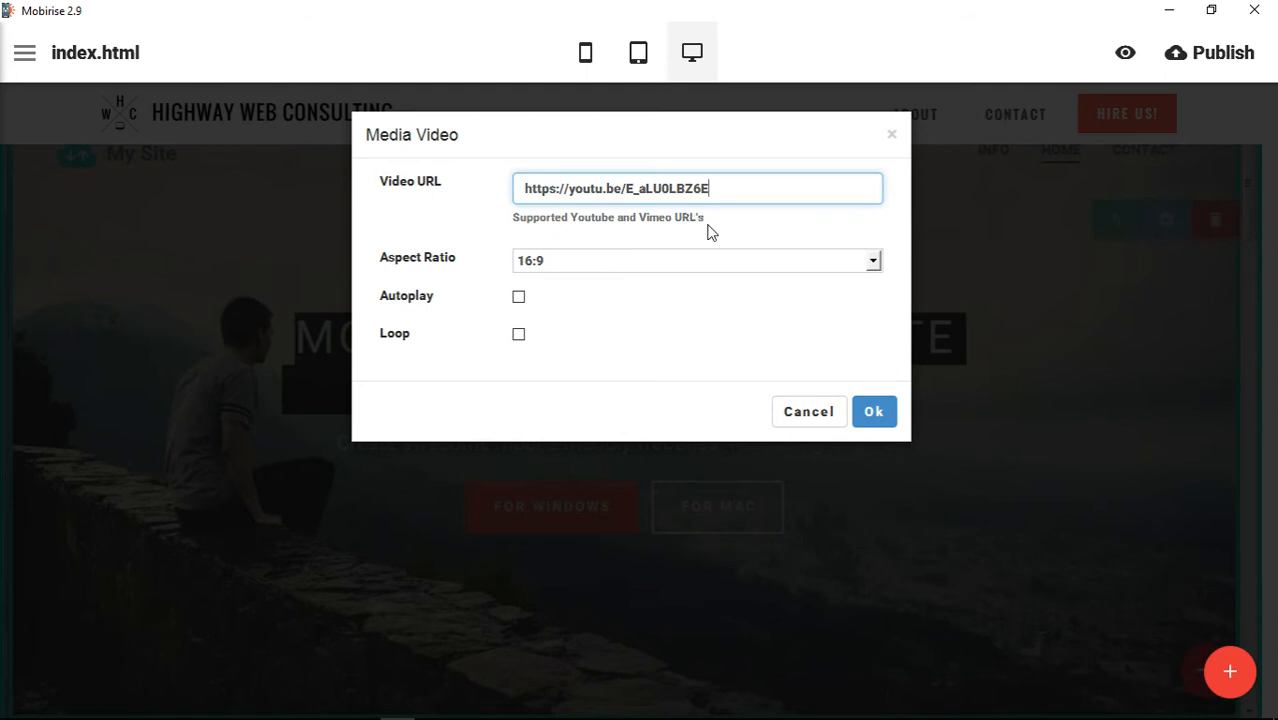
mouse_move(778, 162)
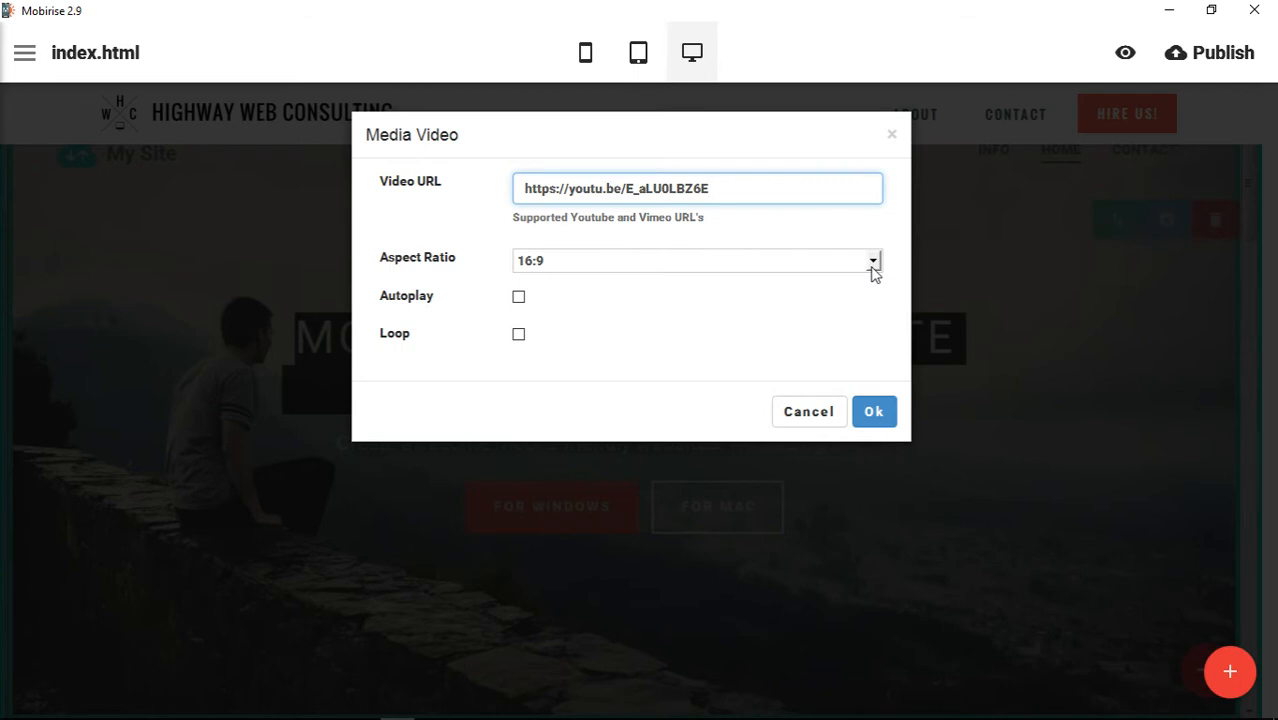
left_click(708, 188)
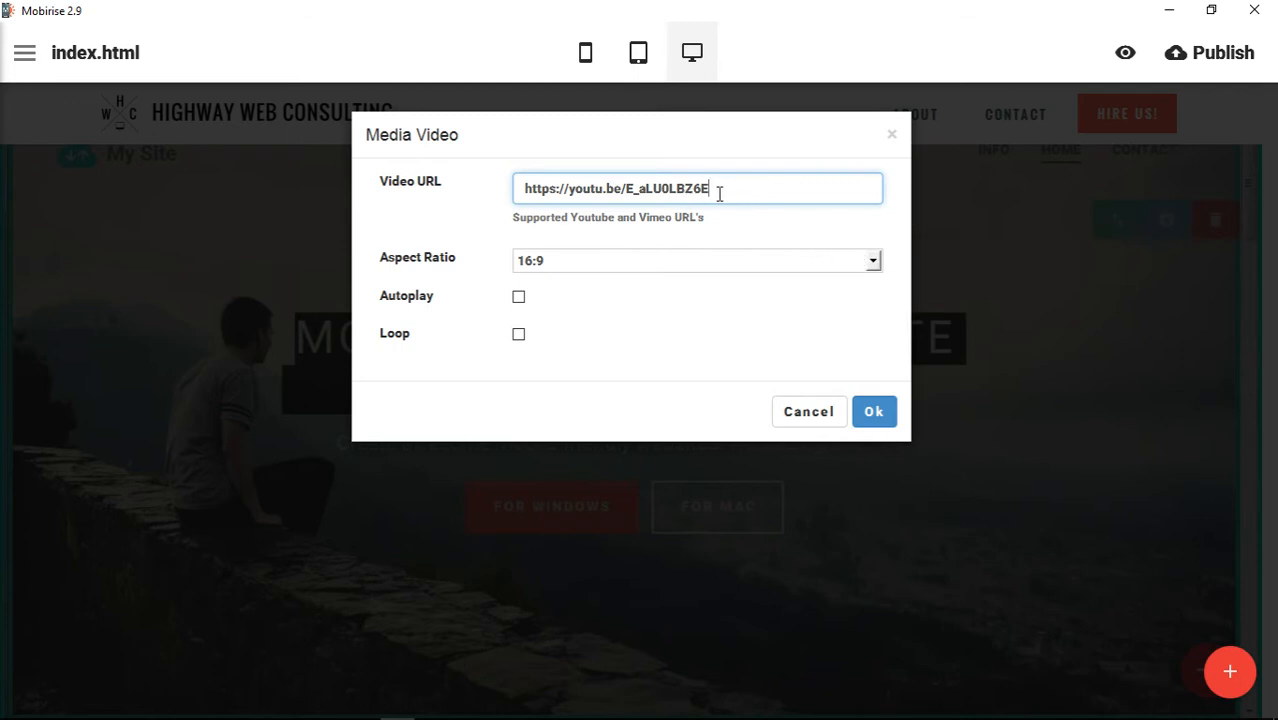
triple_click(616, 188)
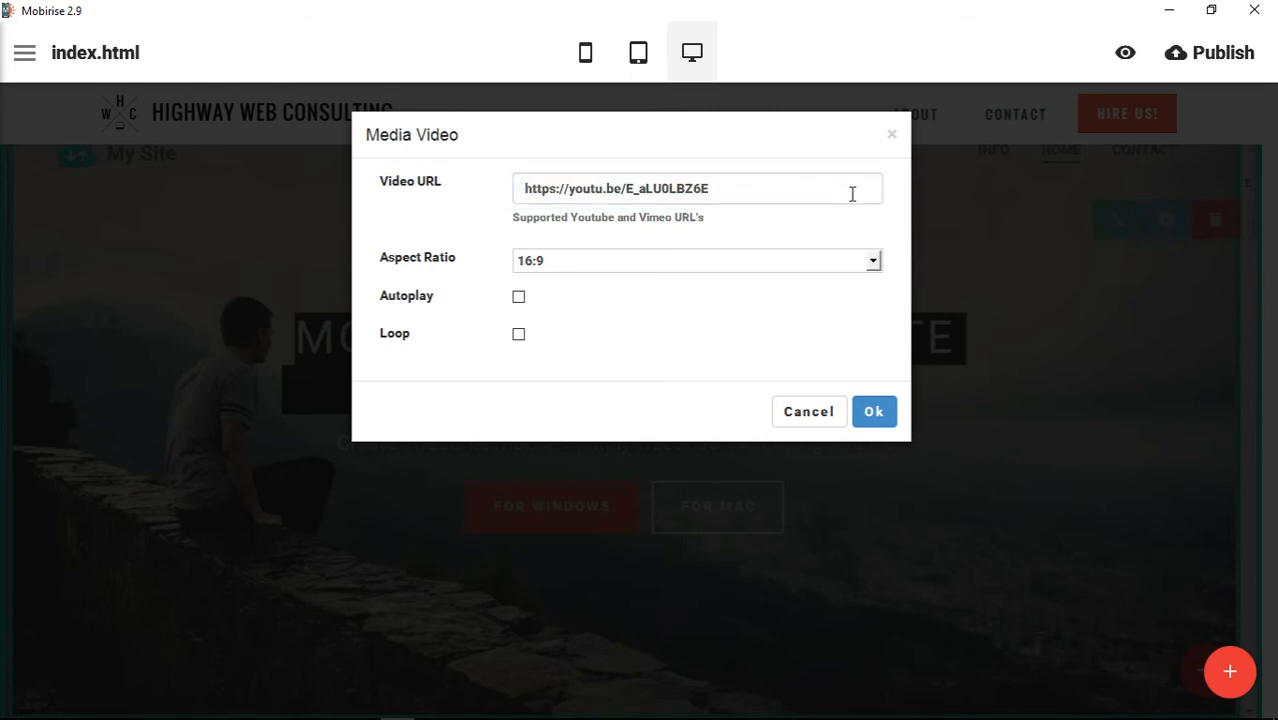
left_click(696, 188)
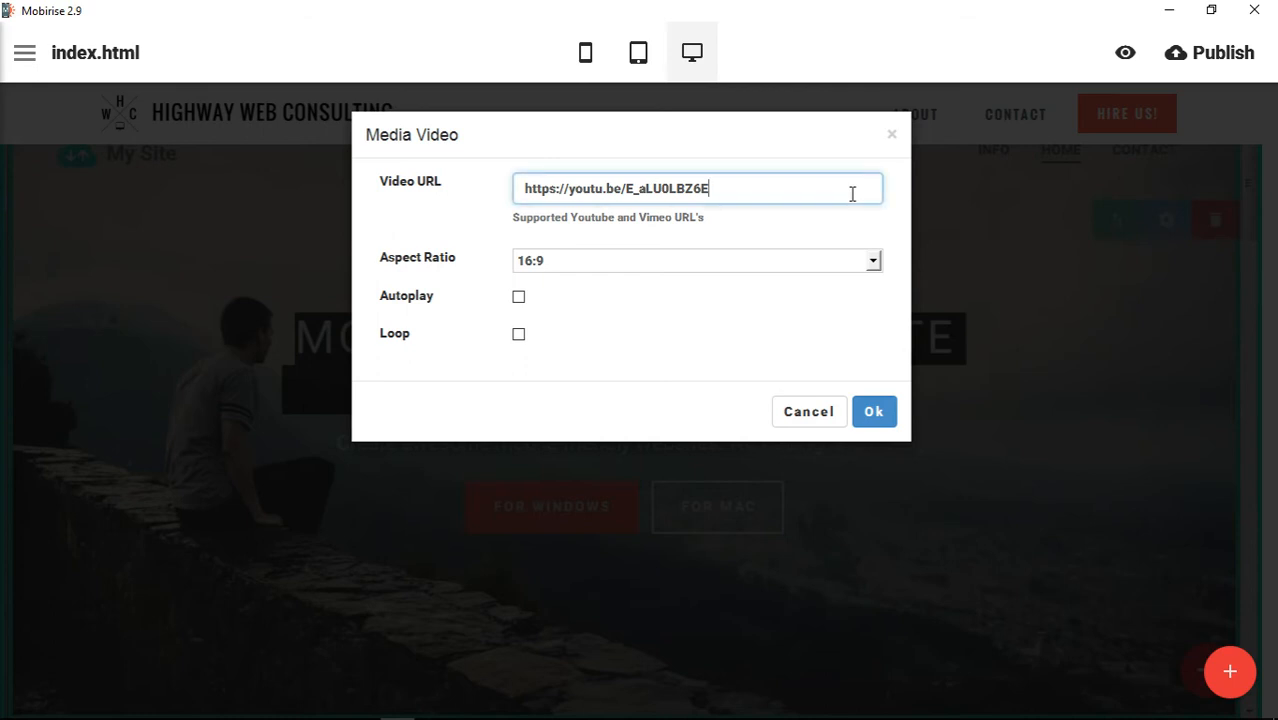
mouse_move(730, 218)
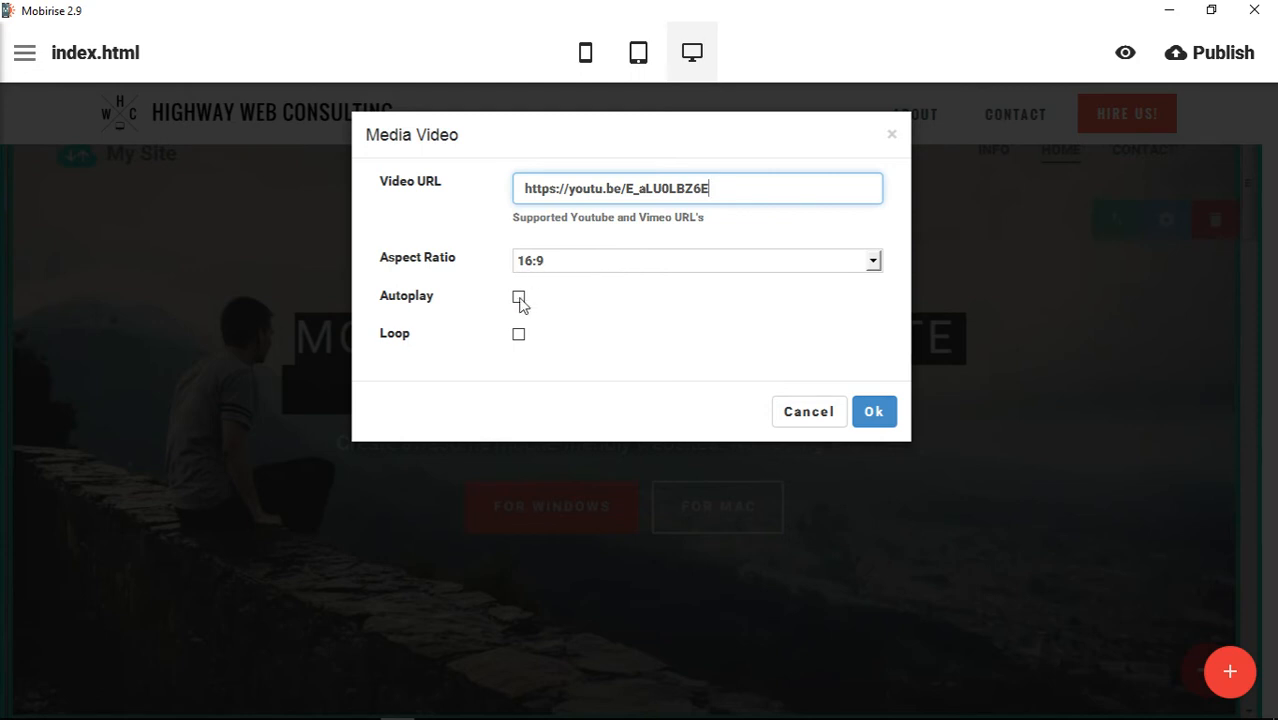
left_click(696, 260)
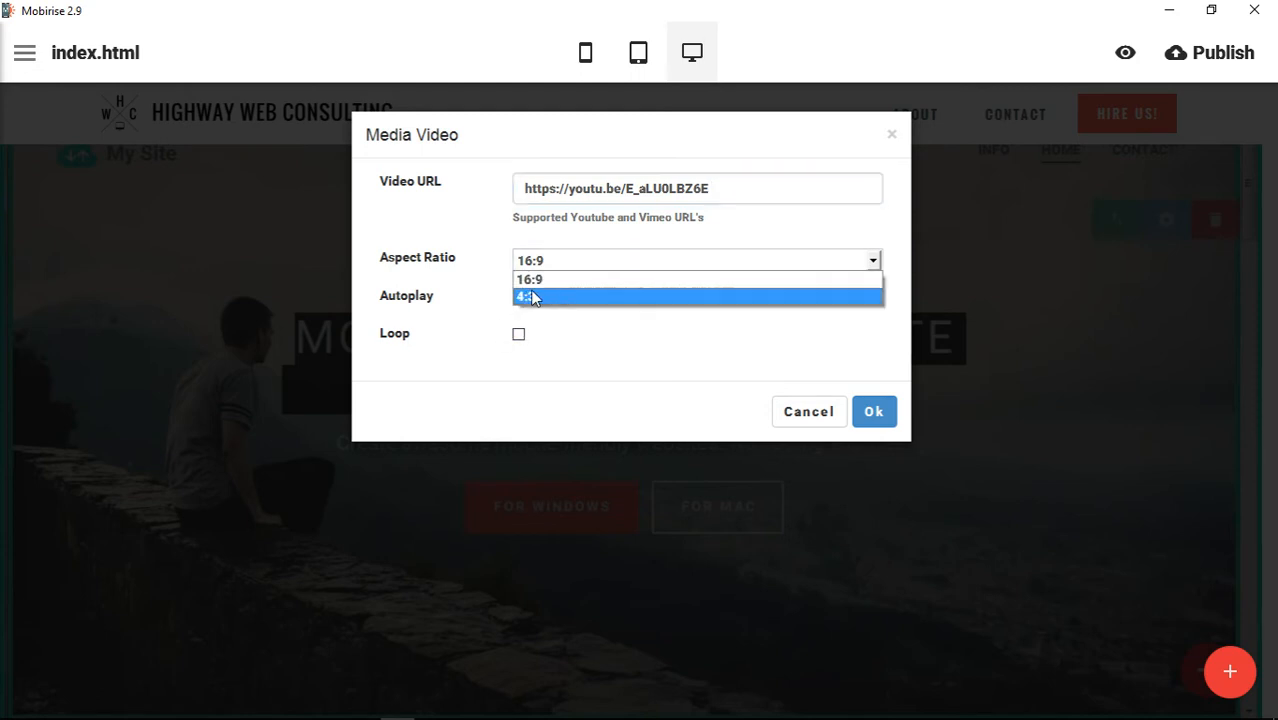
mouse_move(572, 296)
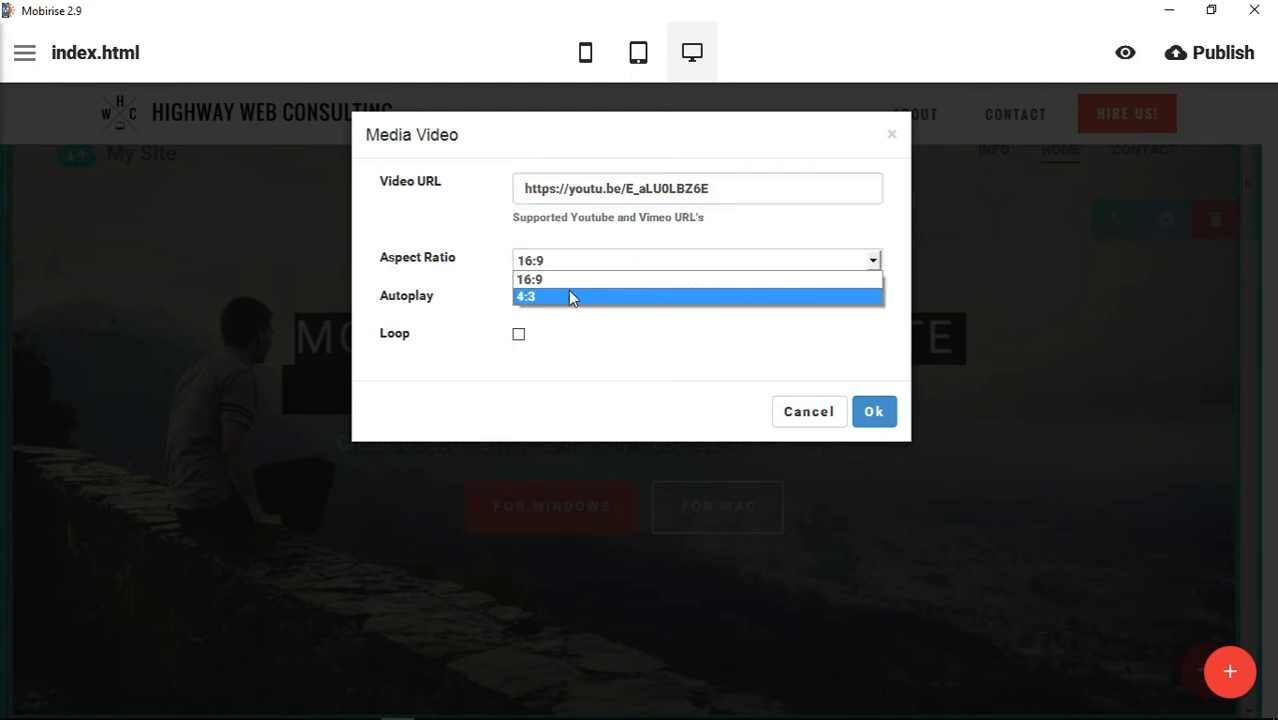
mouse_move(568, 280)
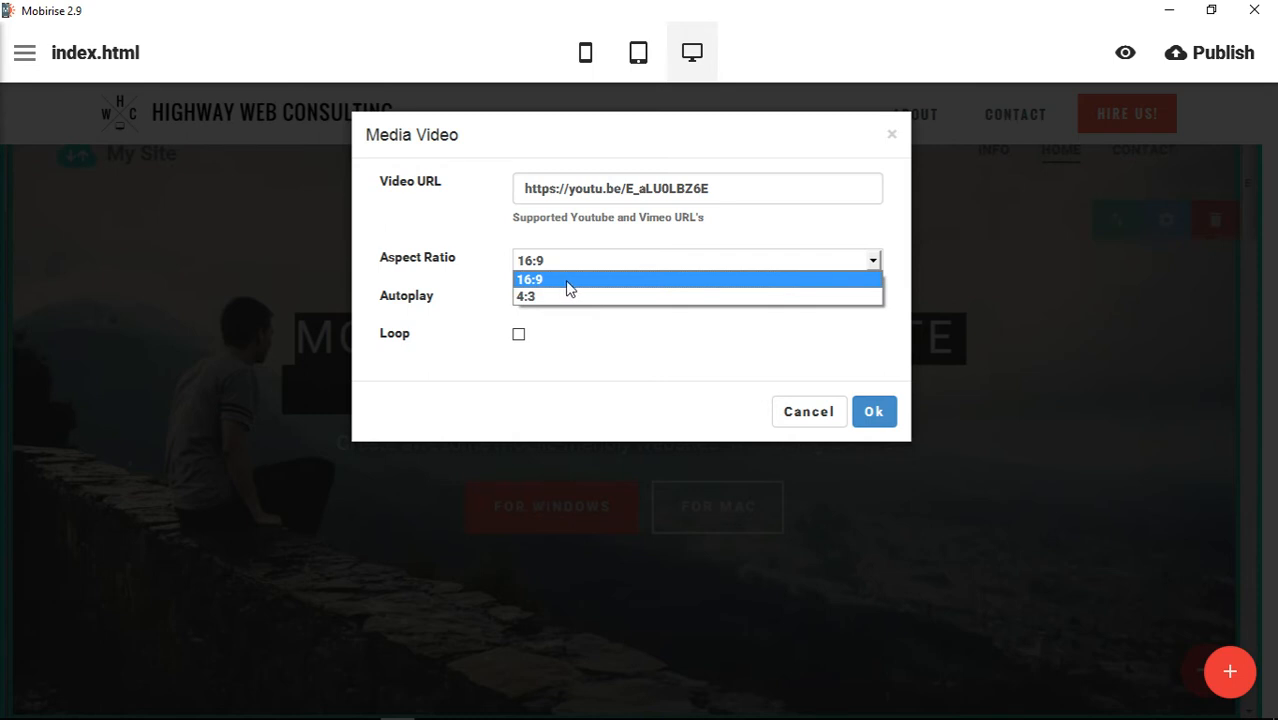
mouse_move(556, 296)
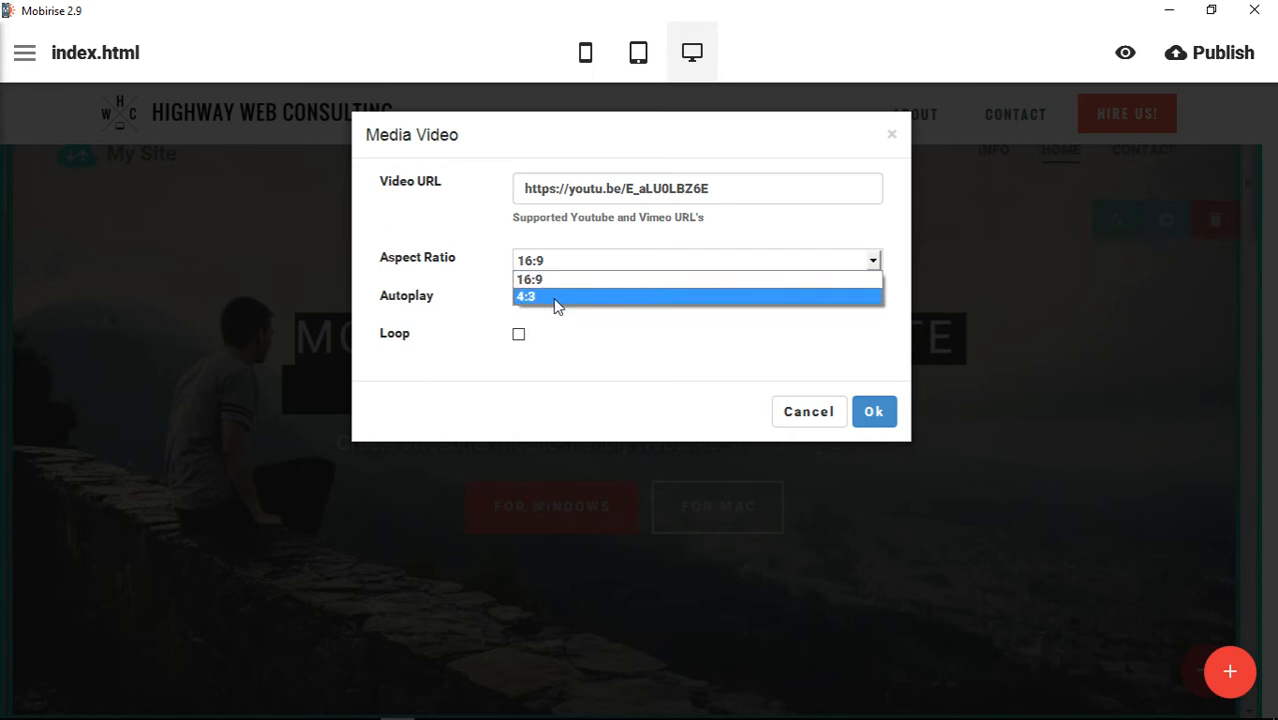
mouse_move(564, 280)
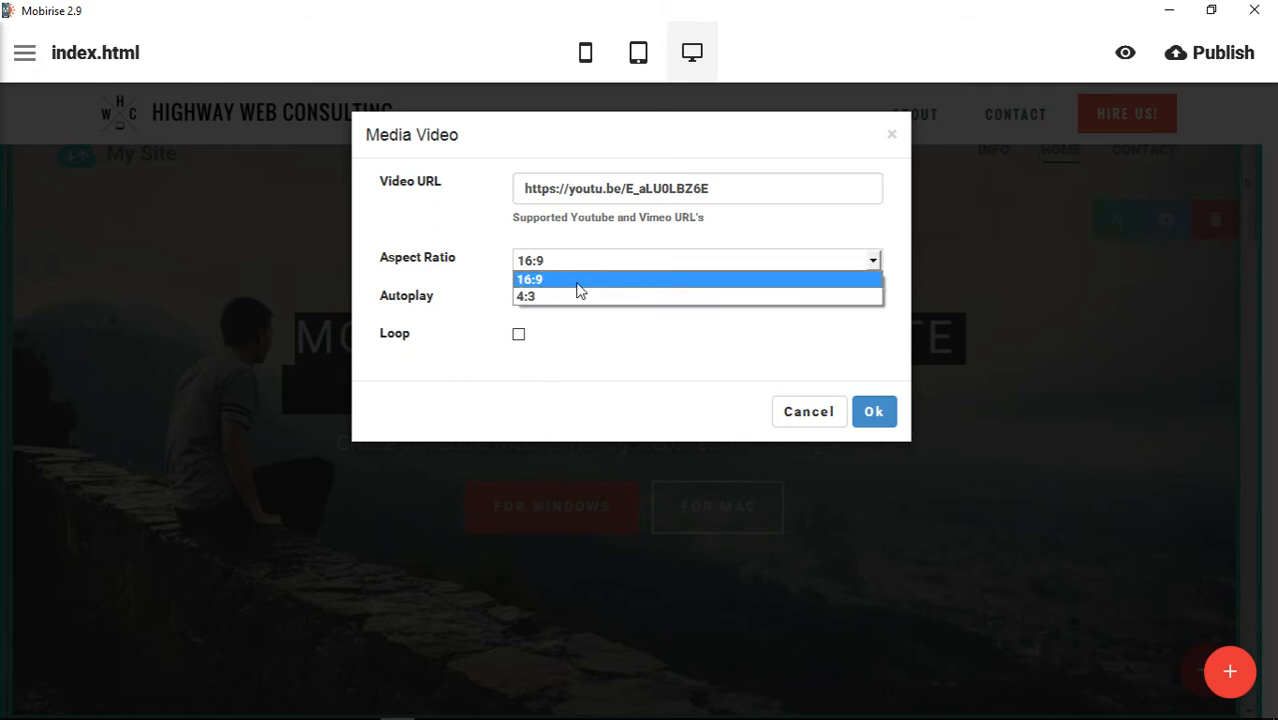
left_click(528, 280)
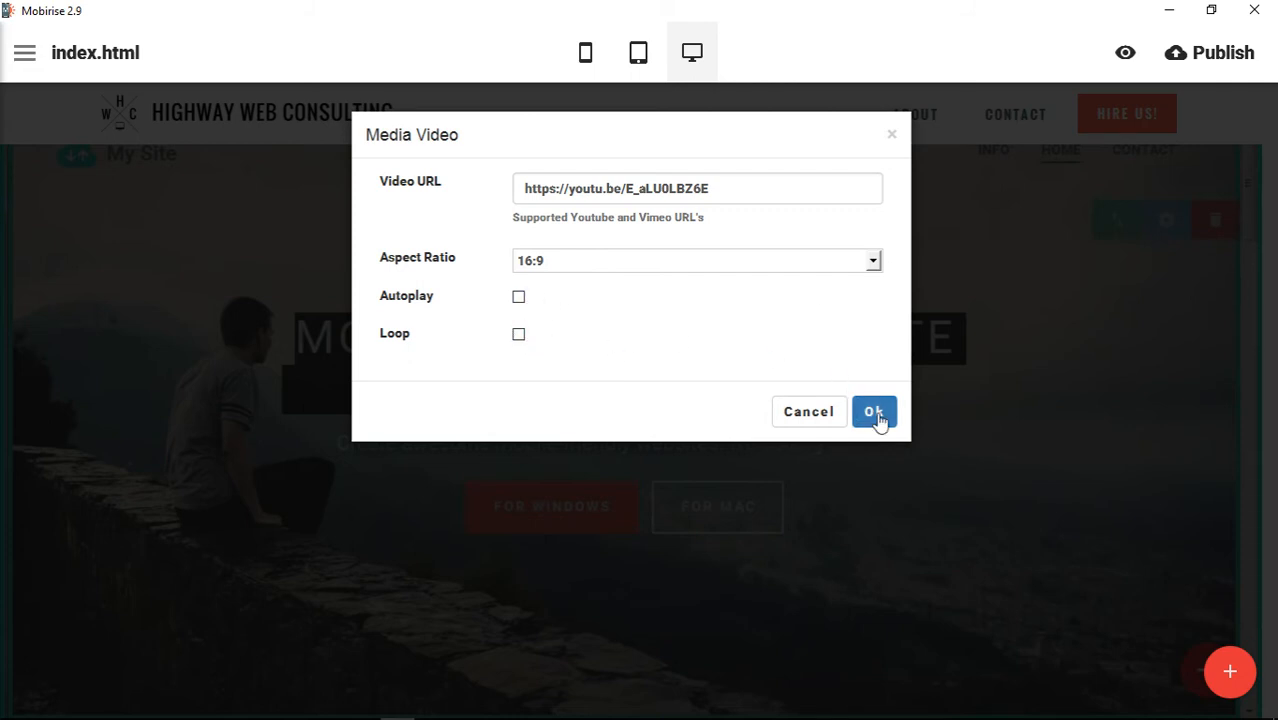
mouse_move(878, 418)
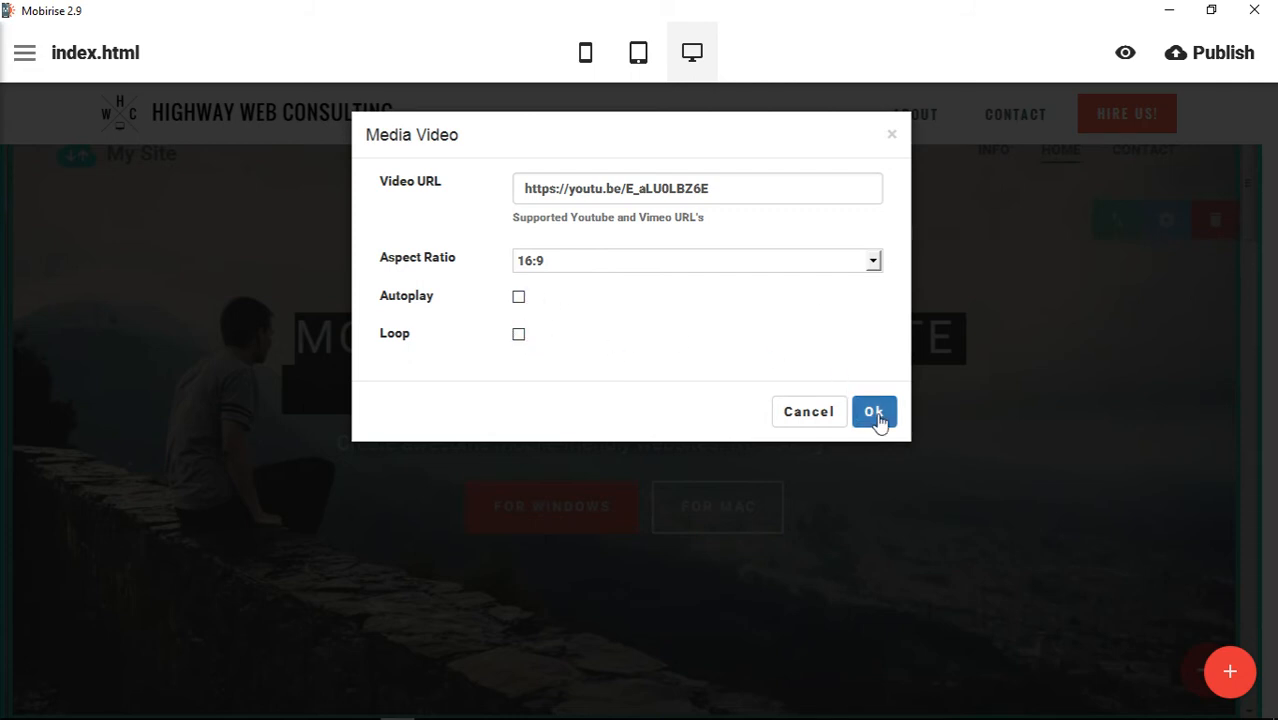
left_click(874, 412)
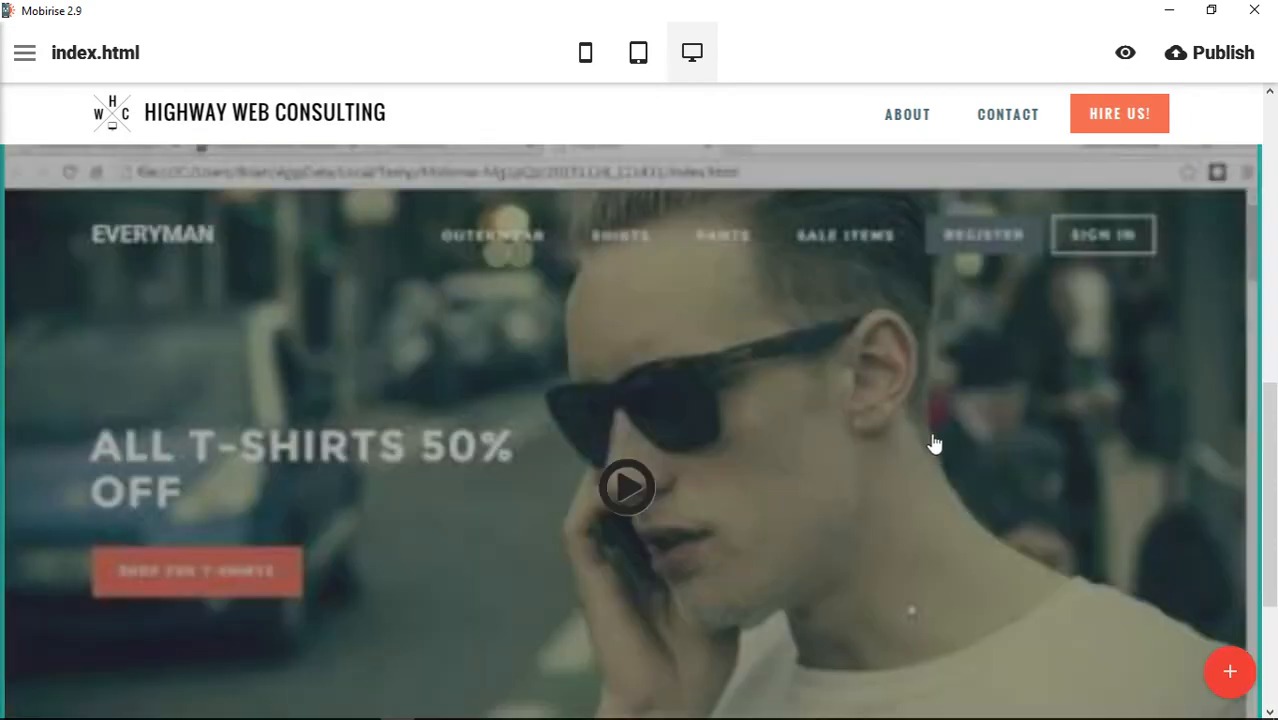
scroll("down", 3)
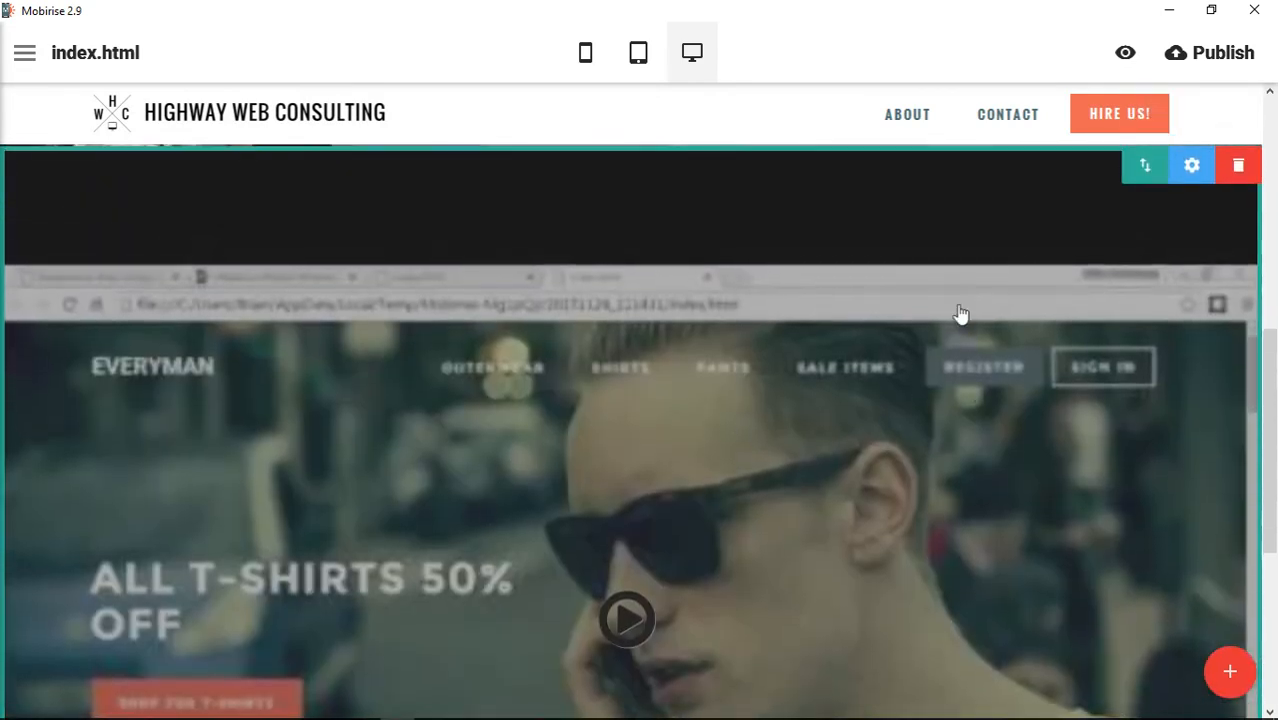
mouse_move(416, 476)
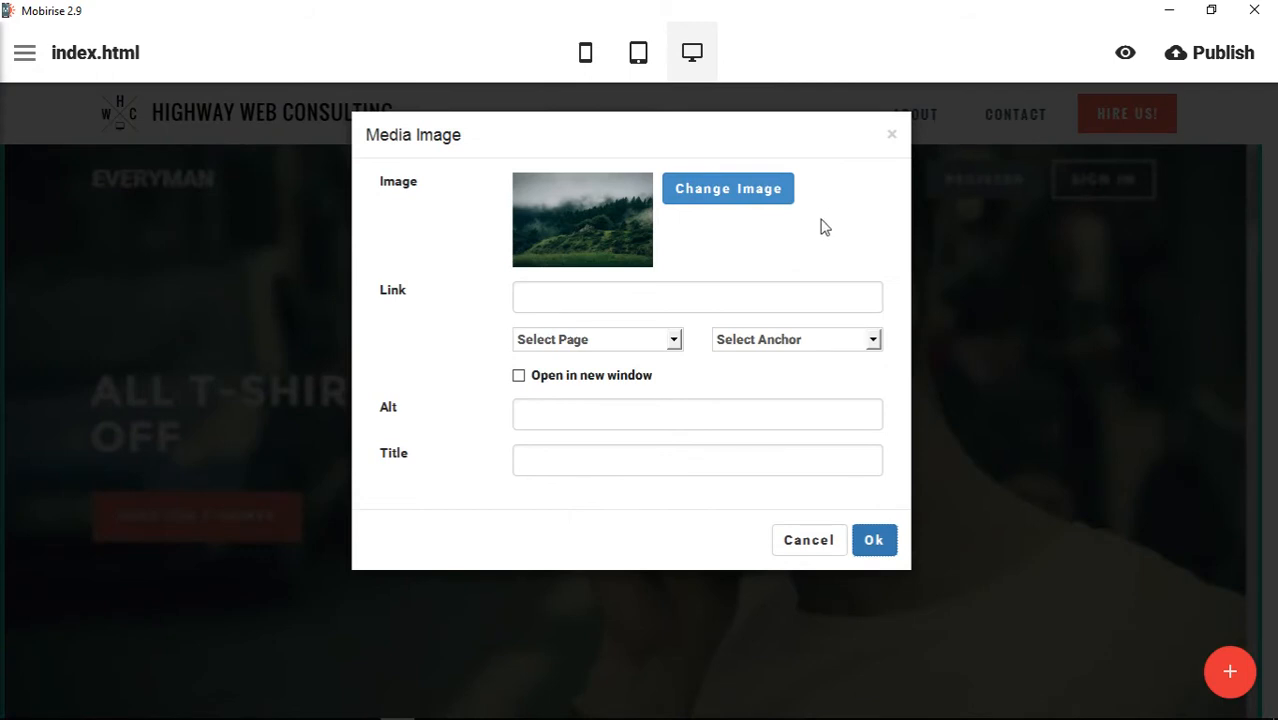
mouse_move(636, 248)
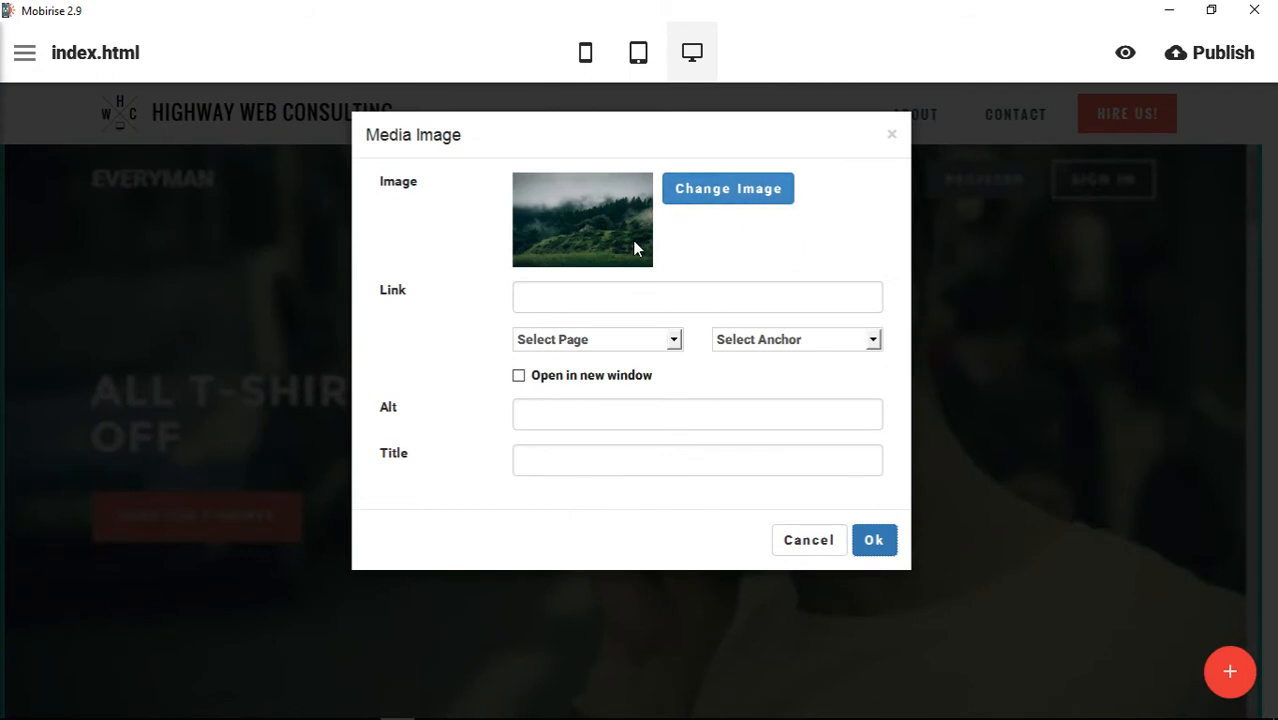
mouse_move(568, 350)
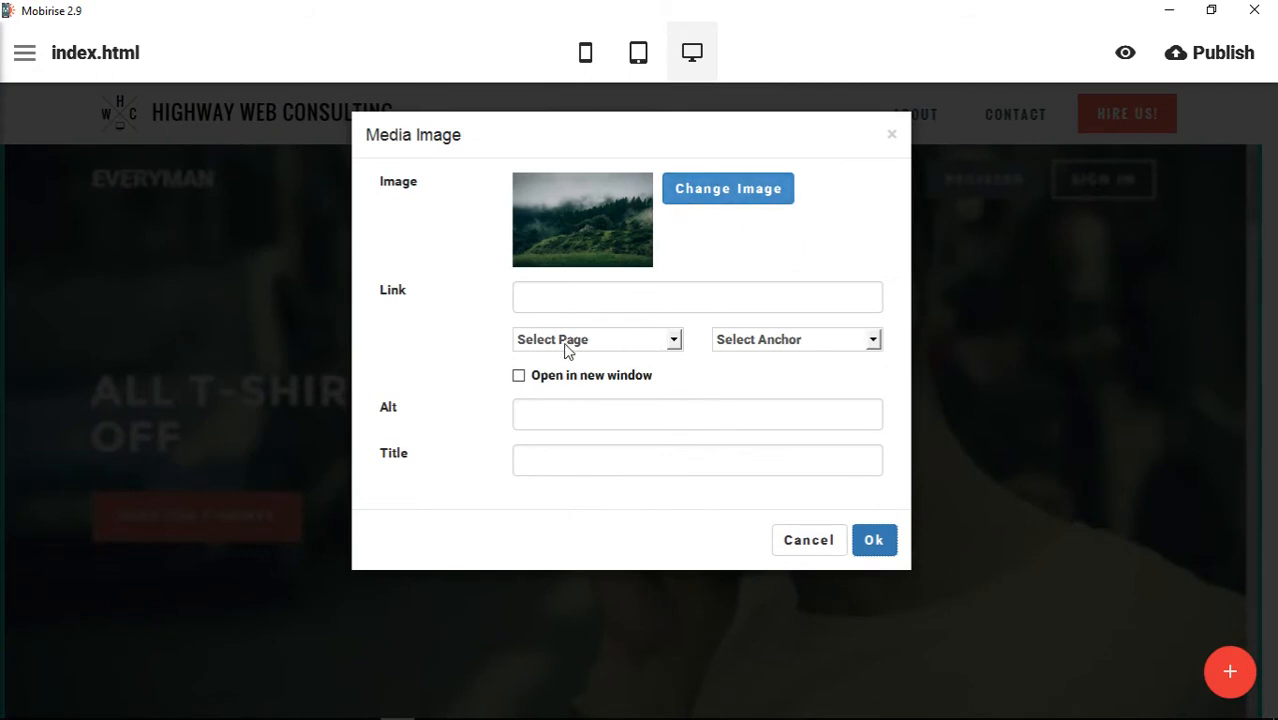
List the pages (index, about, contact) the full-width image could link to
left_click(596, 340)
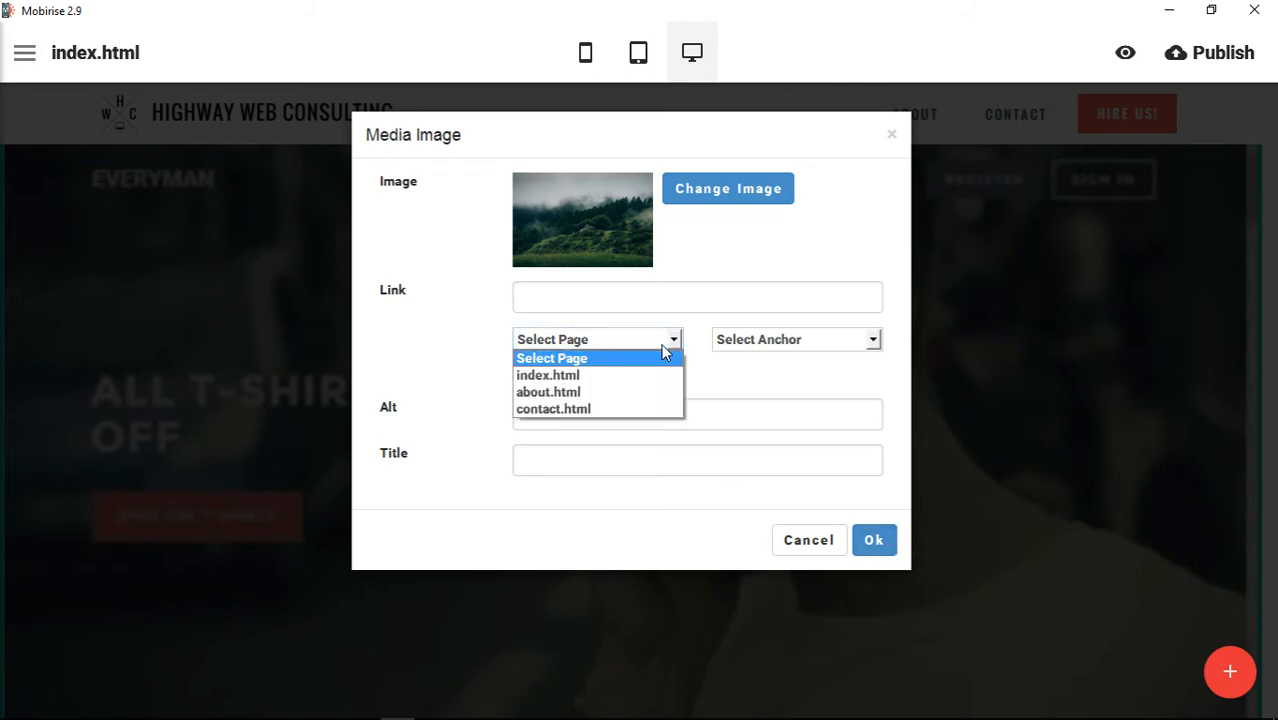
left_click(796, 340)
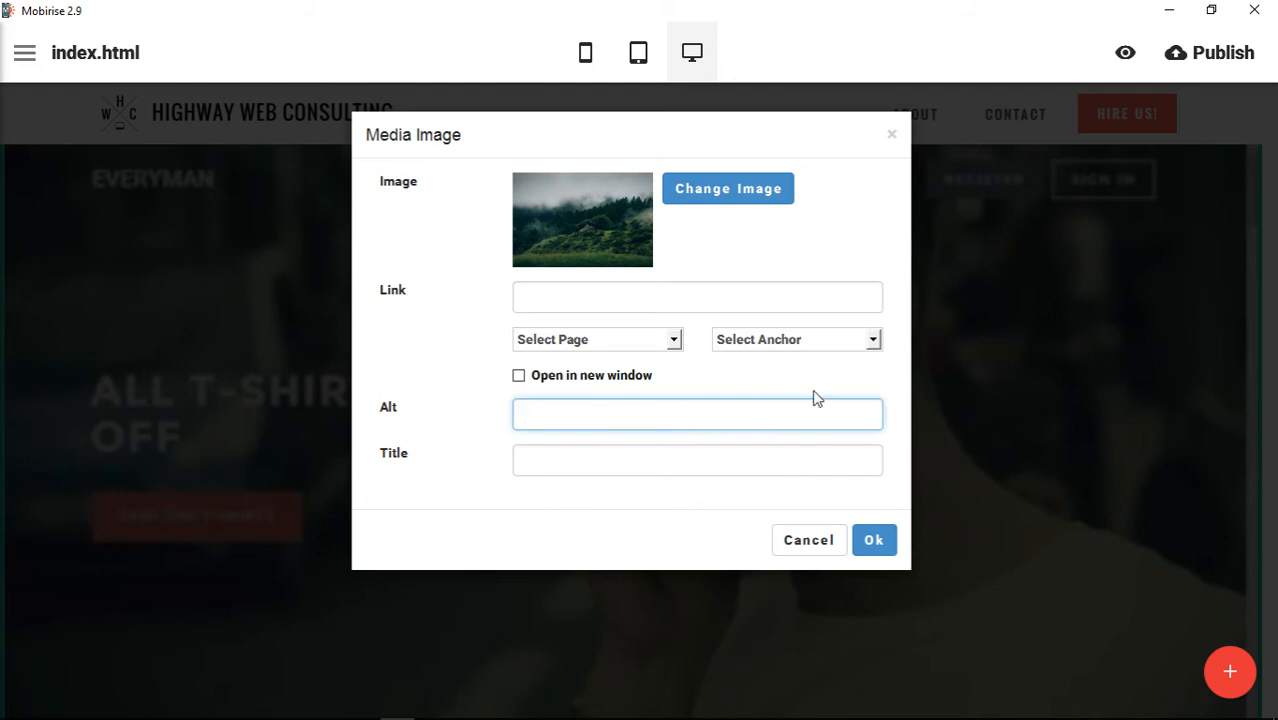
mouse_move(860, 254)
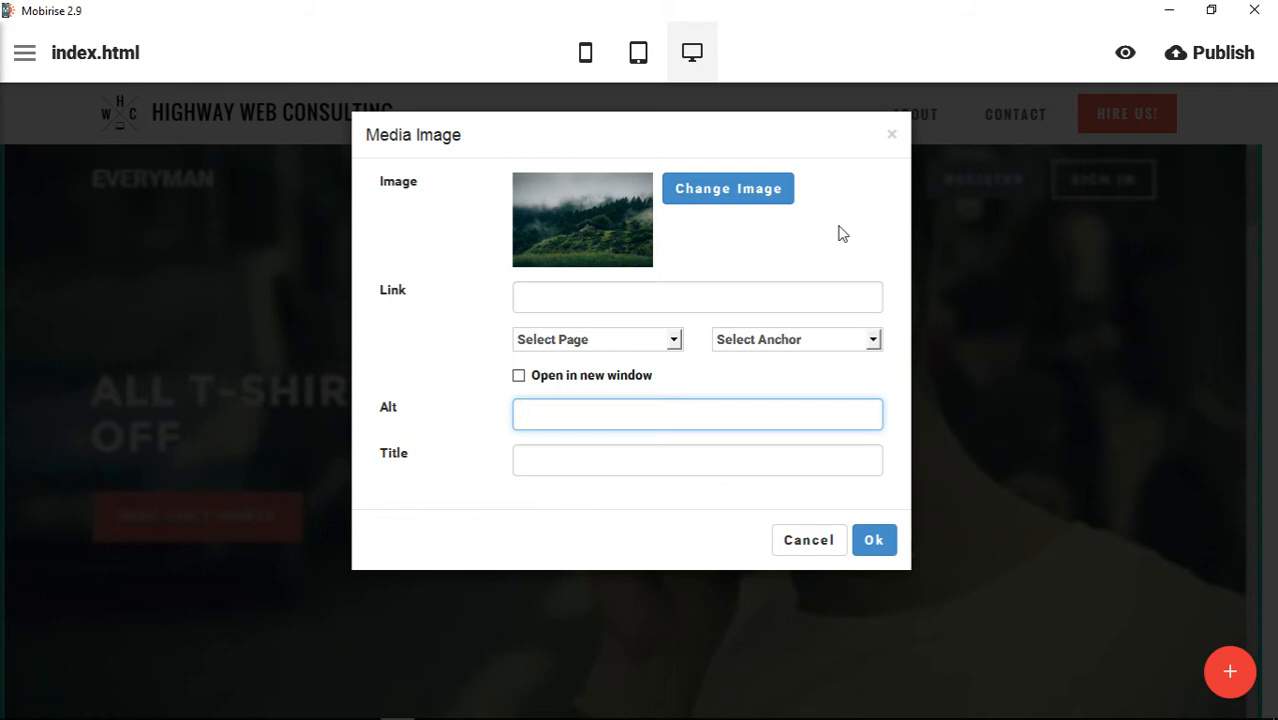
left_click(696, 414)
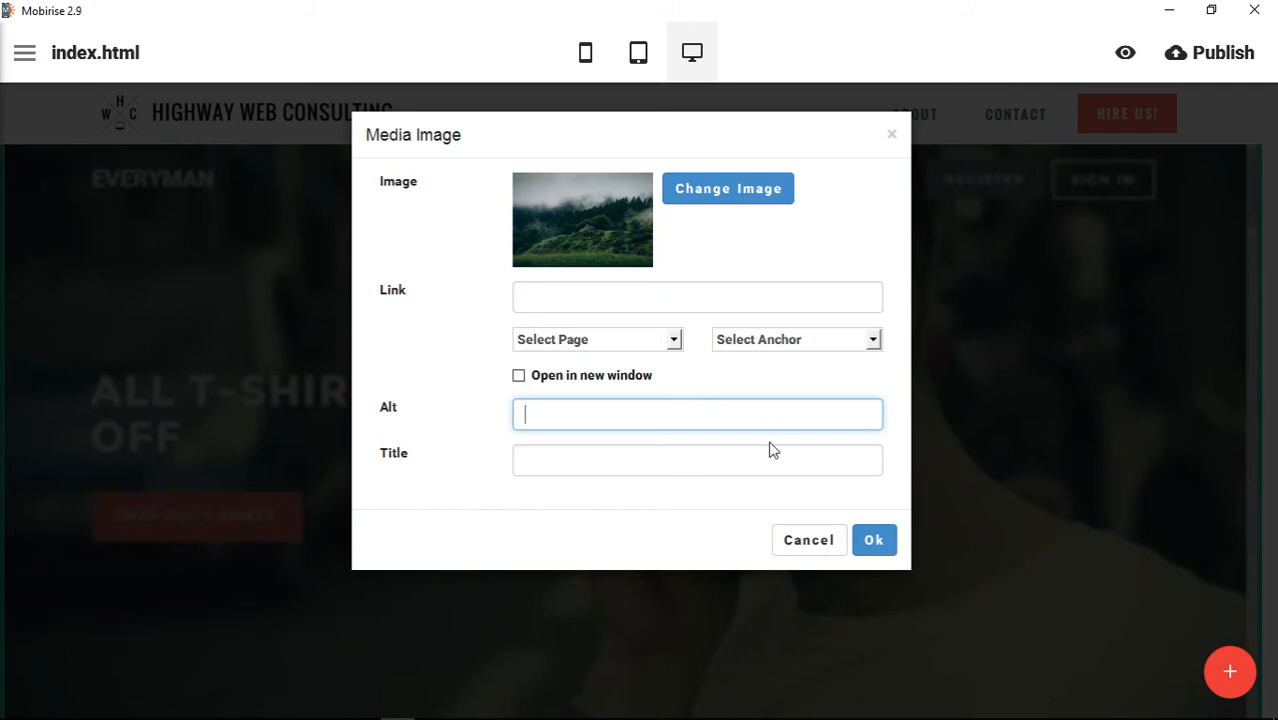
mouse_move(736, 404)
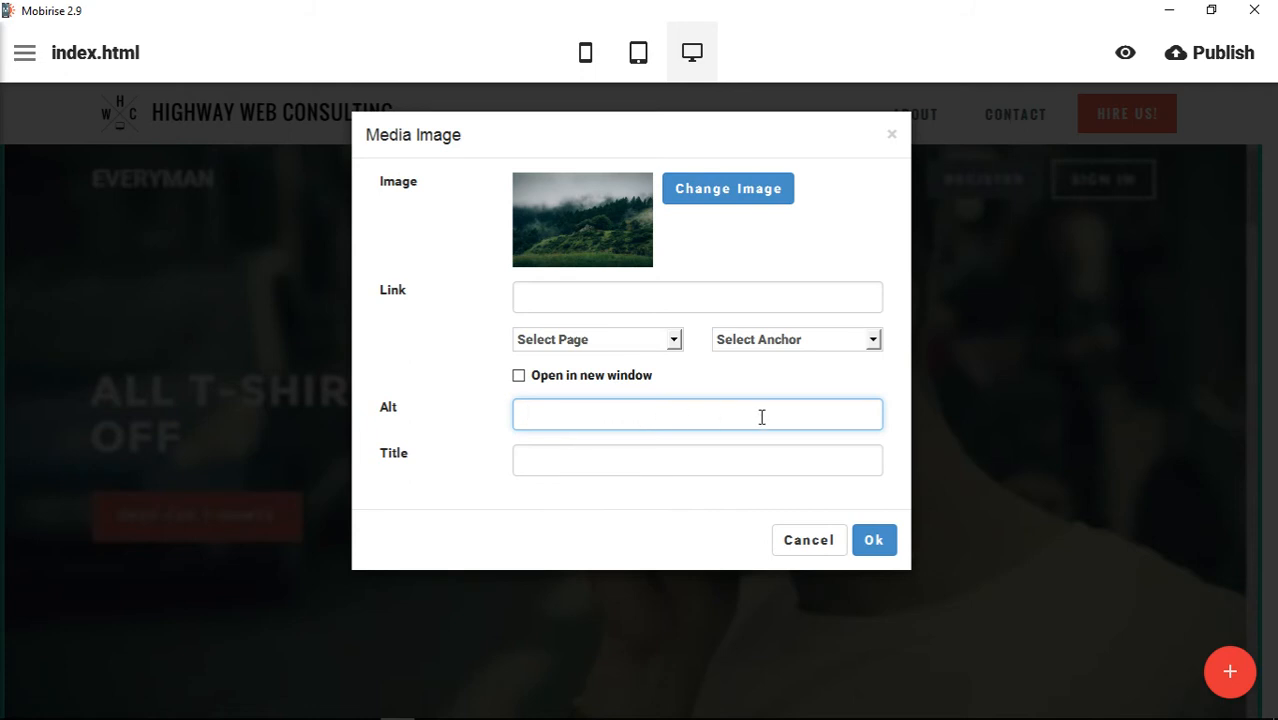
mouse_move(696, 412)
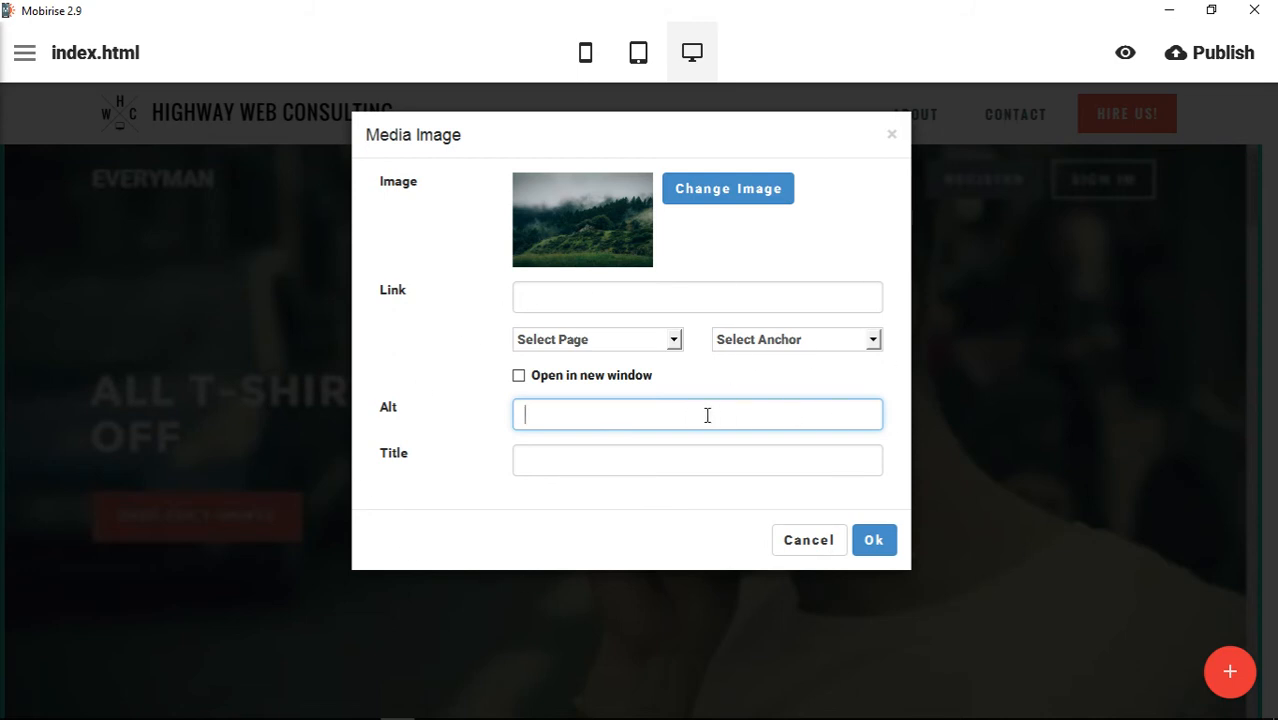
mouse_move(836, 234)
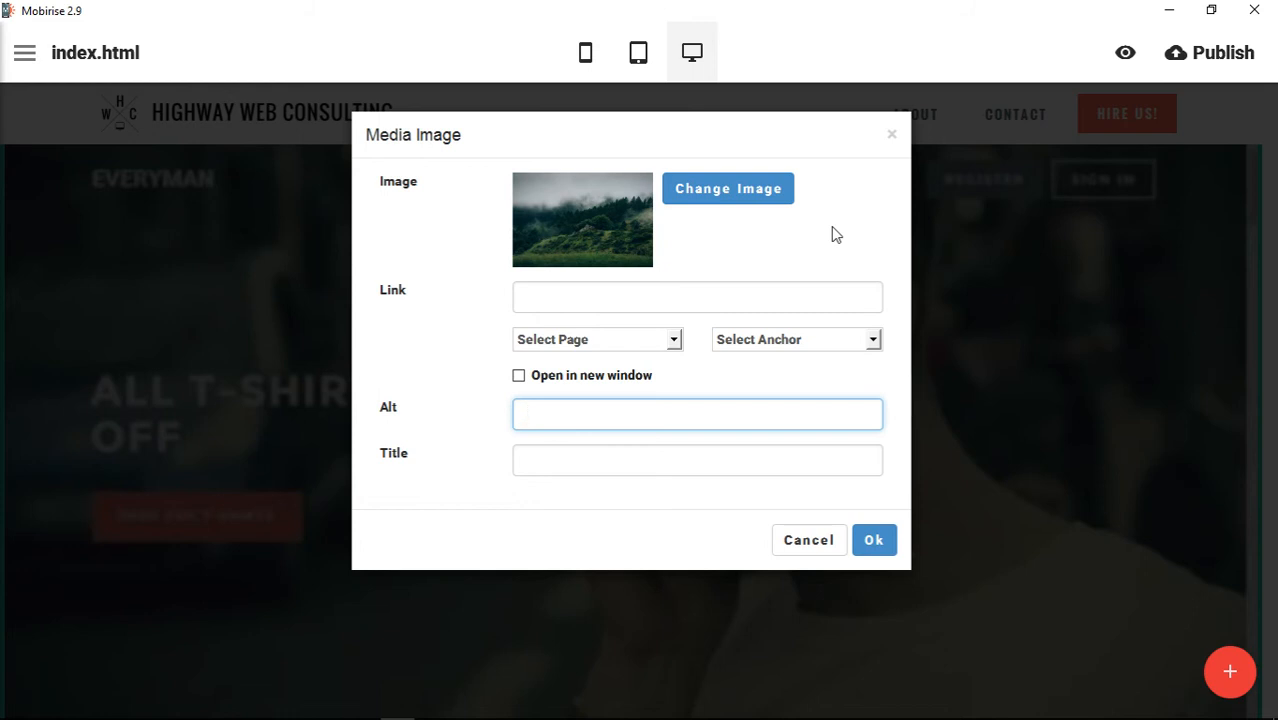
left_click(696, 414)
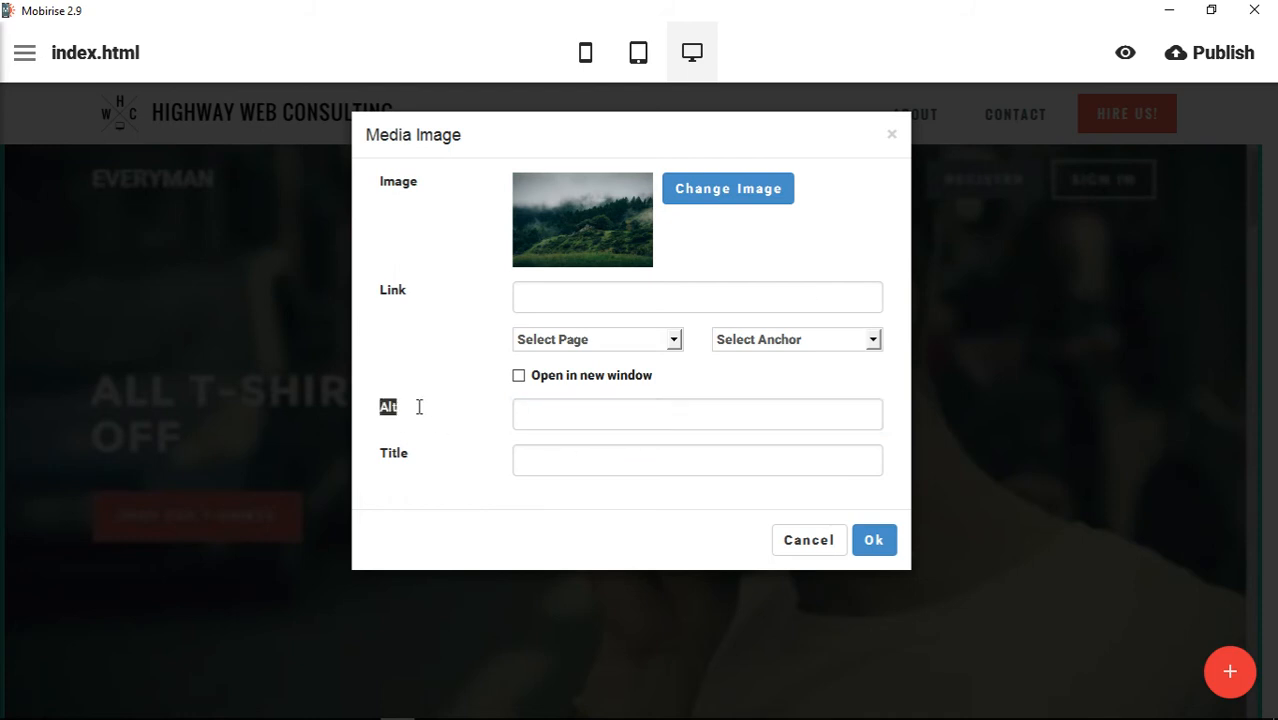
left_click(696, 414)
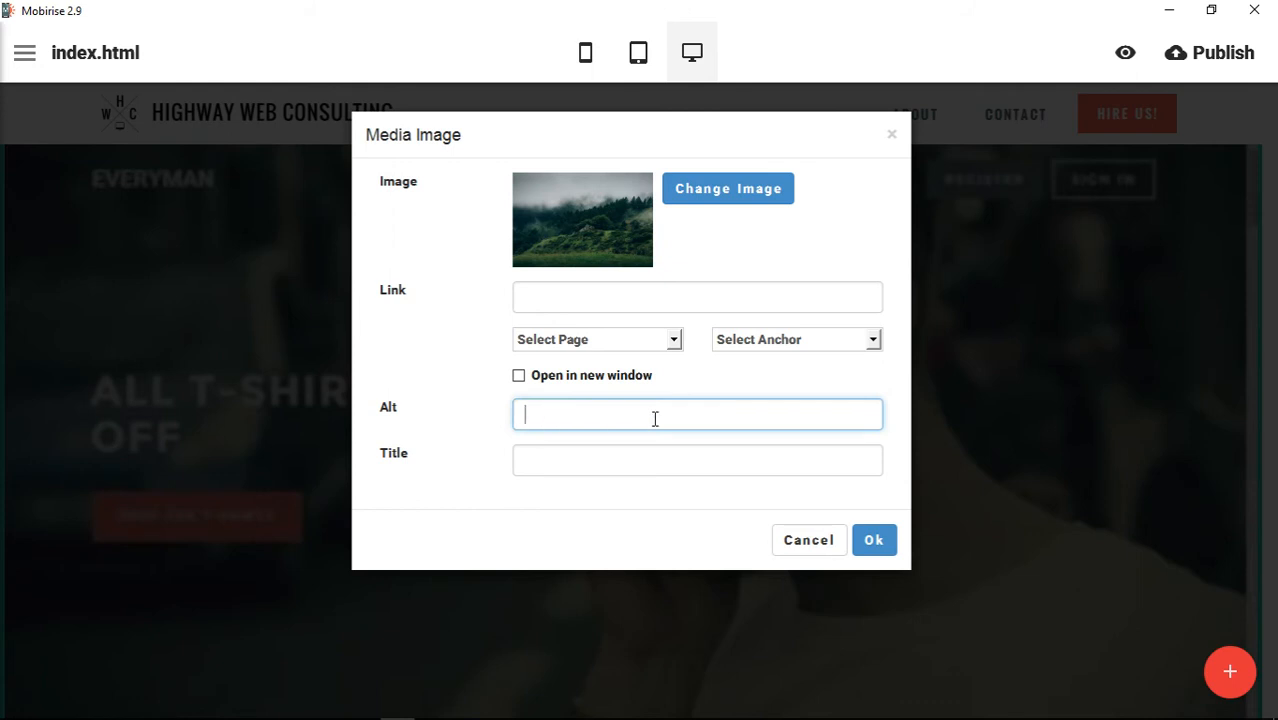
mouse_move(722, 428)
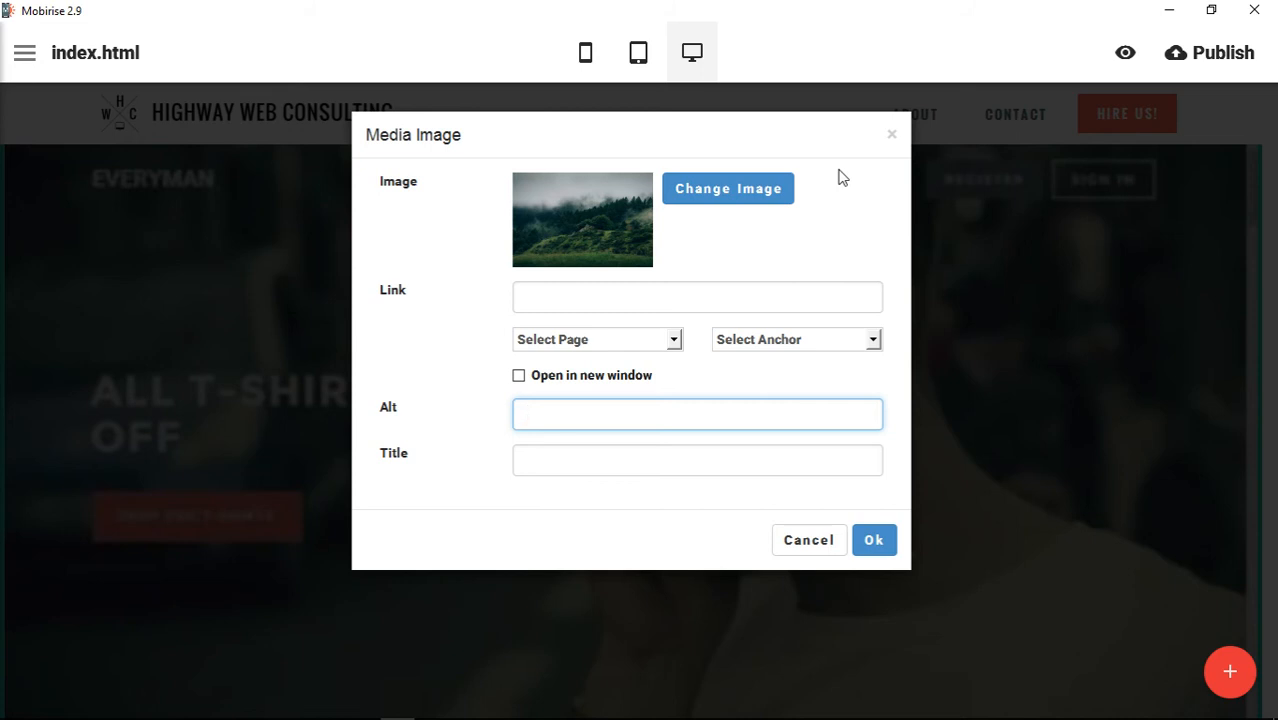
left_click(696, 414)
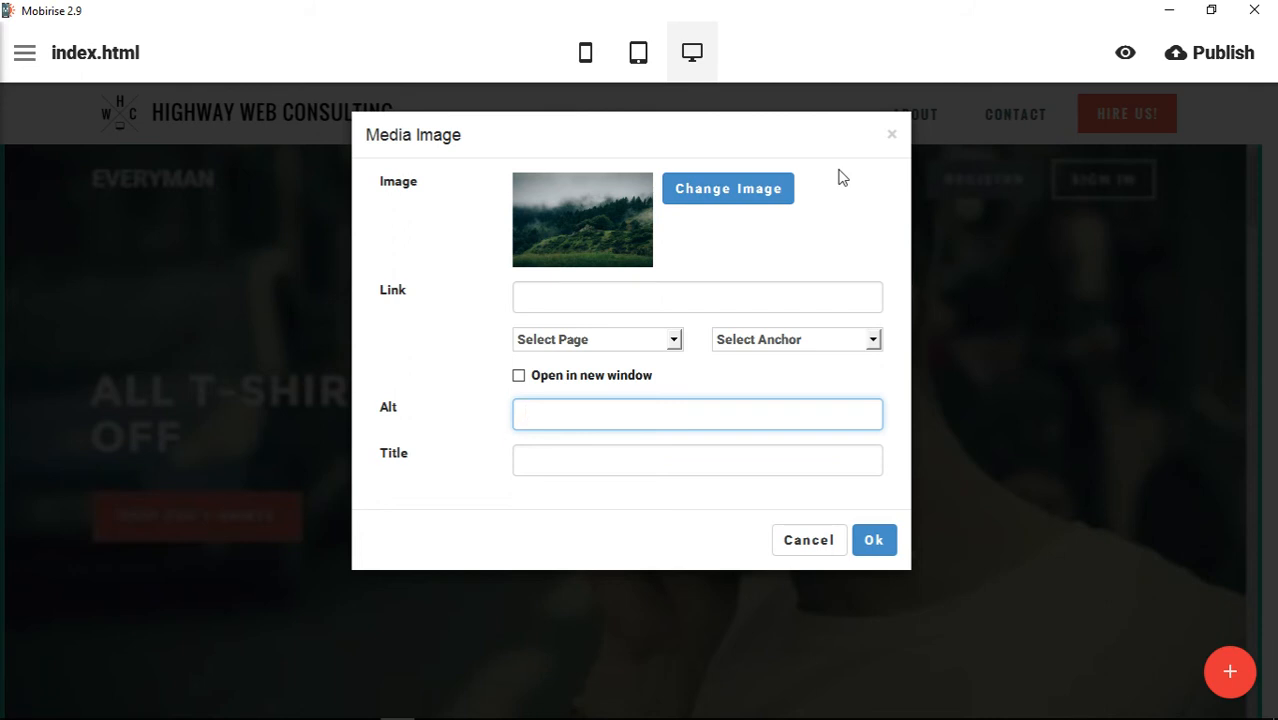
left_click(696, 414)
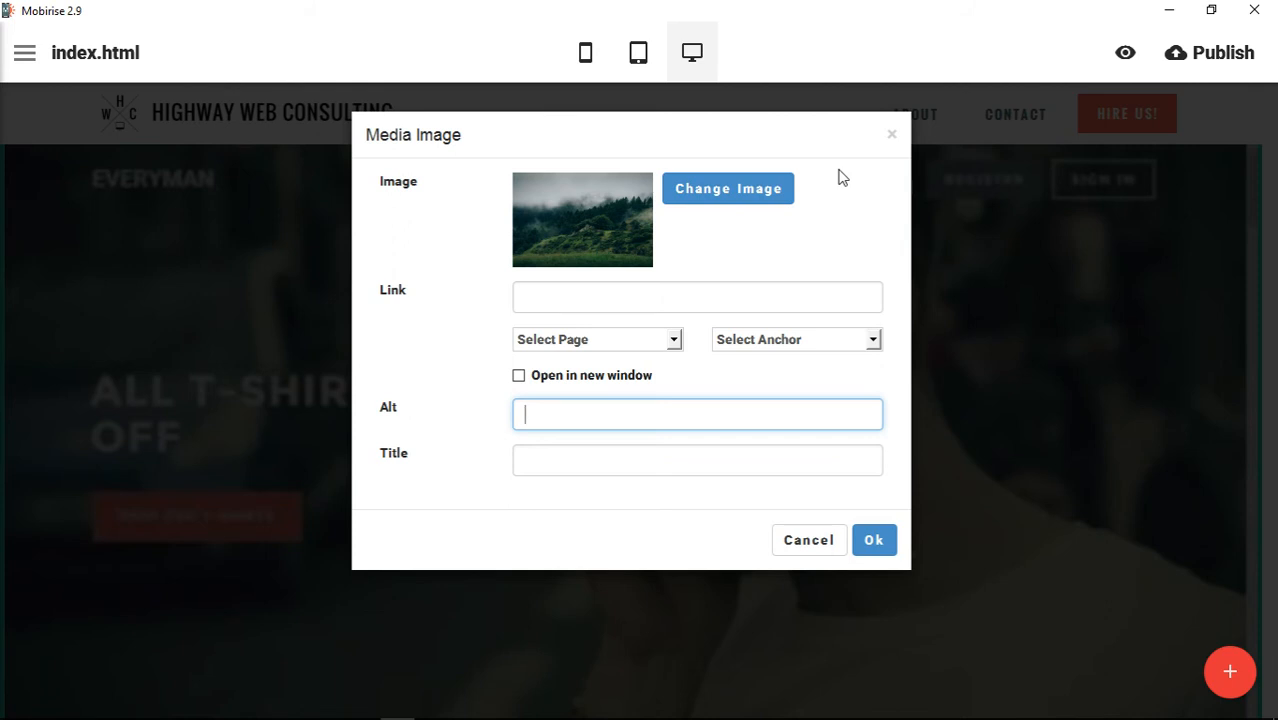
mouse_move(984, 504)
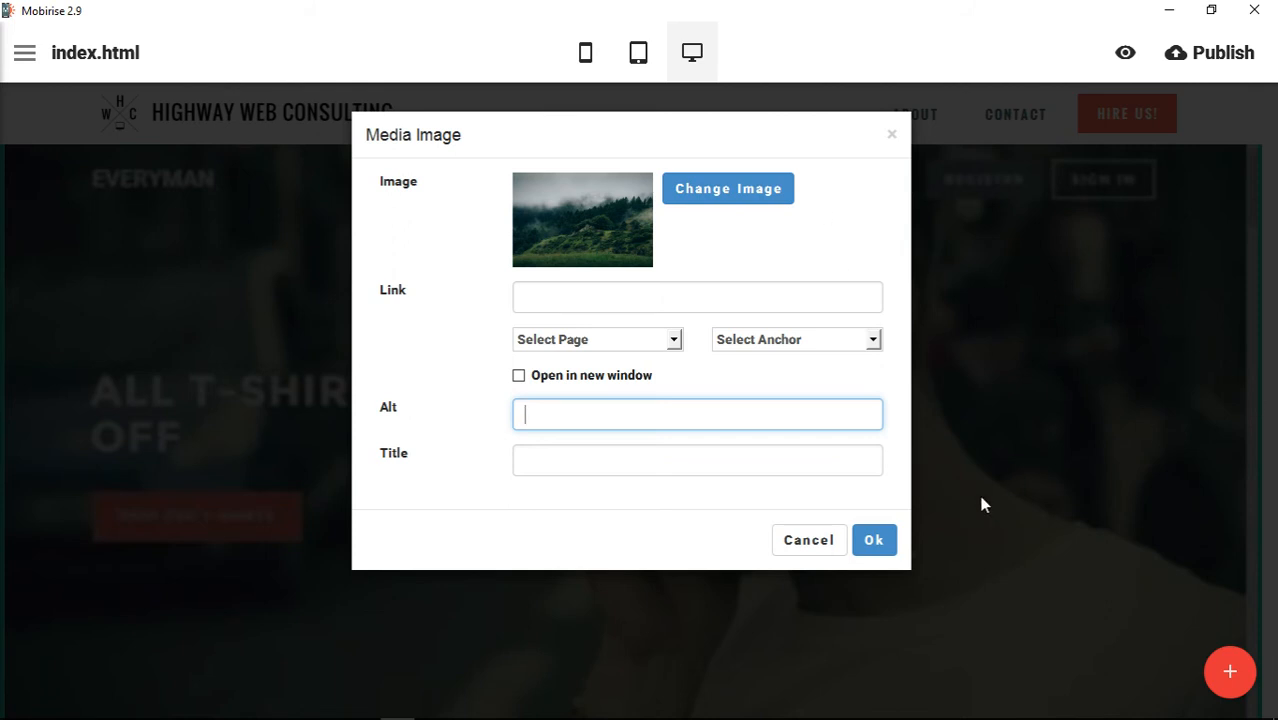
mouse_move(968, 368)
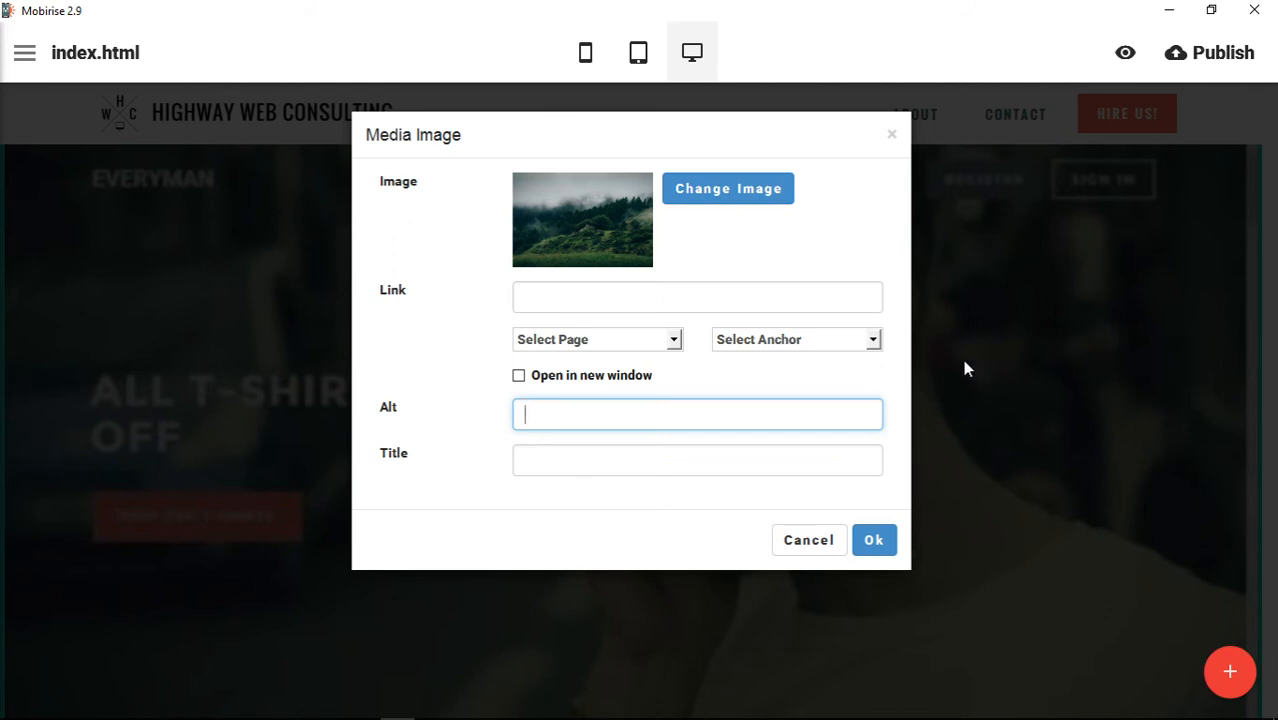
mouse_move(694, 448)
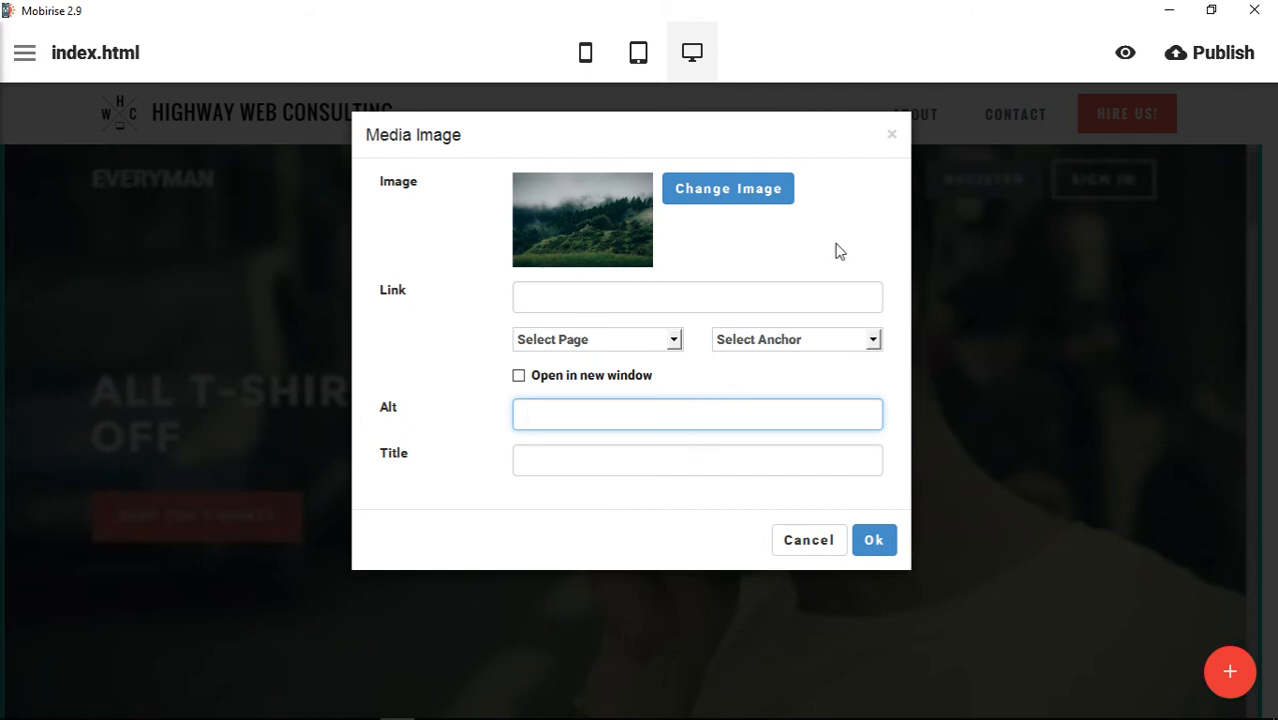
Enter the alt text 'Green evergreen trees in a mountain mist in Peru' and select it
type("Trees in a mountain mist")
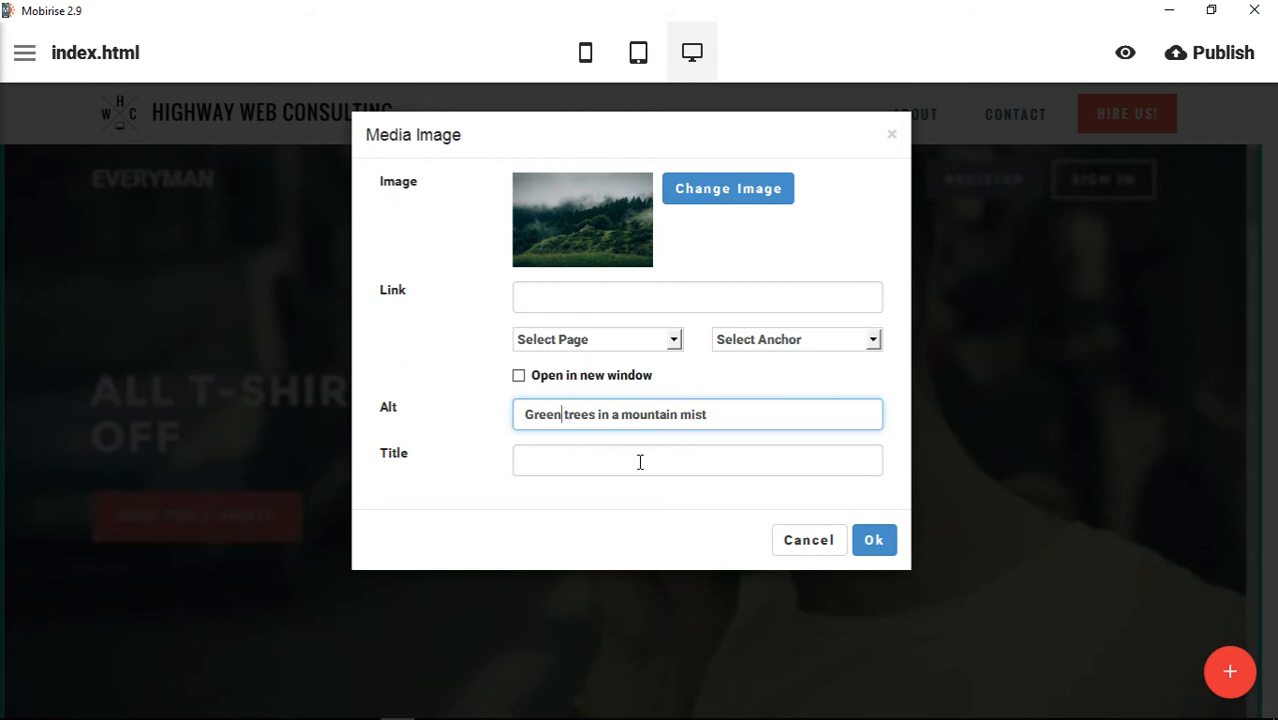
type("evergre")
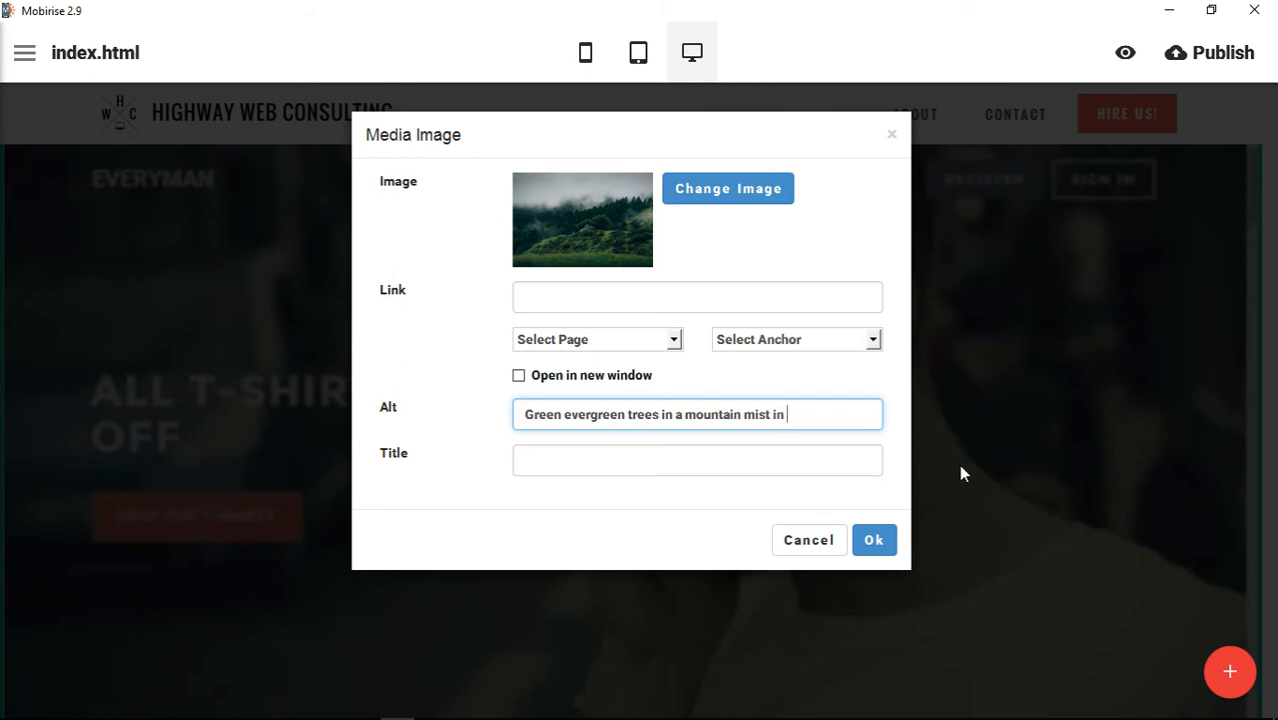
type("Peru")
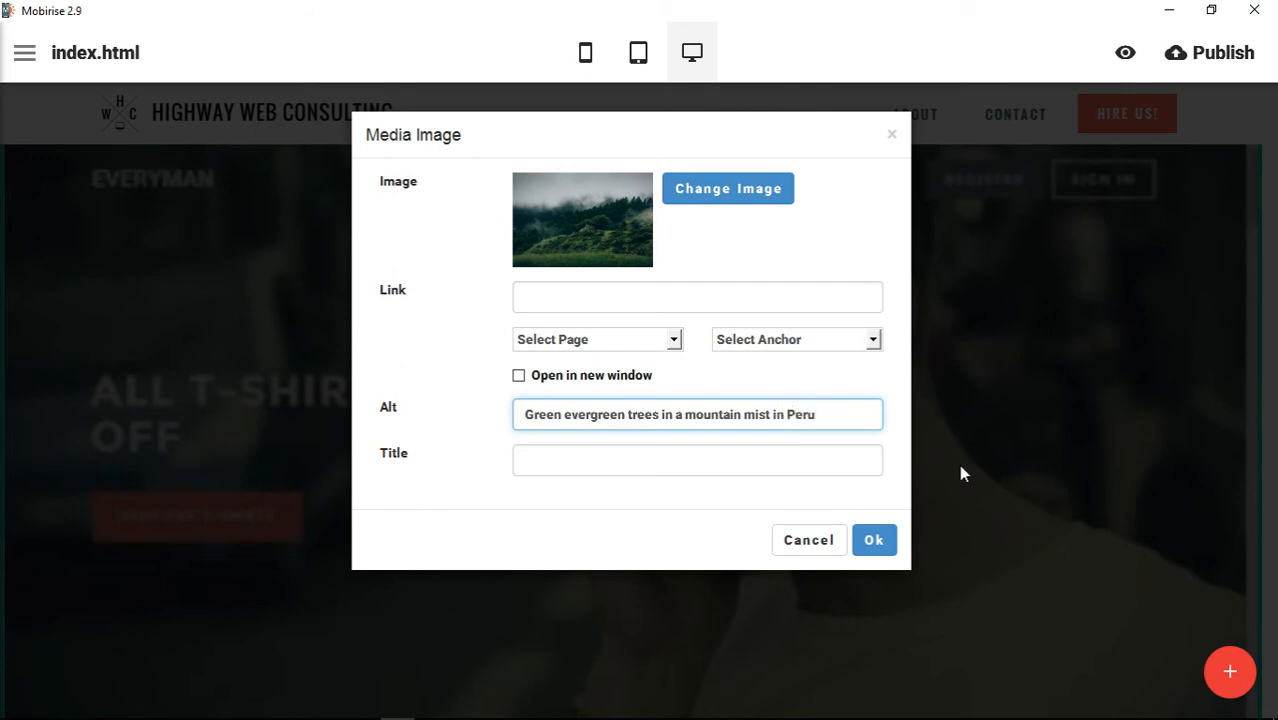
triple_click(696, 414)
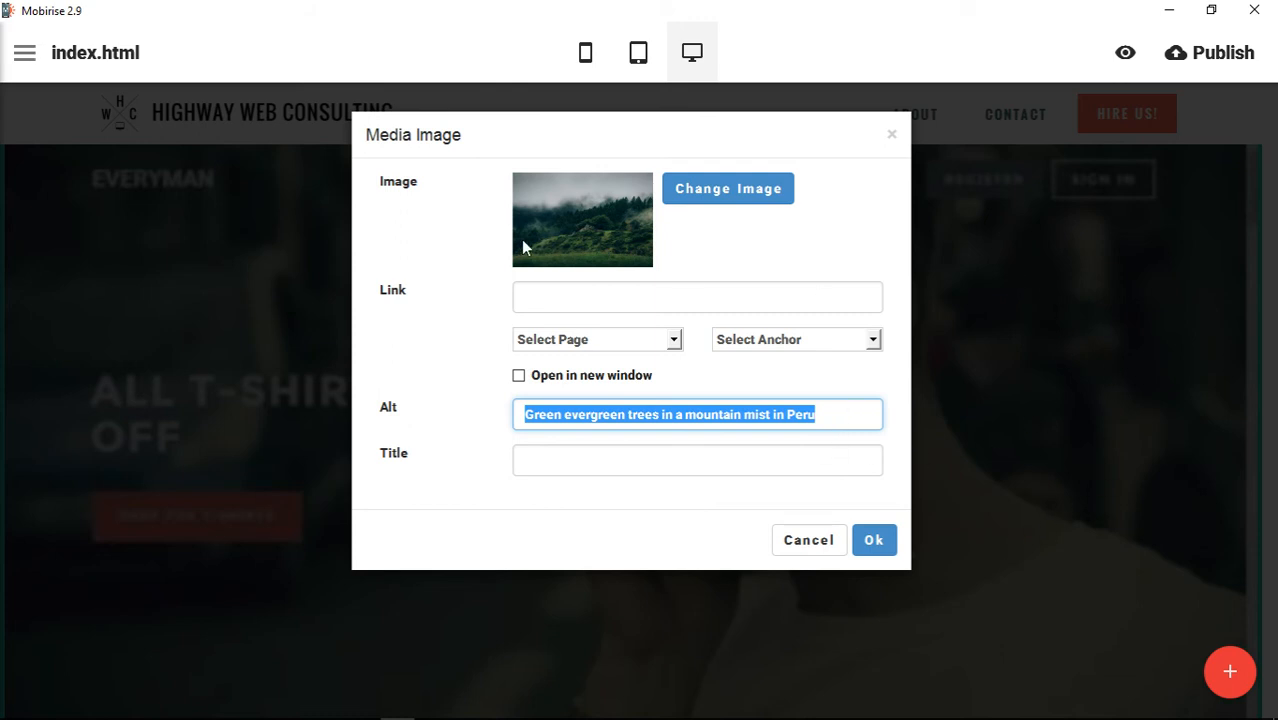
mouse_move(596, 234)
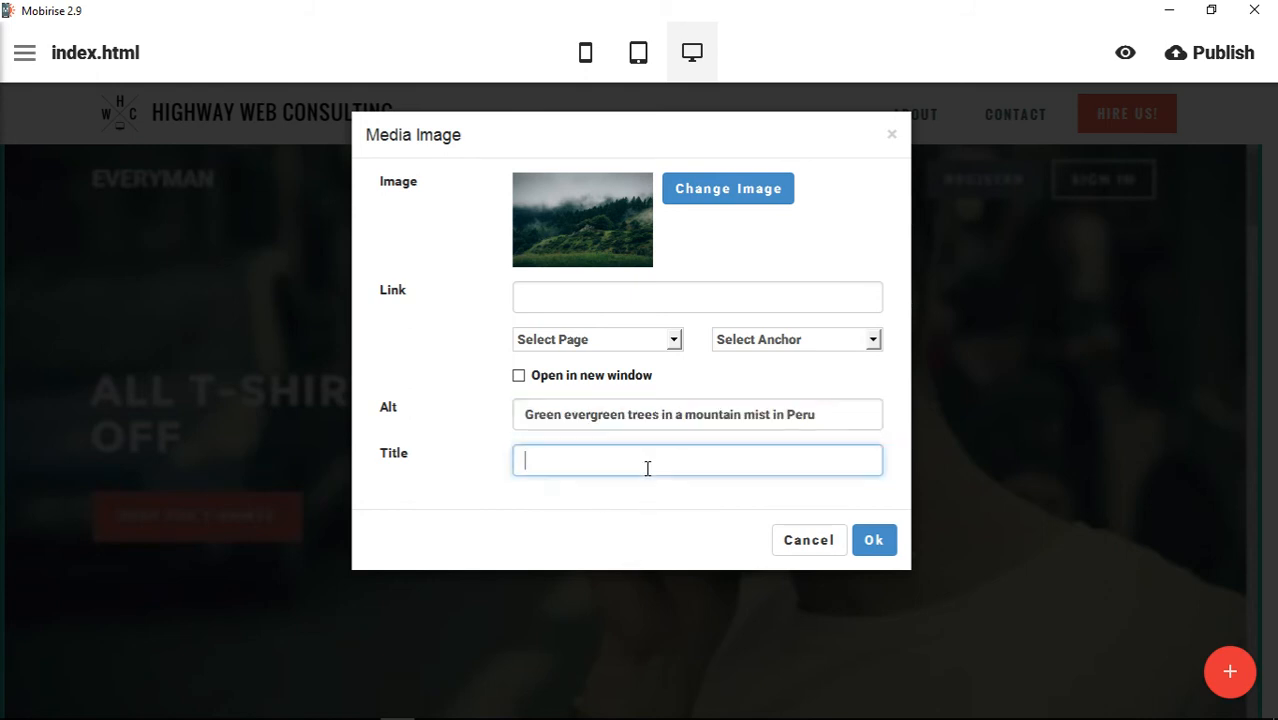
Set the image title to 'Green Trees in Peru', replacing the pasted alt description
type("Green evergreen trees in a mountain mist in Peru")
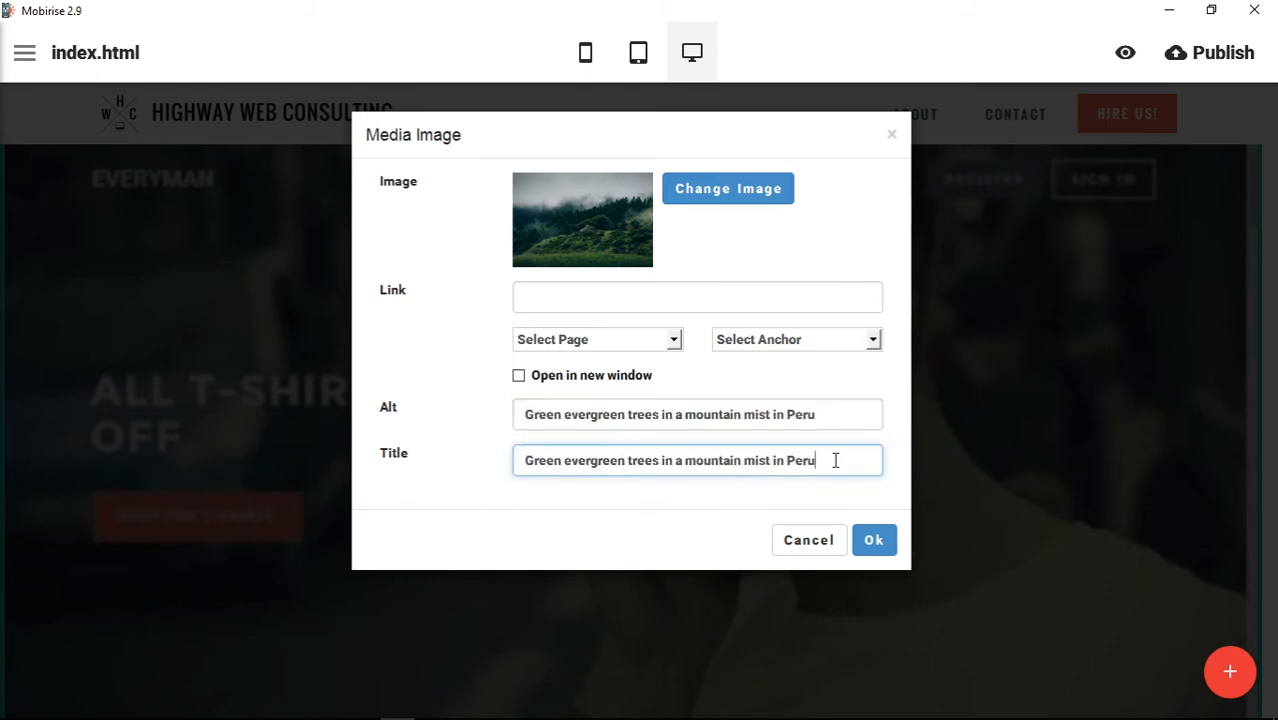
triple_click(696, 460)
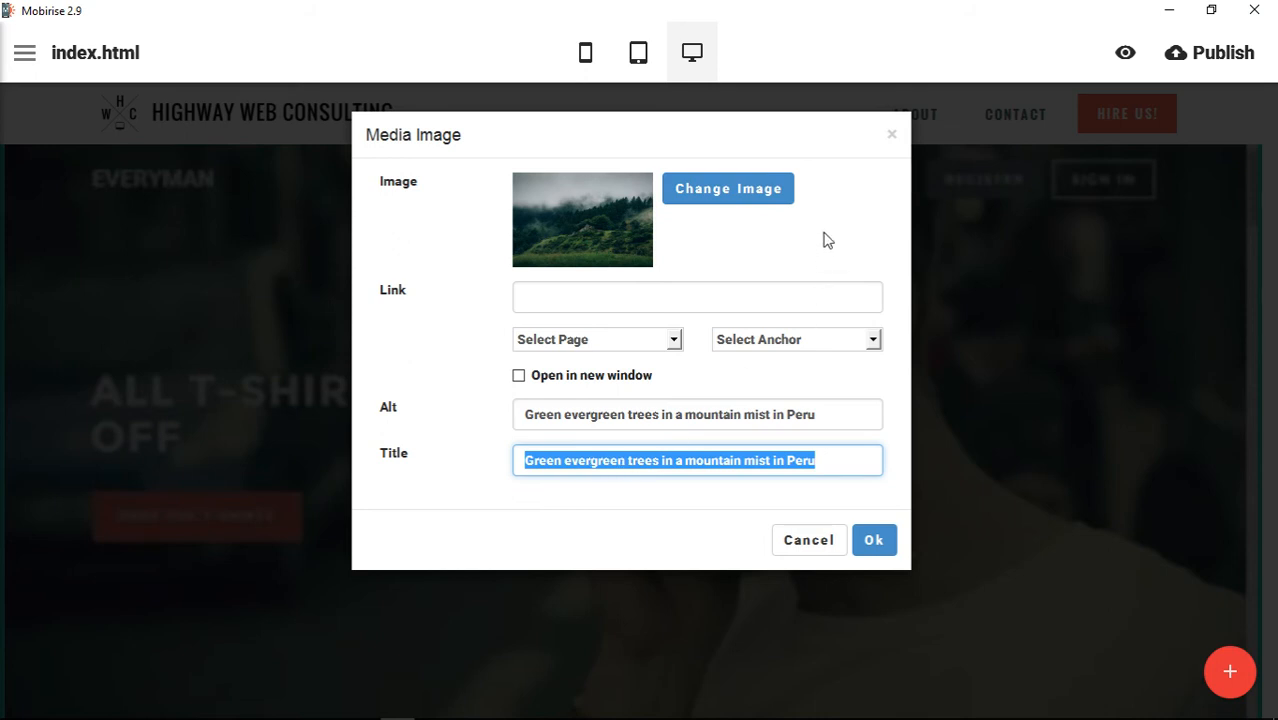
type("Green T")
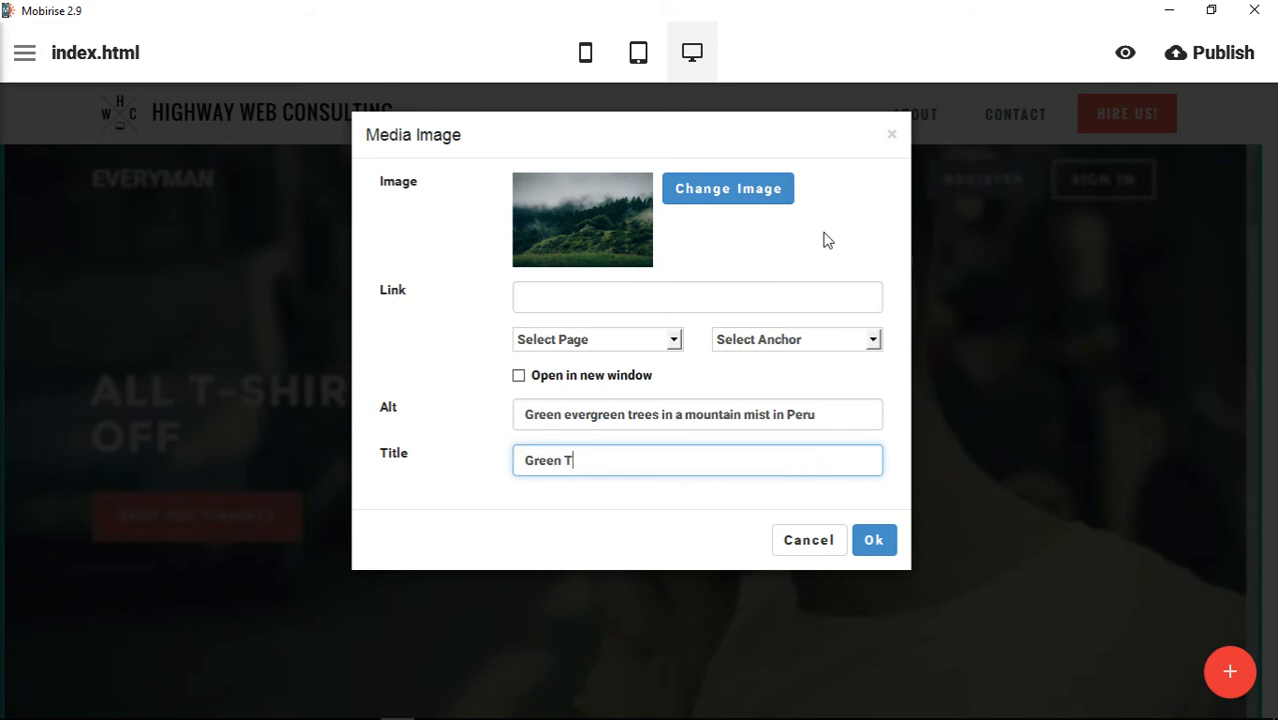
type("rees in Peru")
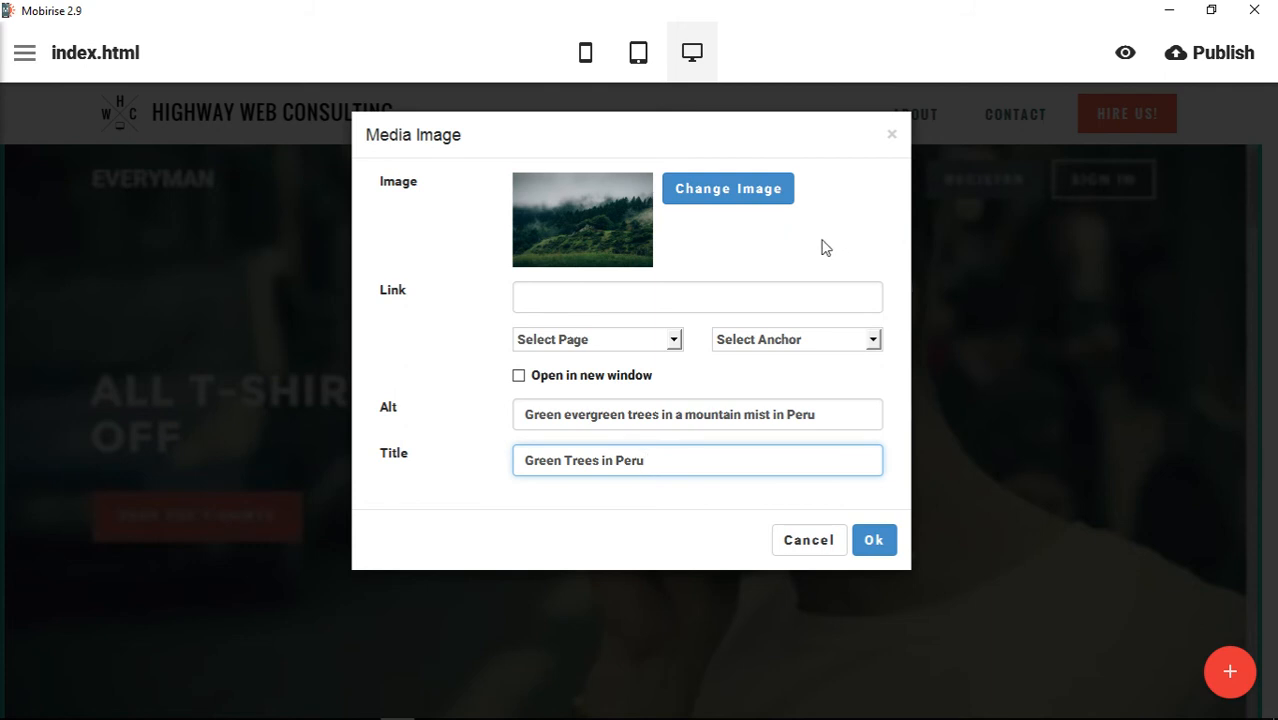
mouse_move(644, 224)
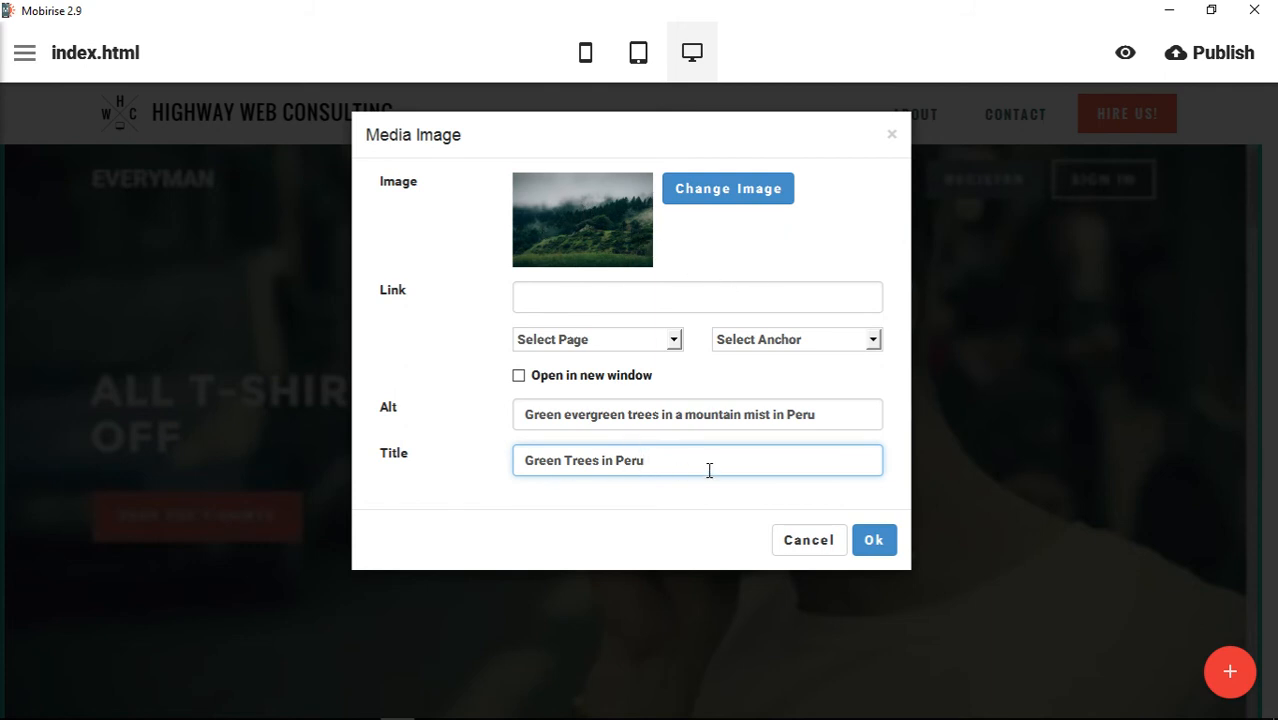
mouse_move(630, 232)
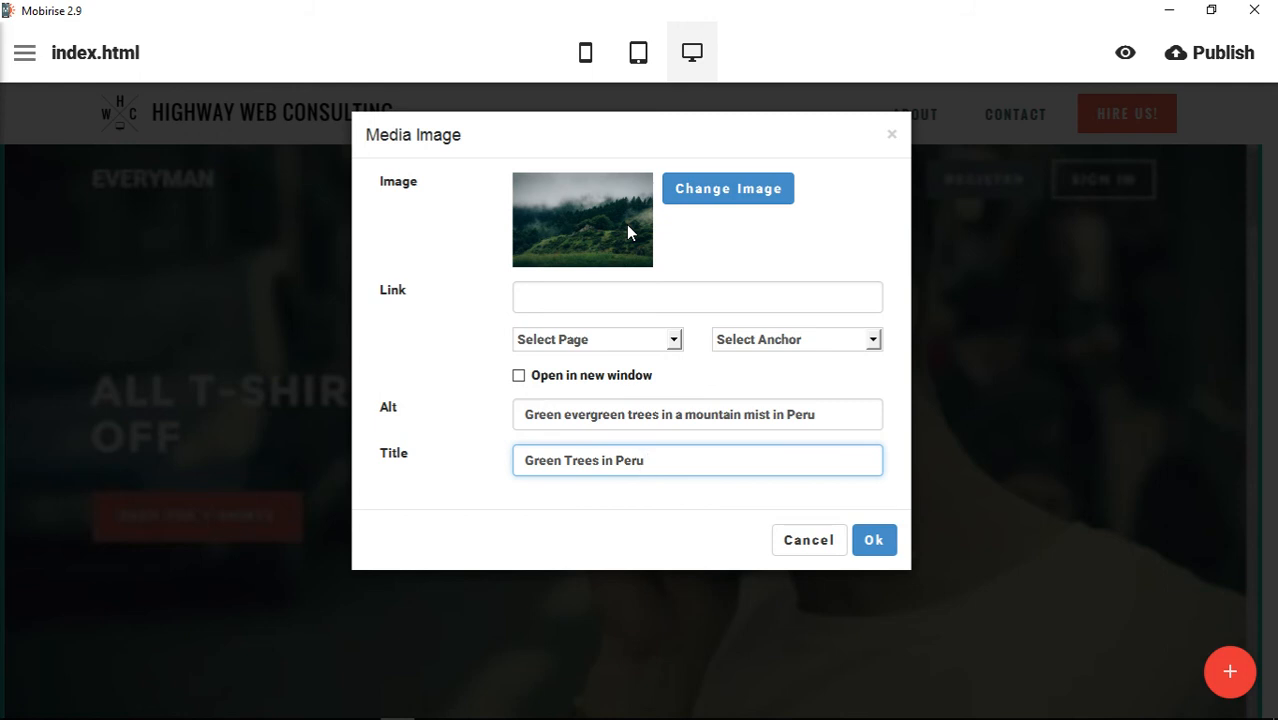
triple_click(696, 414)
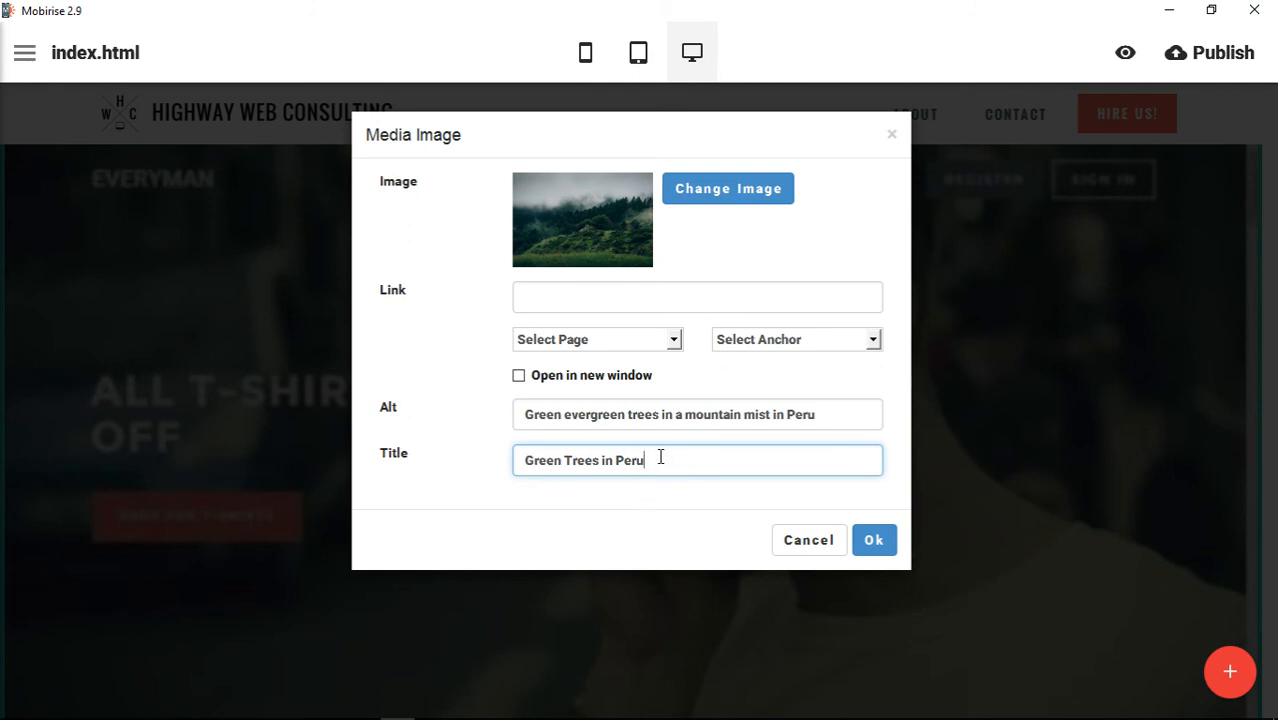
mouse_move(656, 452)
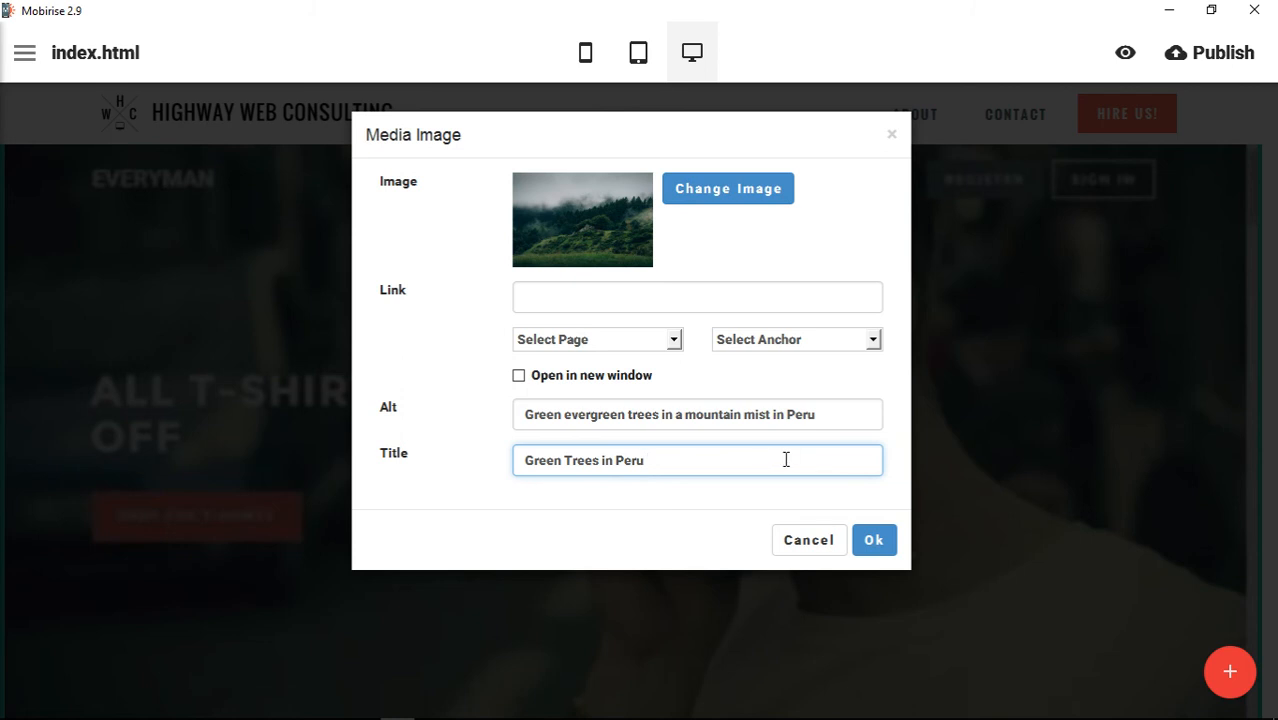
mouse_move(856, 448)
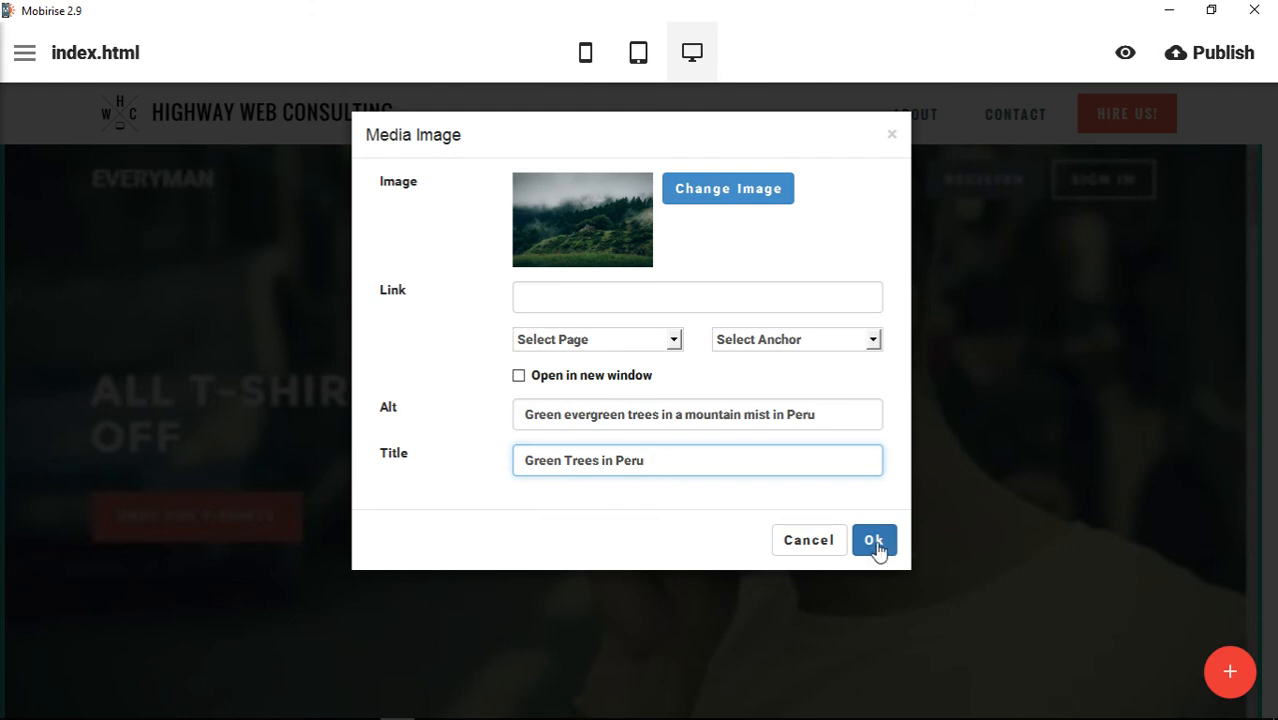
Confirm the Media Image settings, saving the forest image's alt text and title
left_click(872, 540)
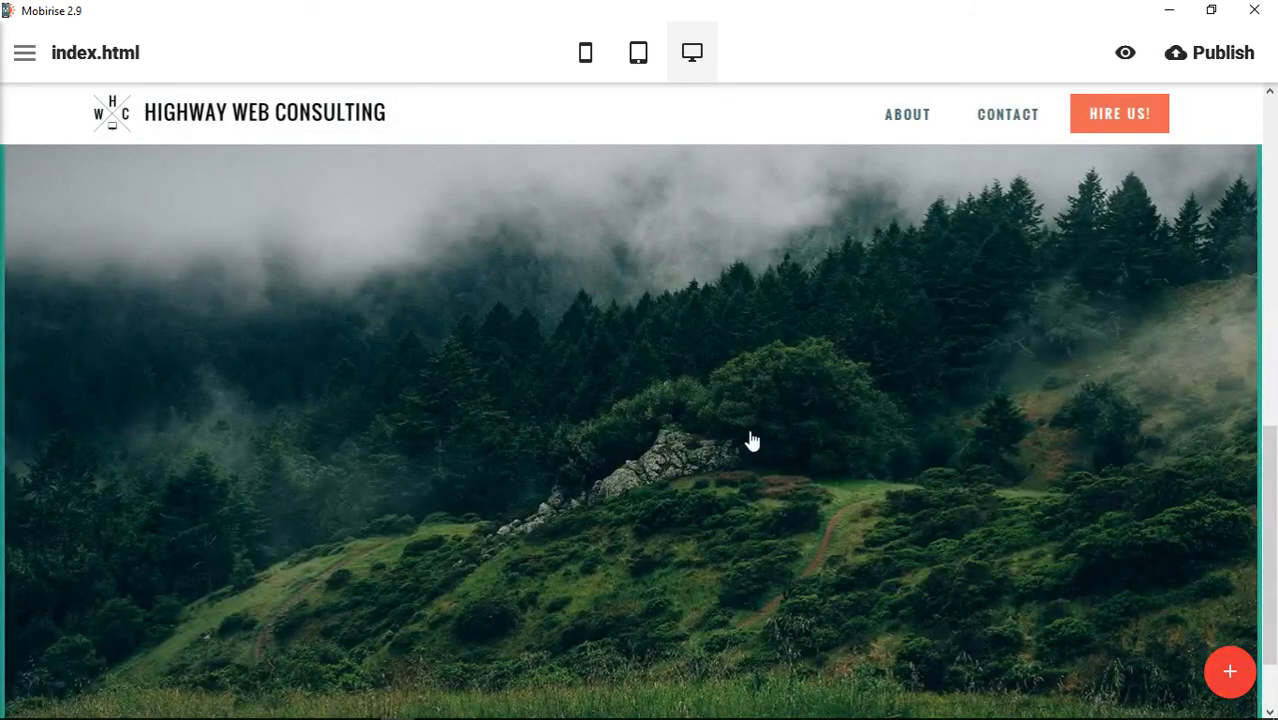
mouse_move(752, 440)
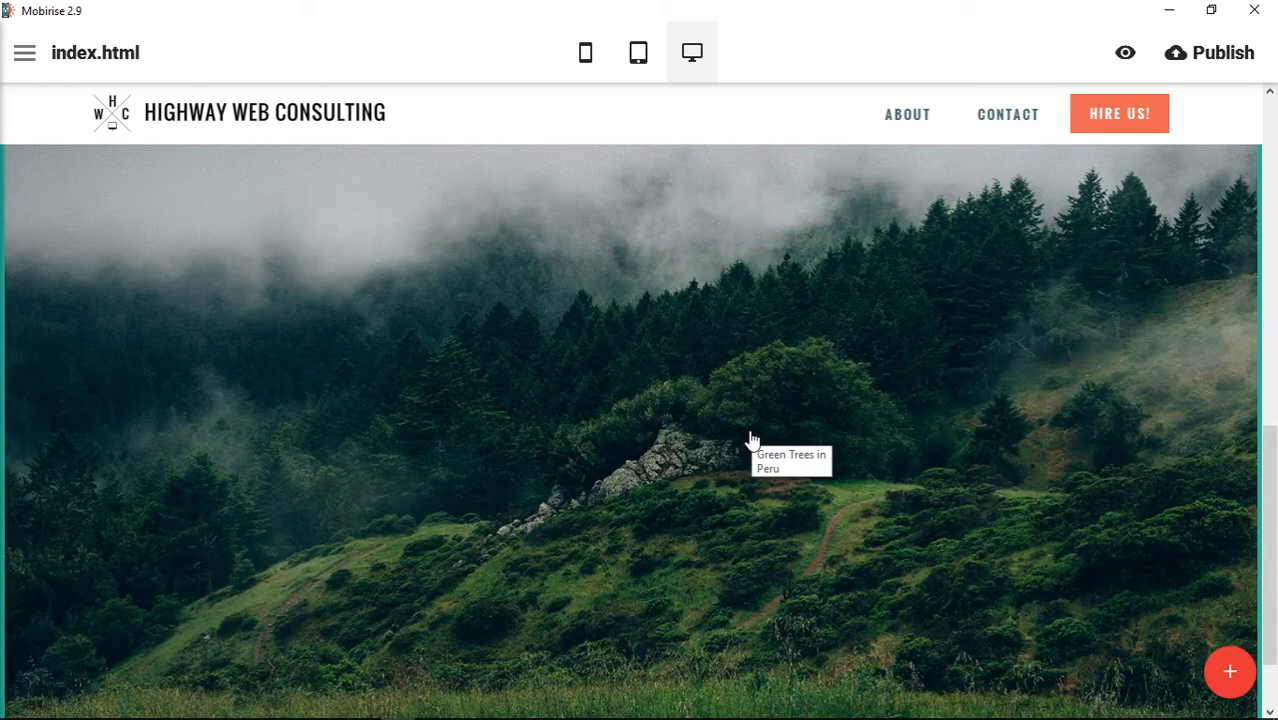
mouse_move(792, 452)
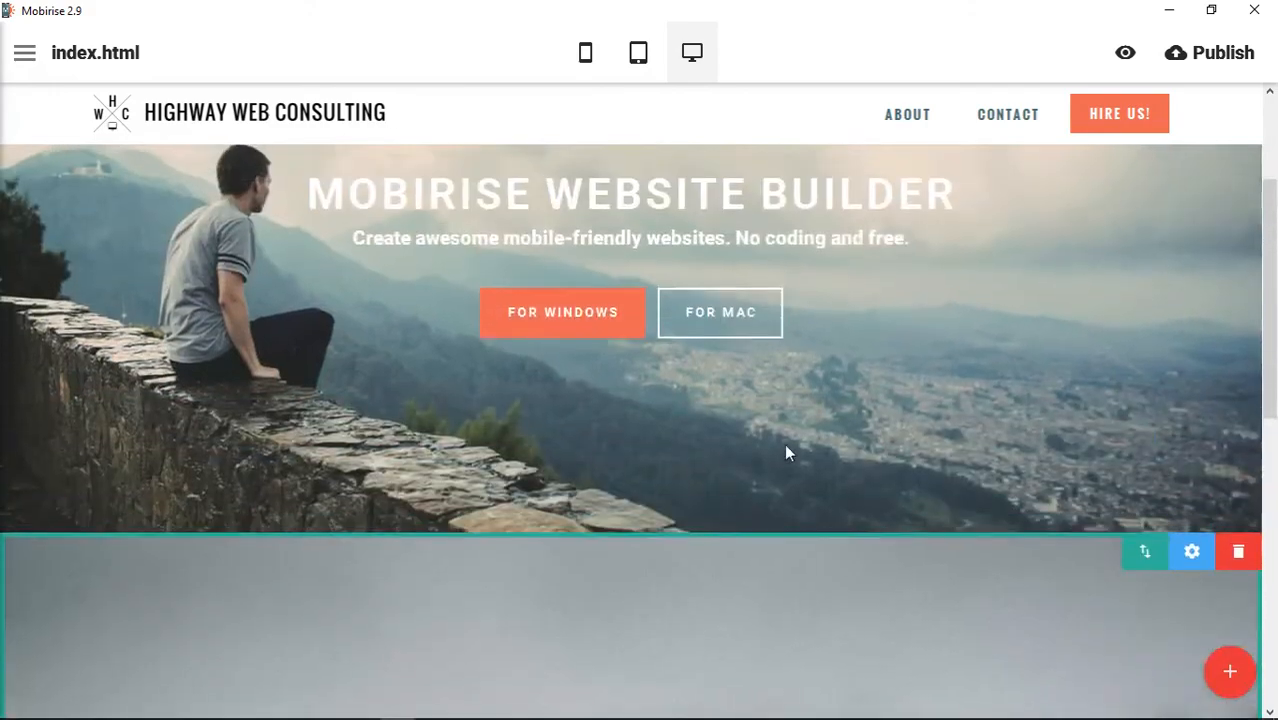
Switch on Show Text for the forest image block and adjust the caption's colour
scroll("down", 3)
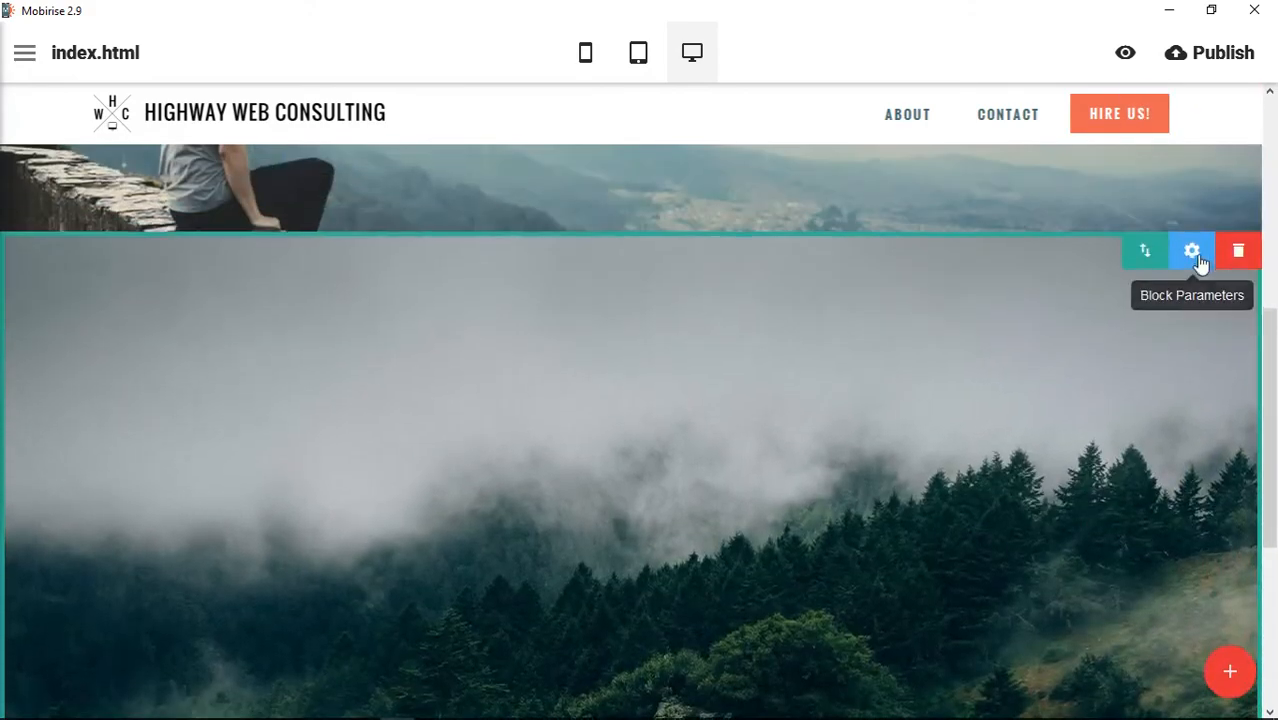
left_click(1192, 250)
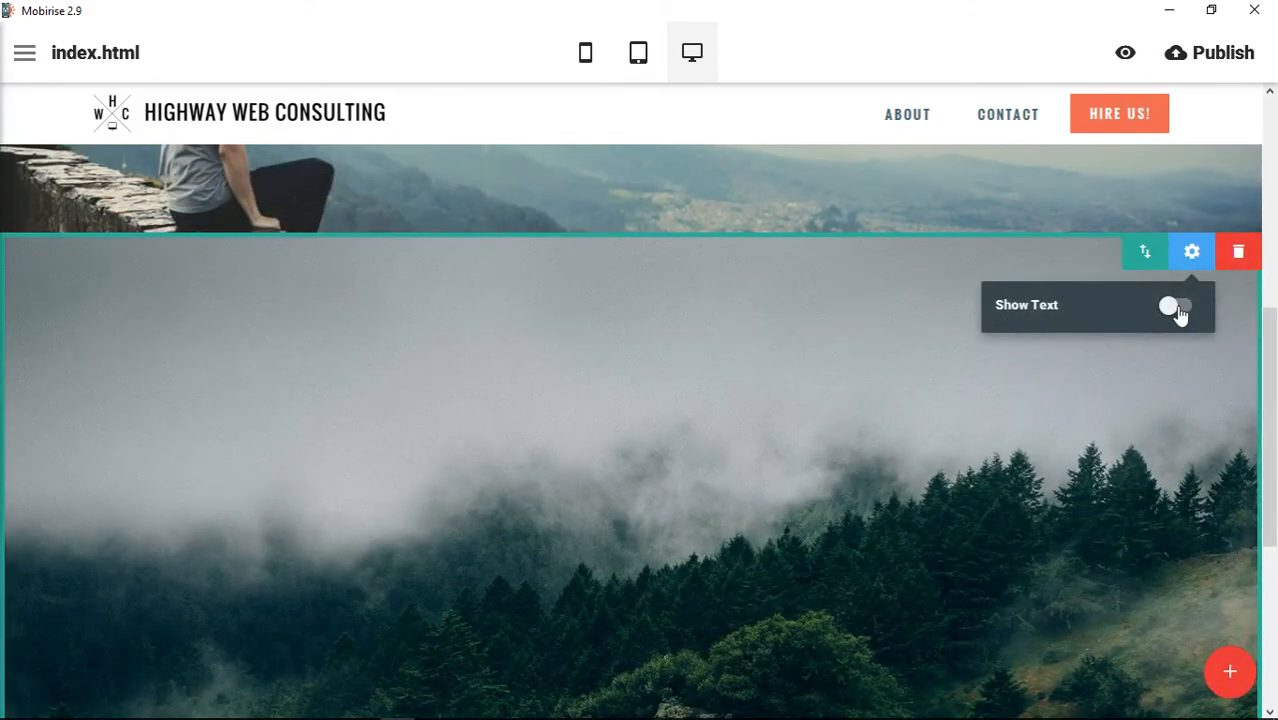
left_click(1178, 306)
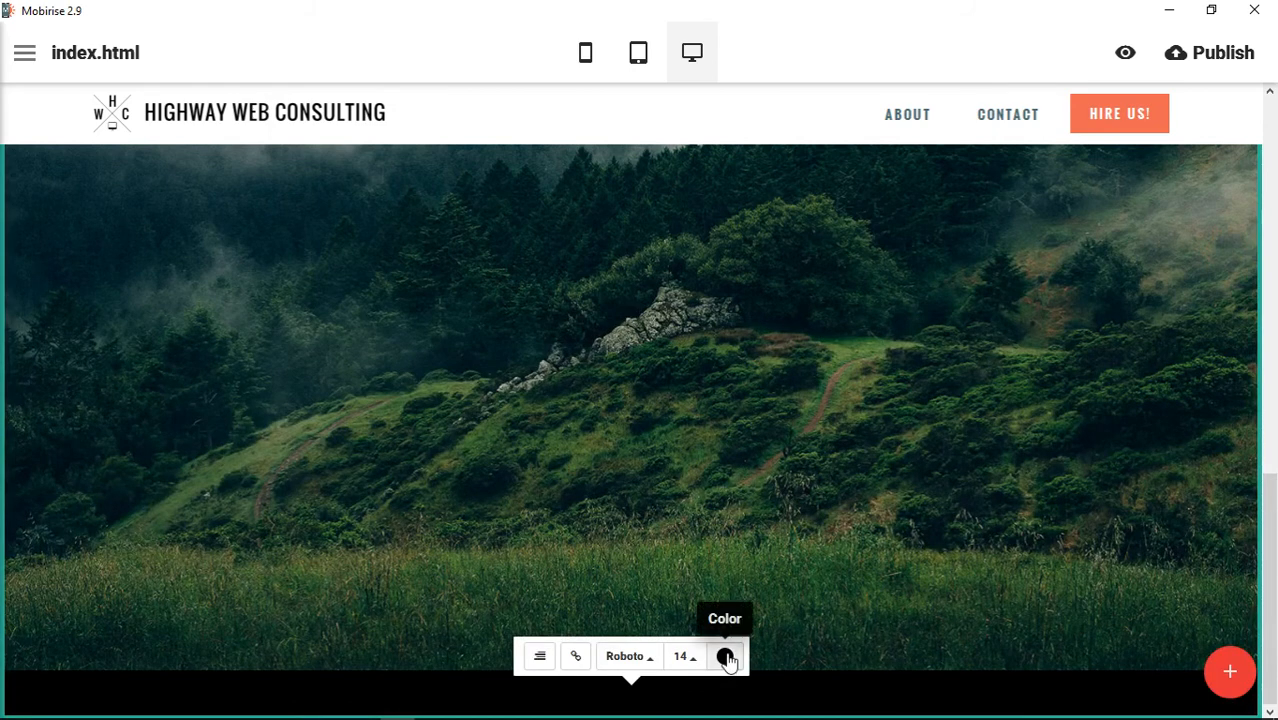
left_click(724, 656)
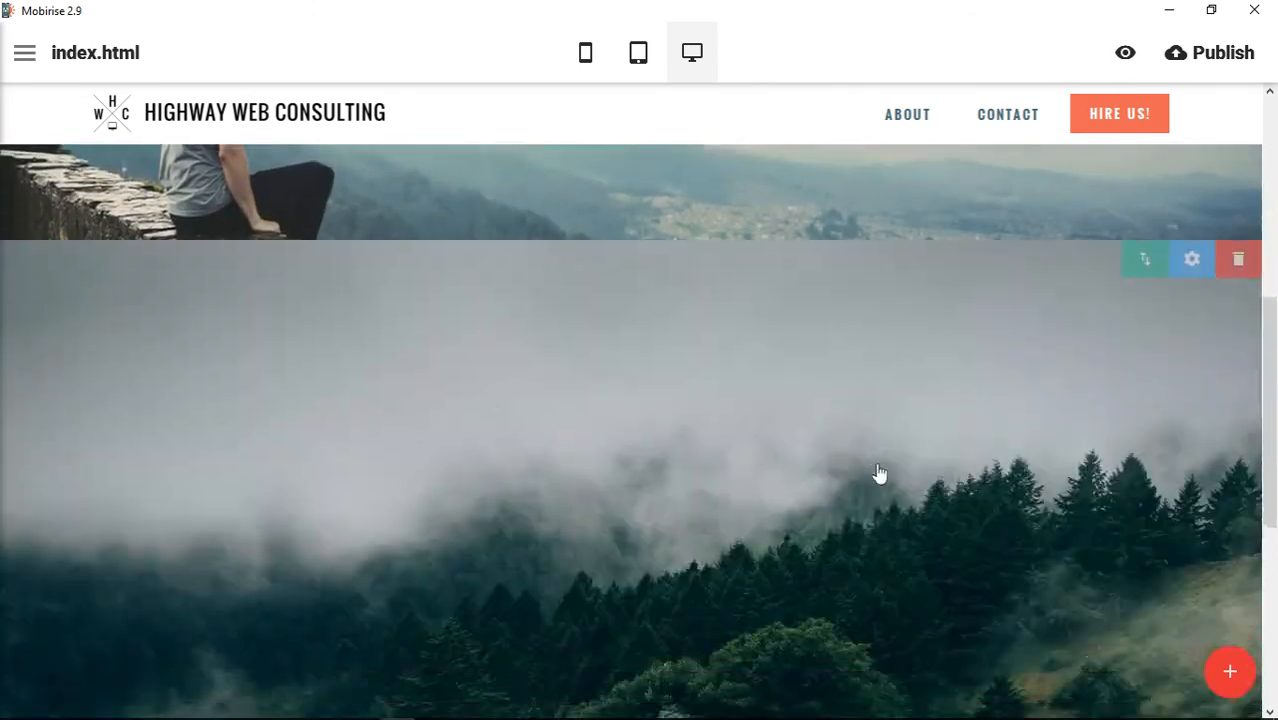
scroll("down", 3)
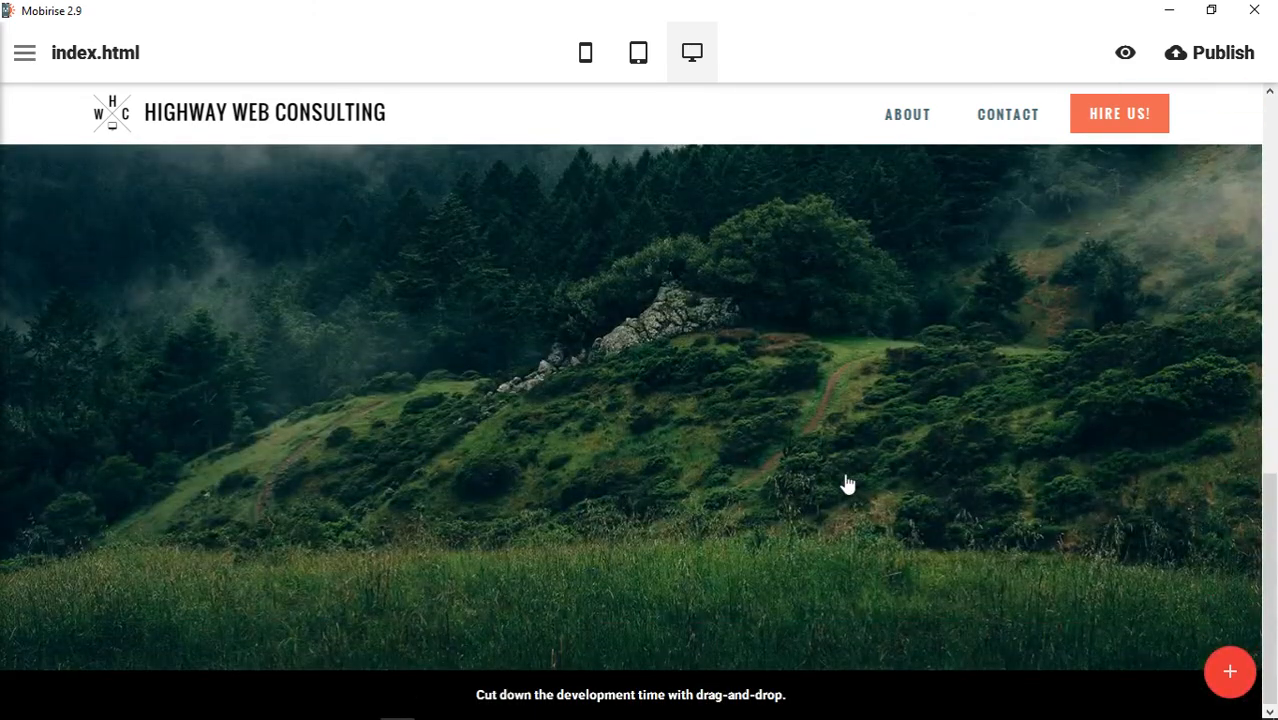
left_click(638, 52)
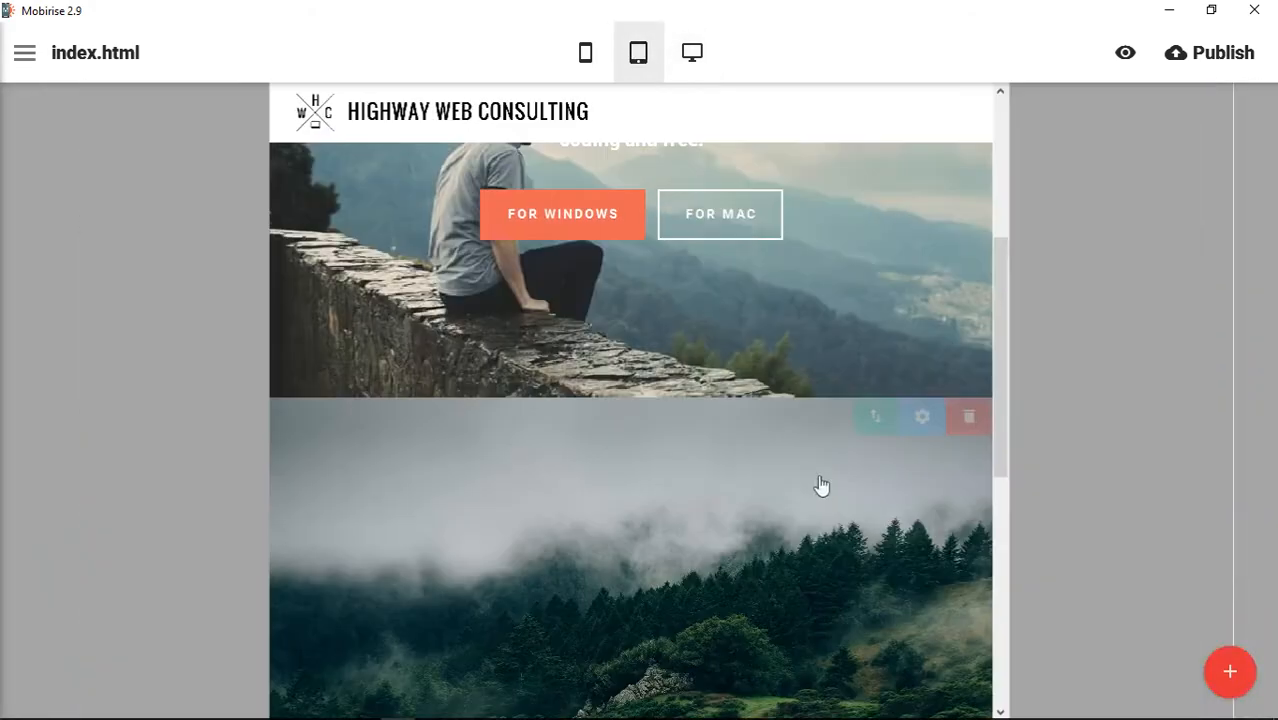
scroll("down", 3)
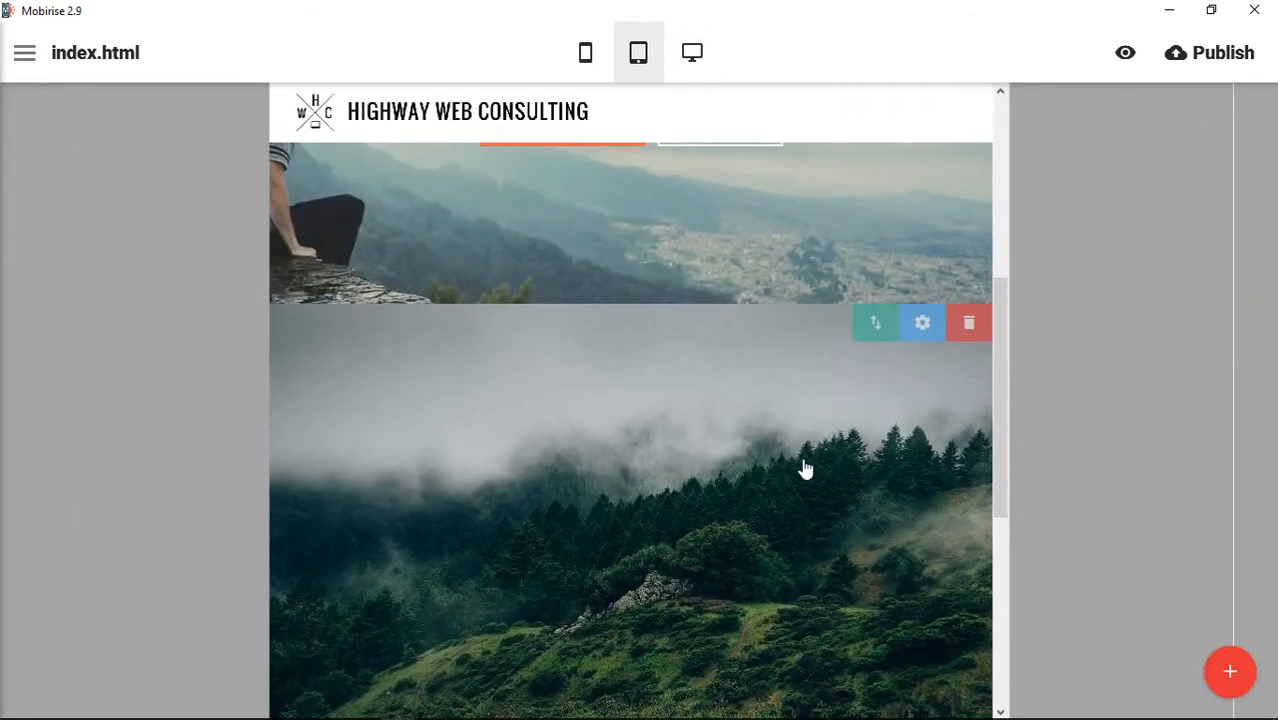
scroll("down", 3)
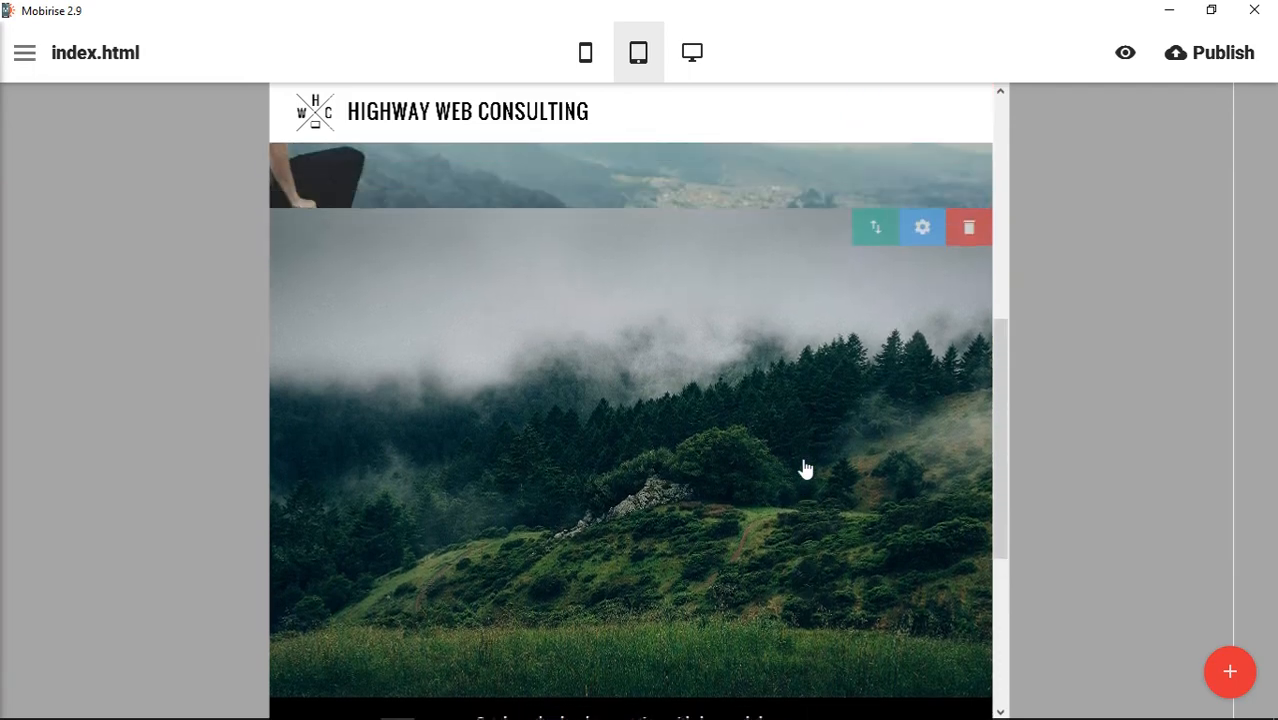
left_click(584, 52)
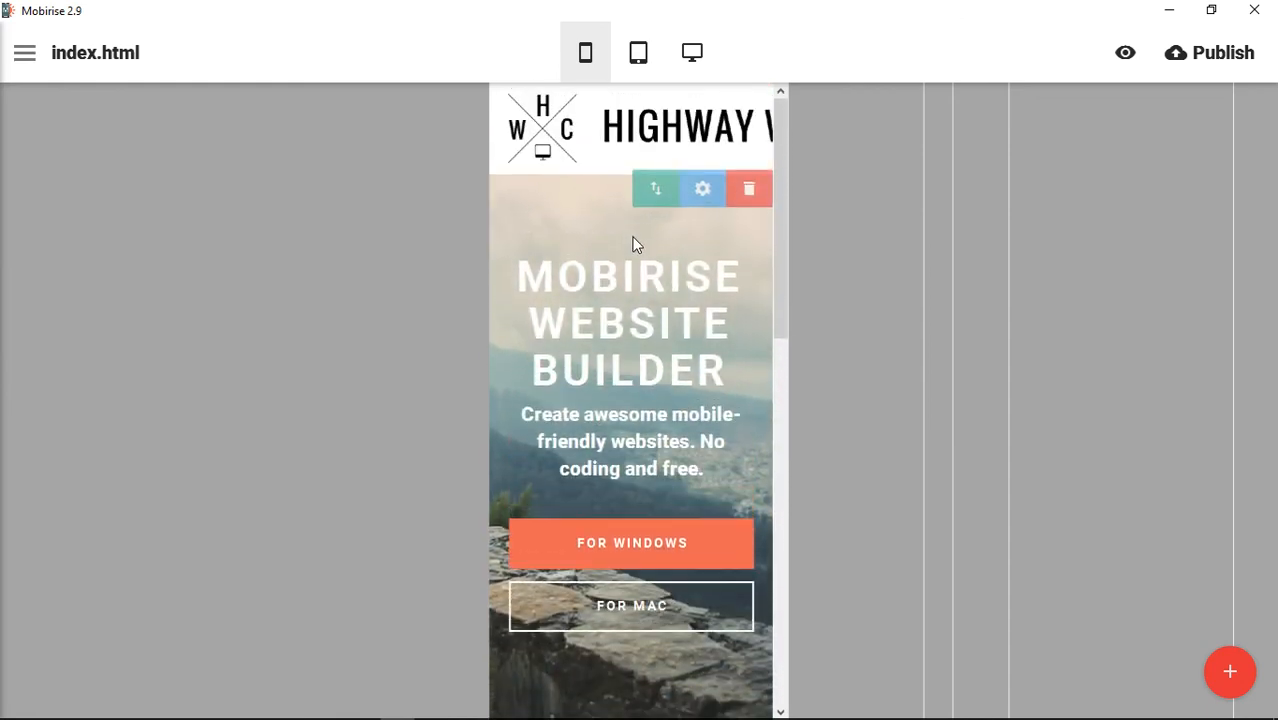
scroll("down", 3)
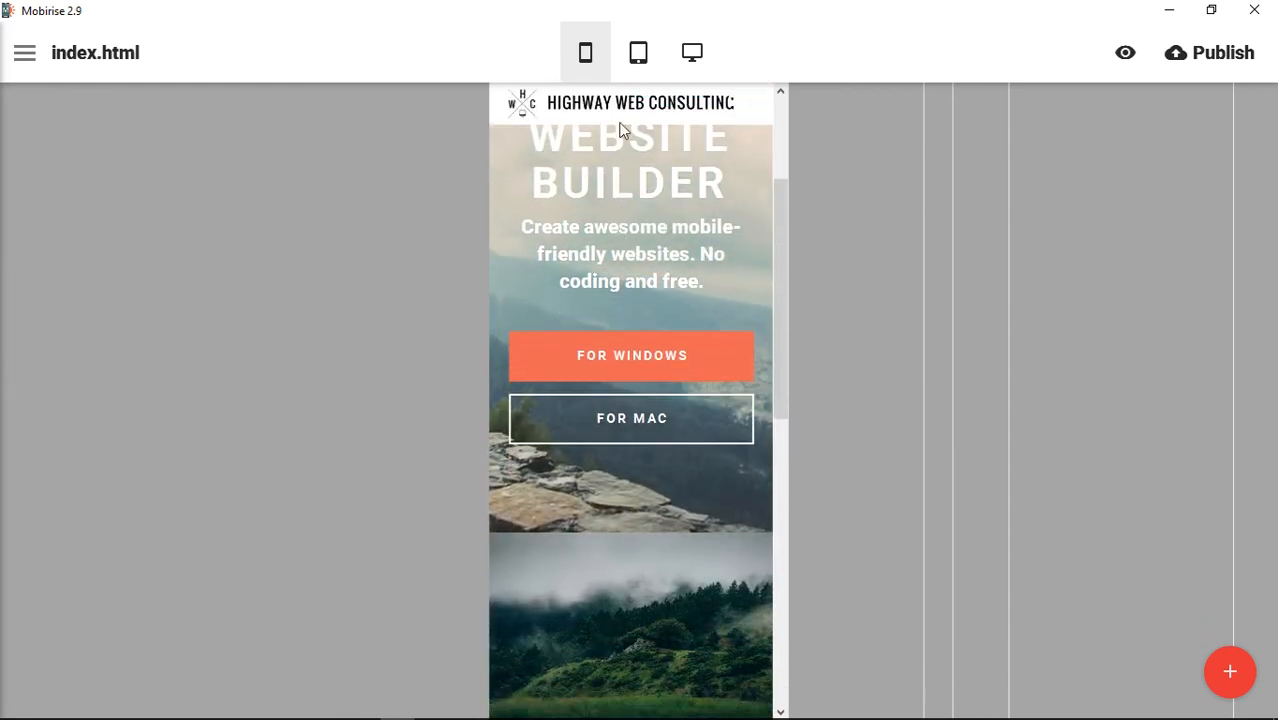
left_click(692, 52)
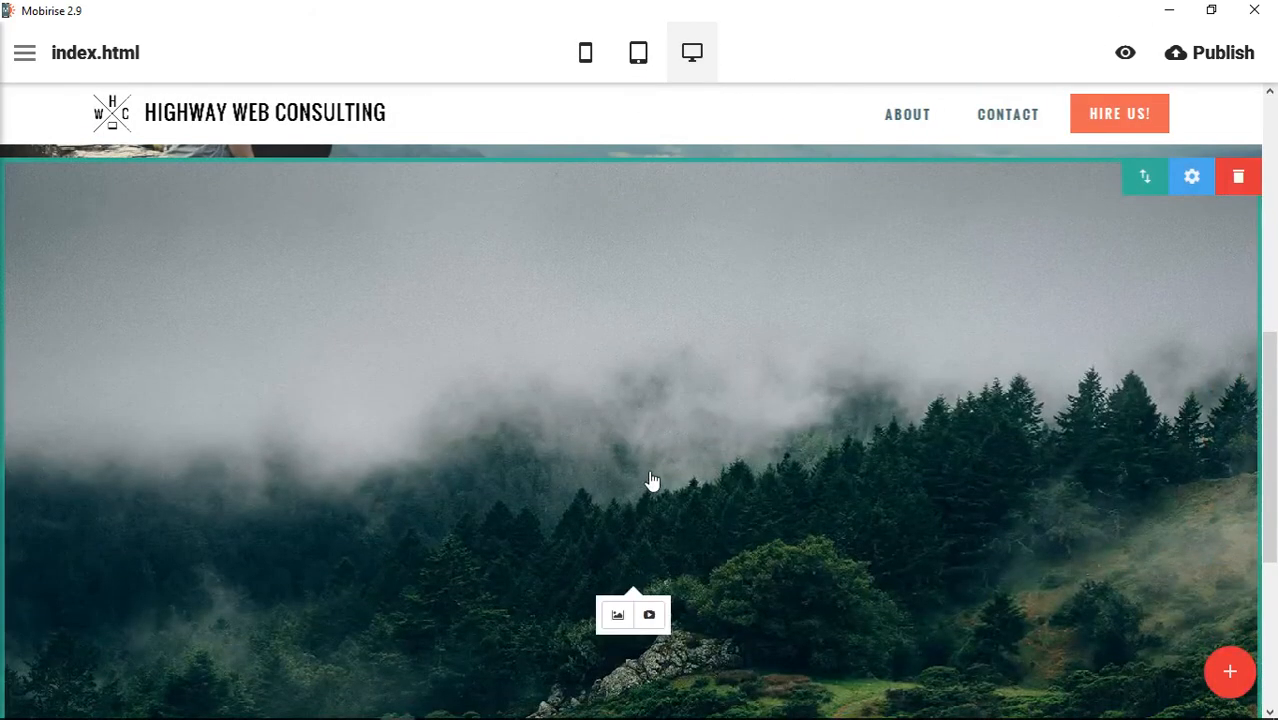
left_click(648, 614)
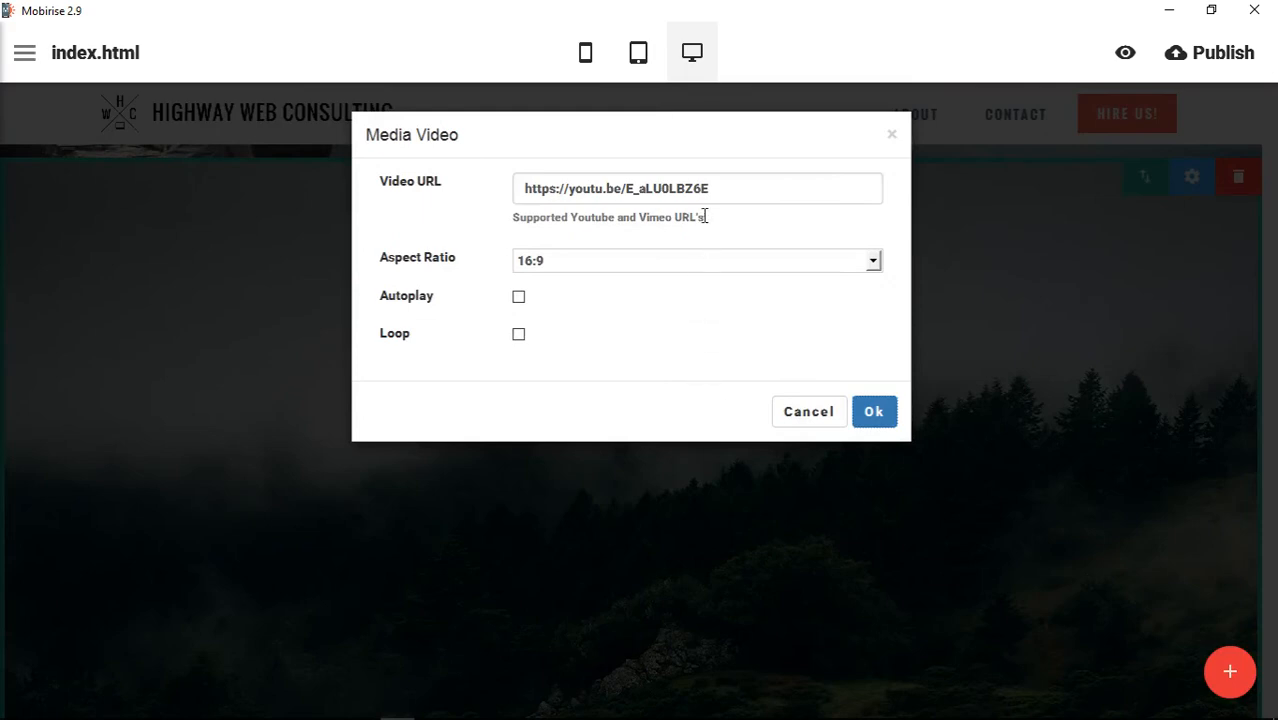
left_click(872, 412)
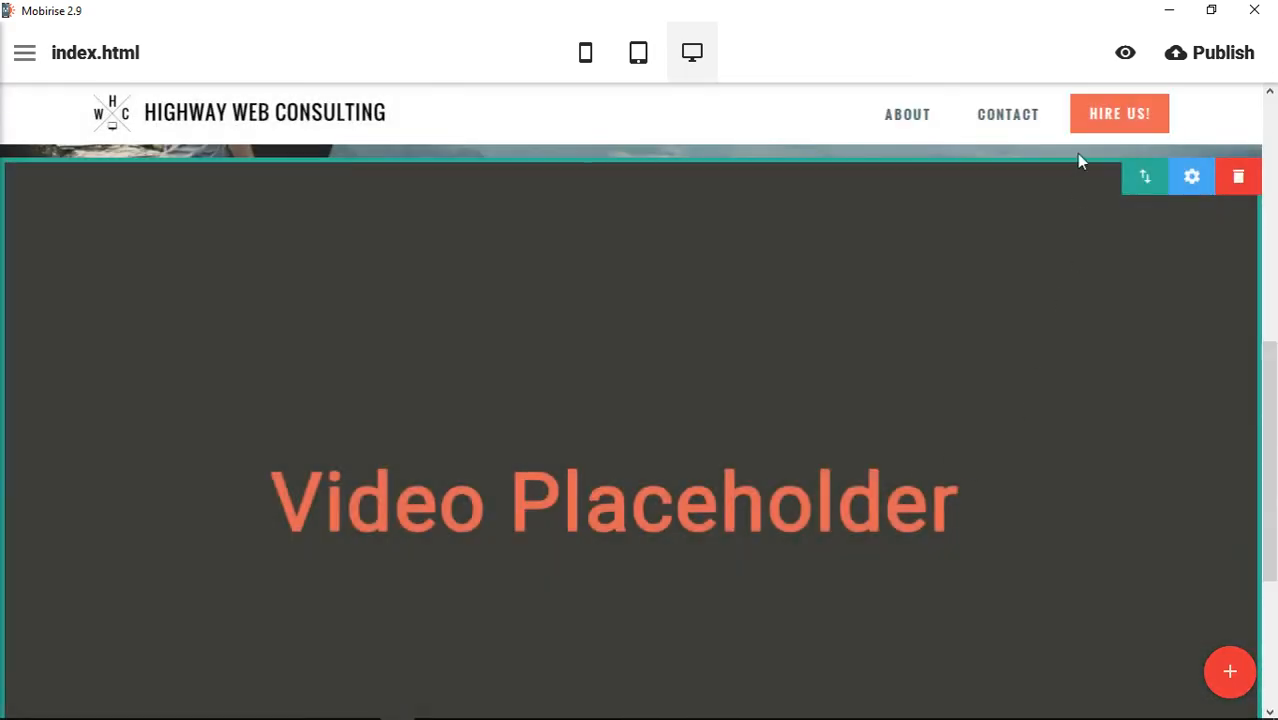
left_click(1124, 52)
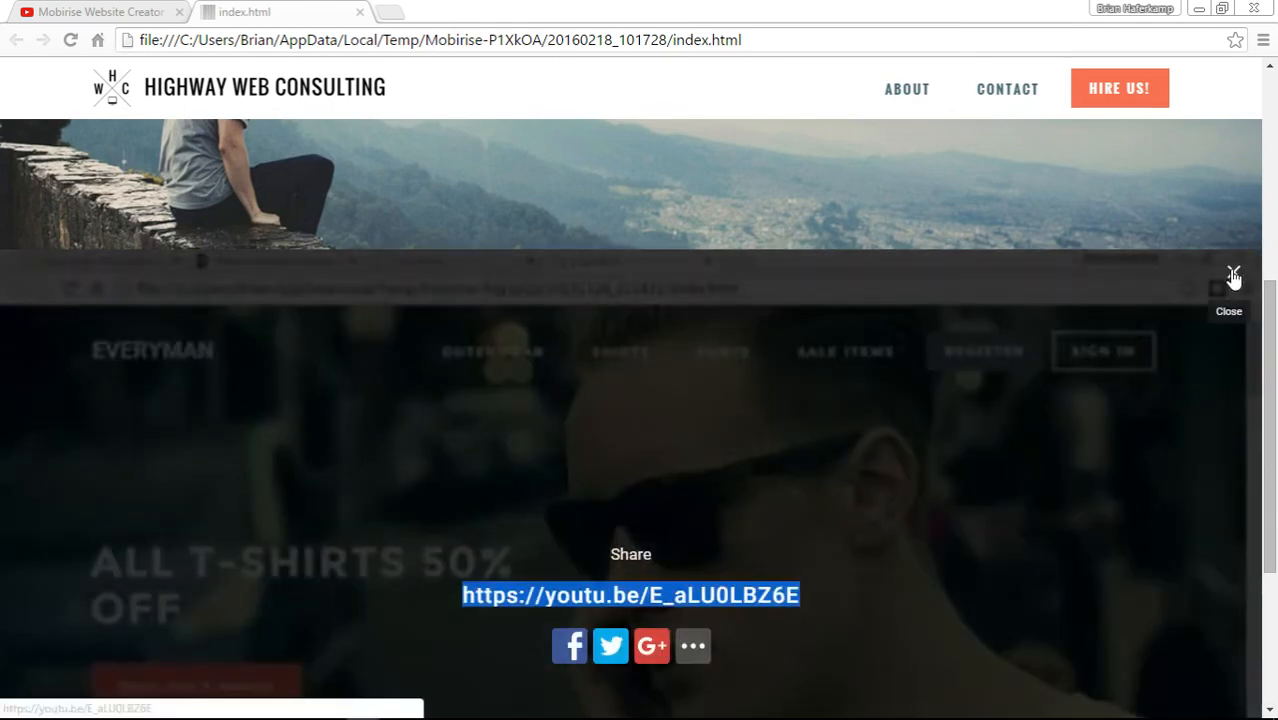
Close the share overlay and start the embedded YouTube video playing in Chrome
left_click(1232, 276)
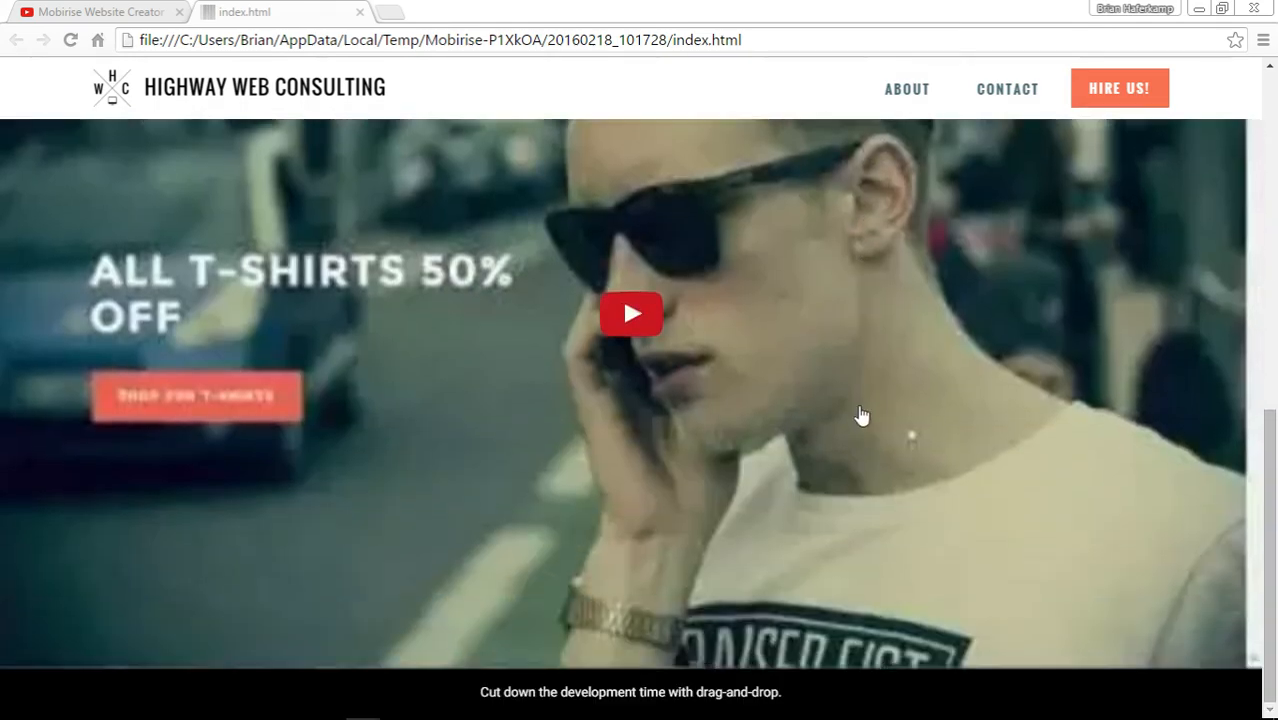
mouse_move(630, 340)
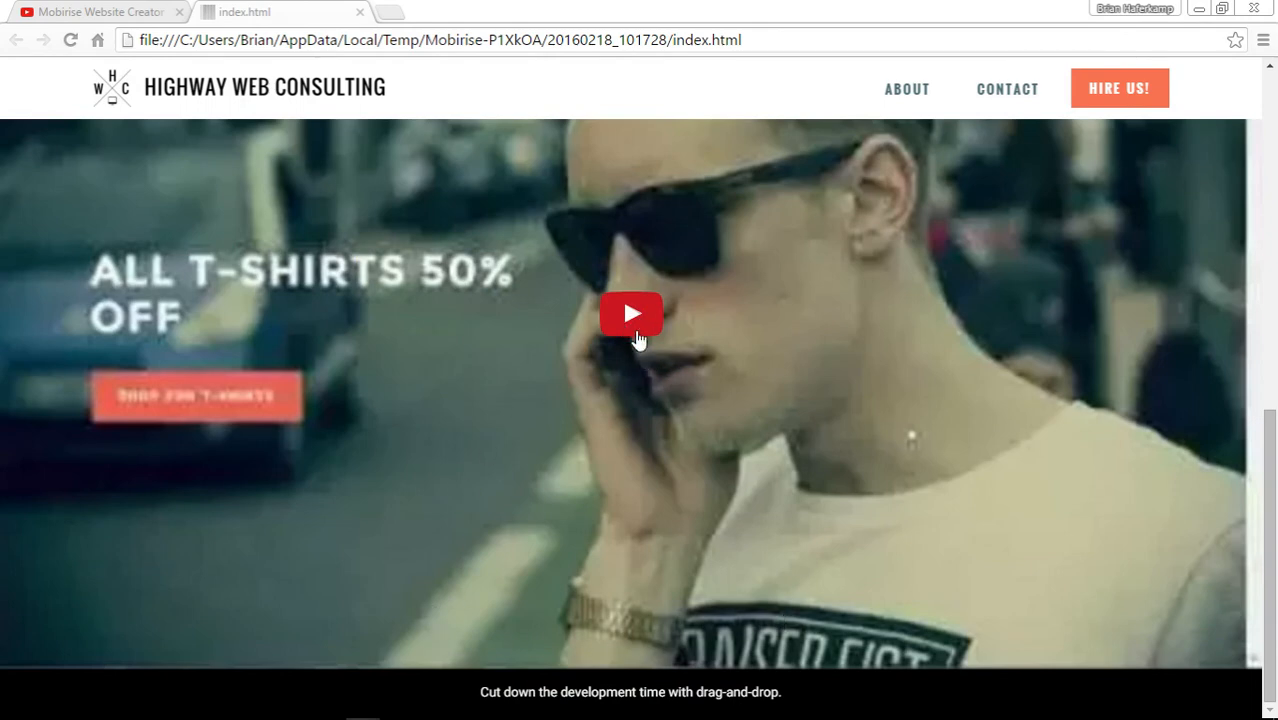
left_click(630, 312)
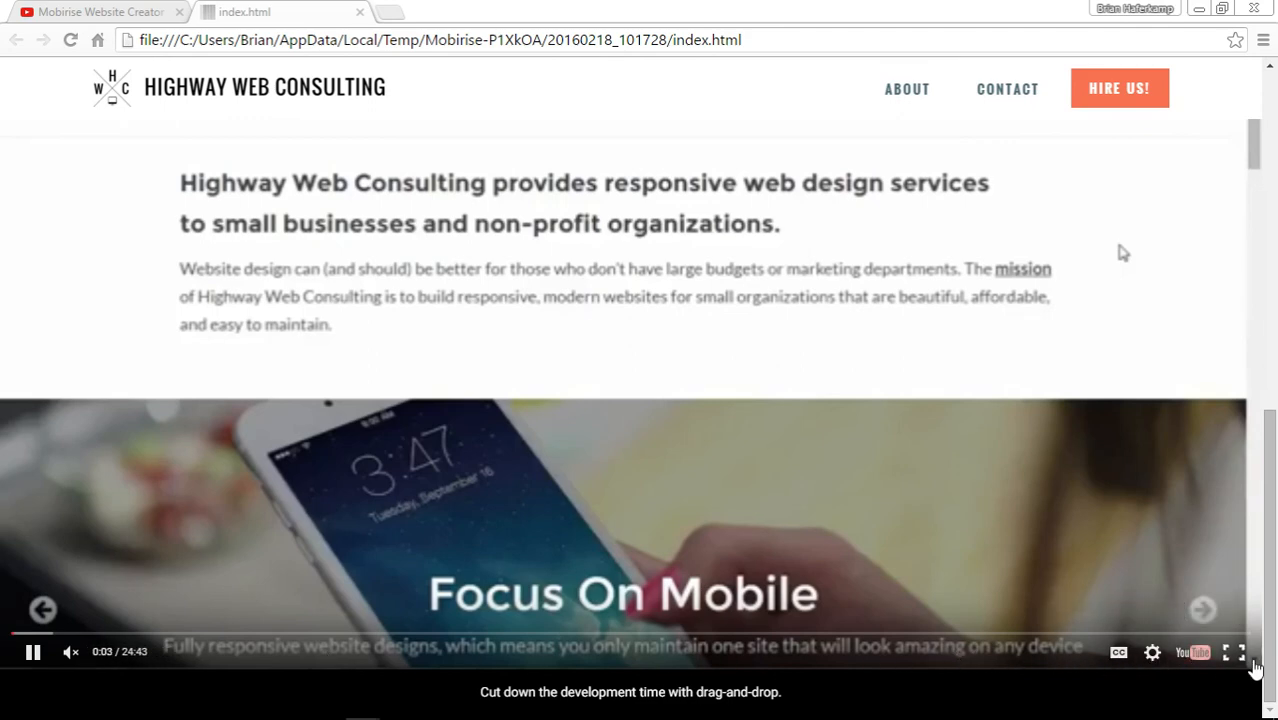
left_click(1240, 652)
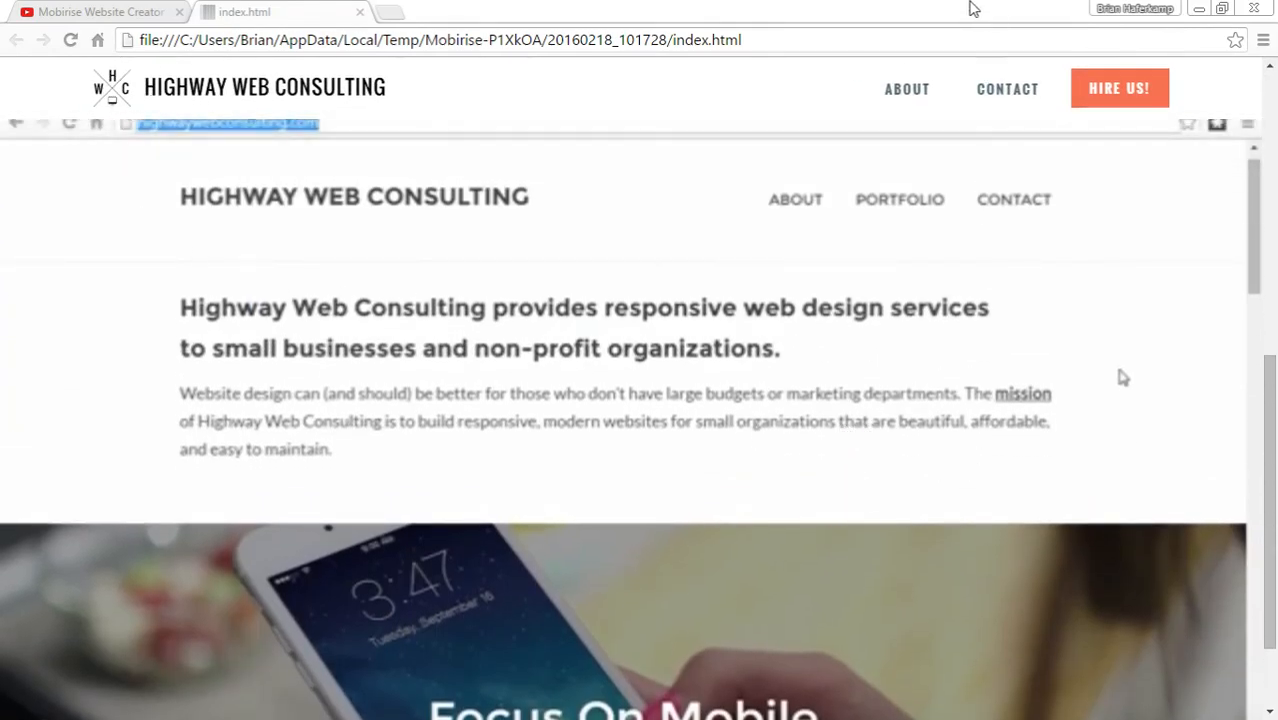
scroll("down", 3)
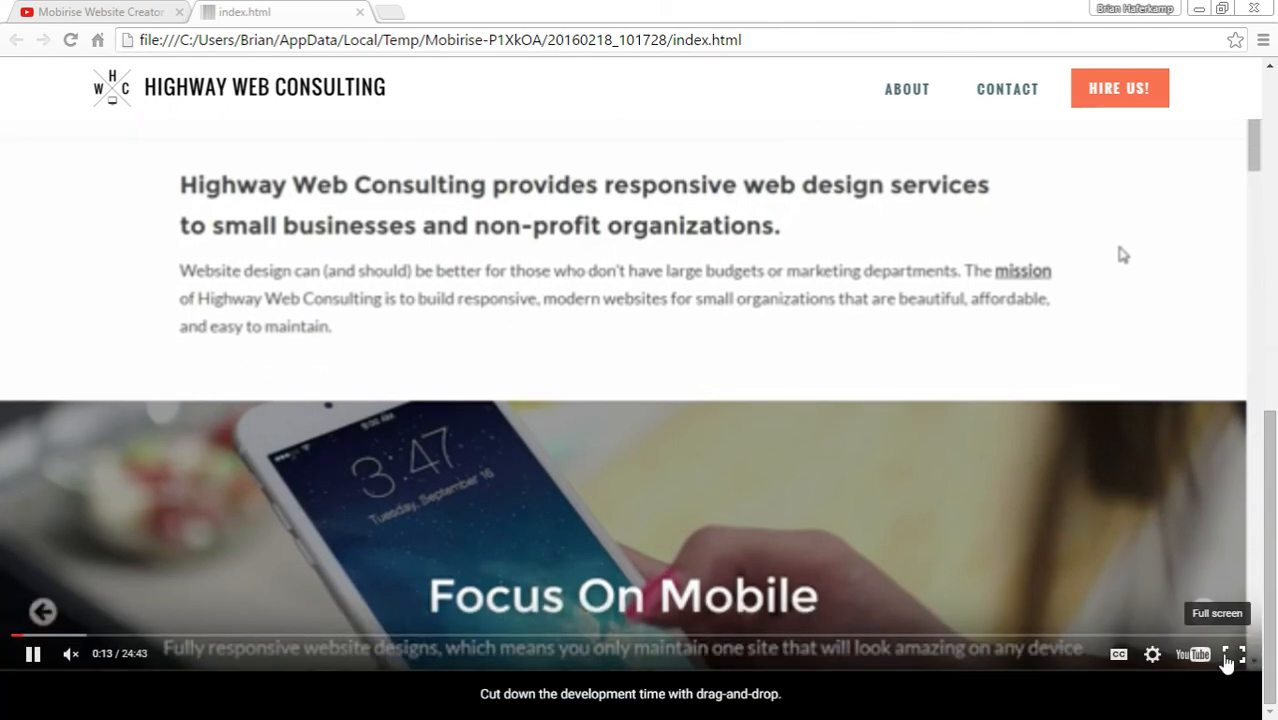
Play the video full screen, skip ahead to about 3:30, then leave full screen
left_click(1238, 654)
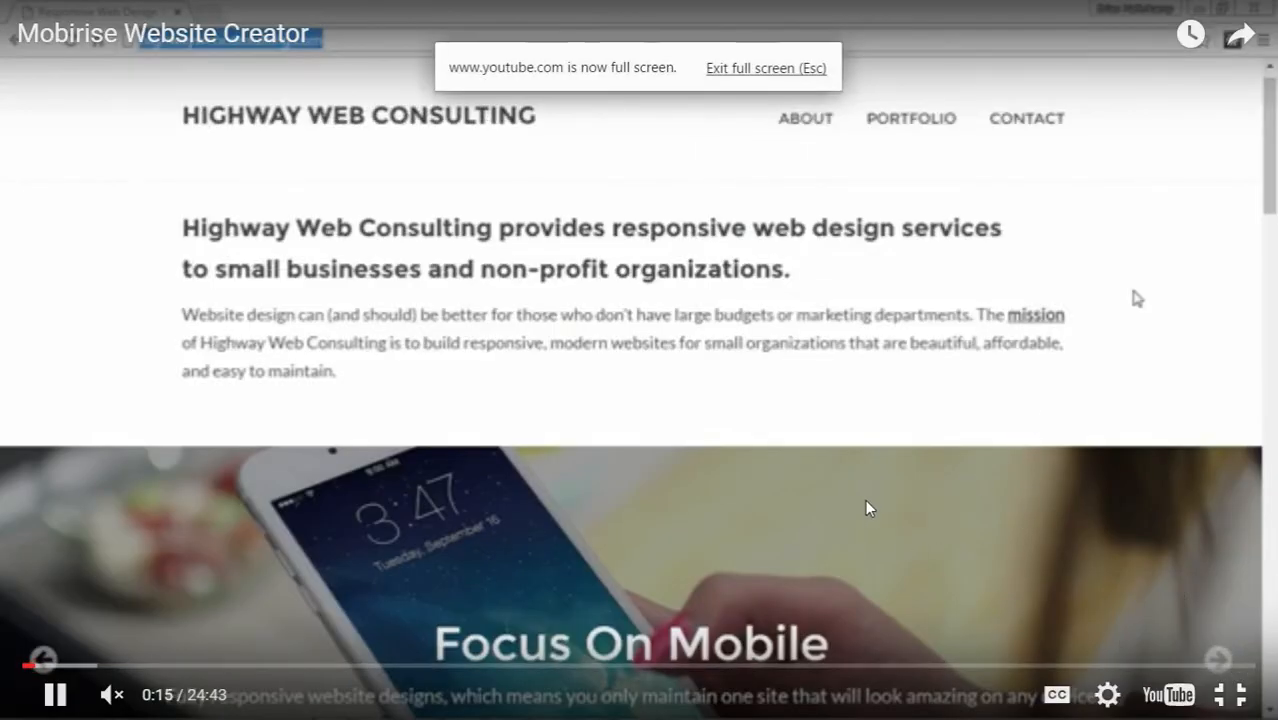
left_click_drag(30, 666, 64, 666)
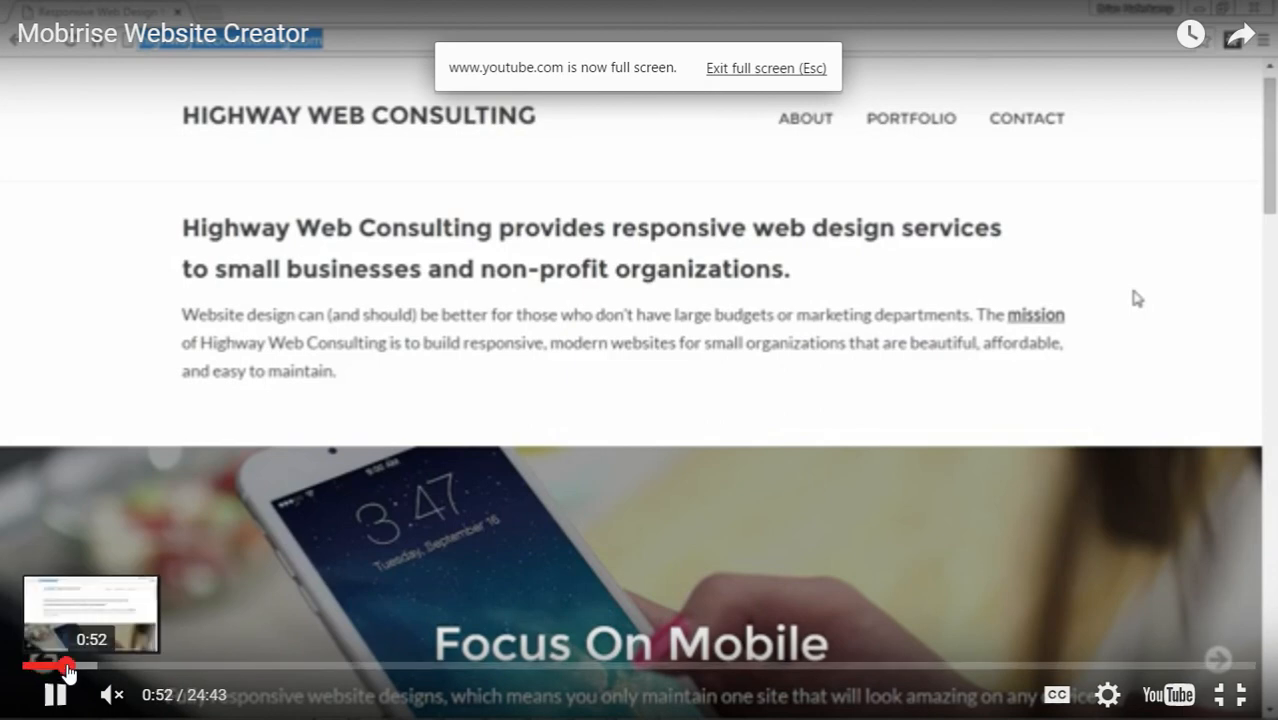
left_click_drag(64, 668, 196, 668)
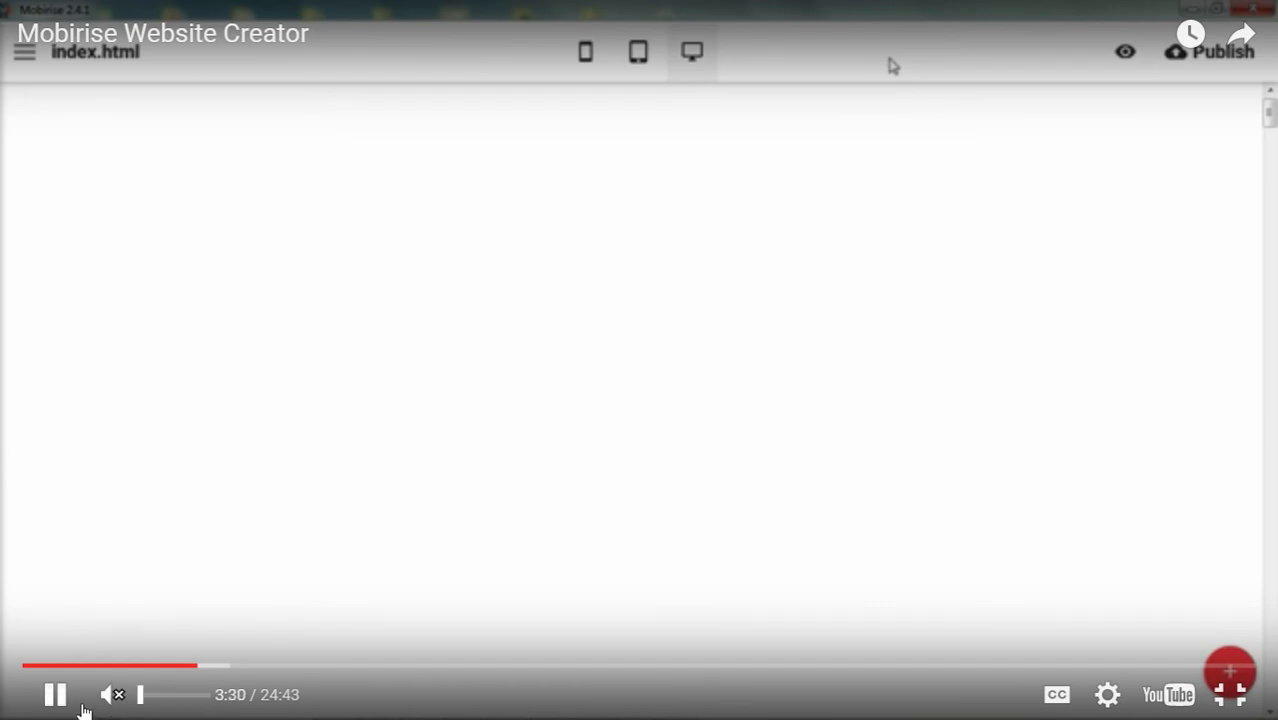
left_click(54, 694)
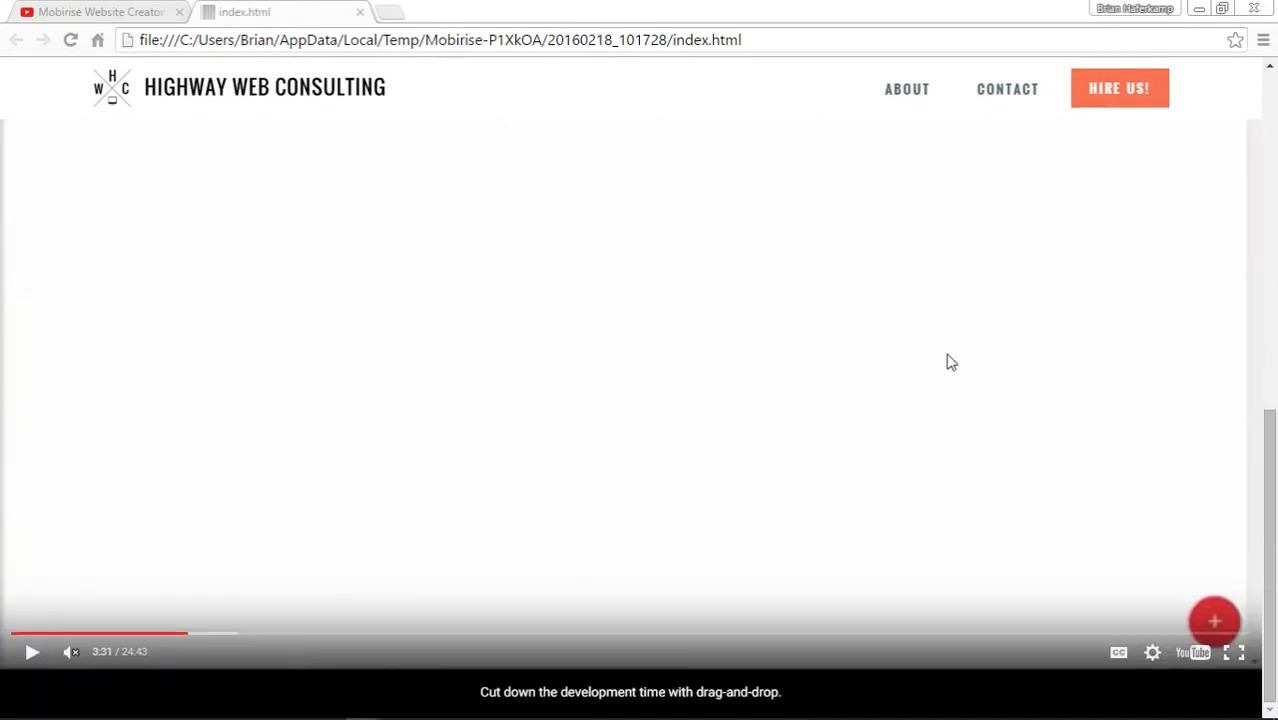
left_click(100, 12)
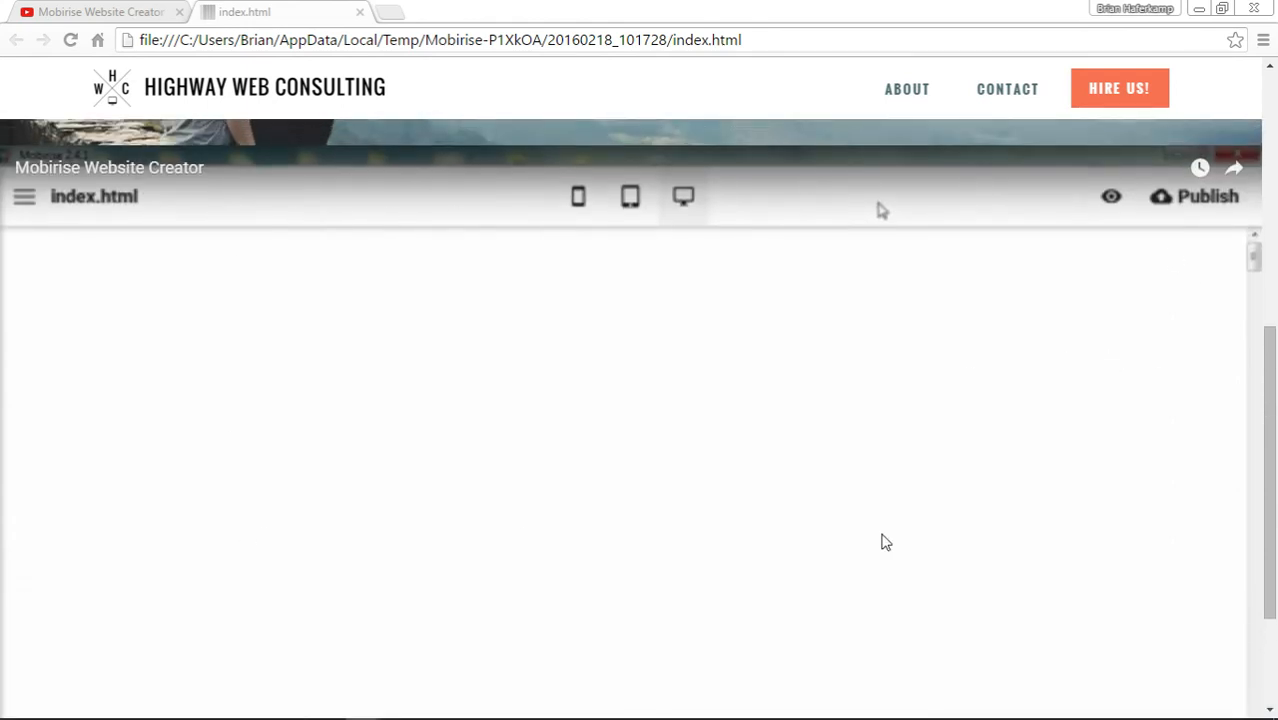
mouse_move(896, 390)
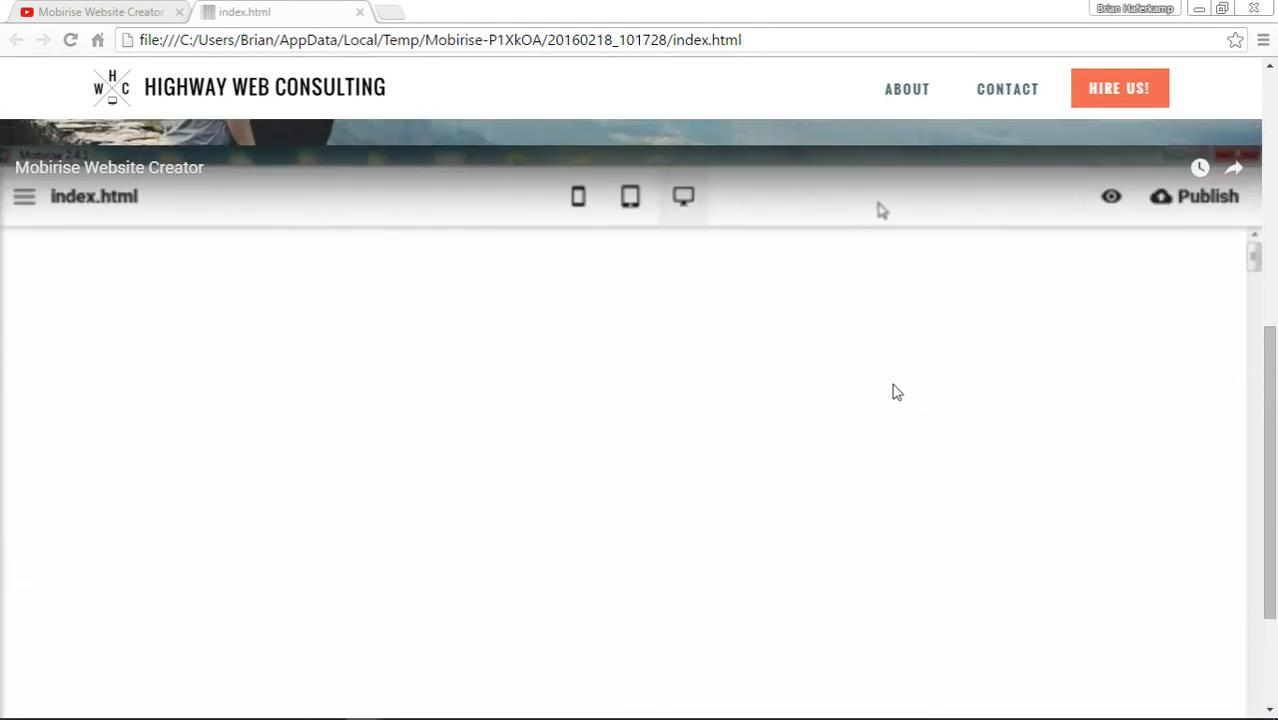